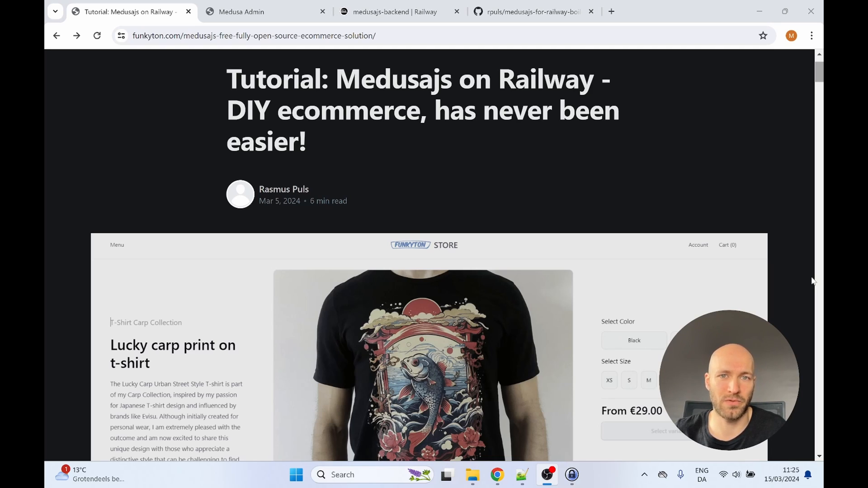
mouse_move(798, 282)
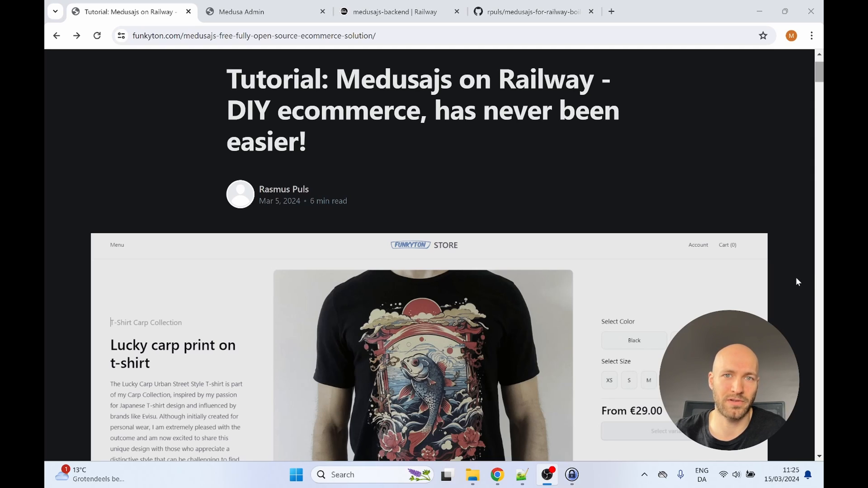
mouse_move(795, 286)
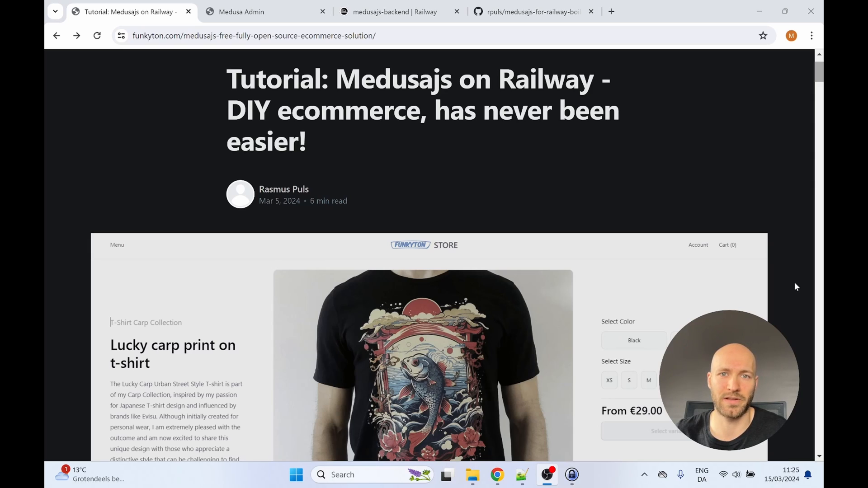
mouse_move(730, 240)
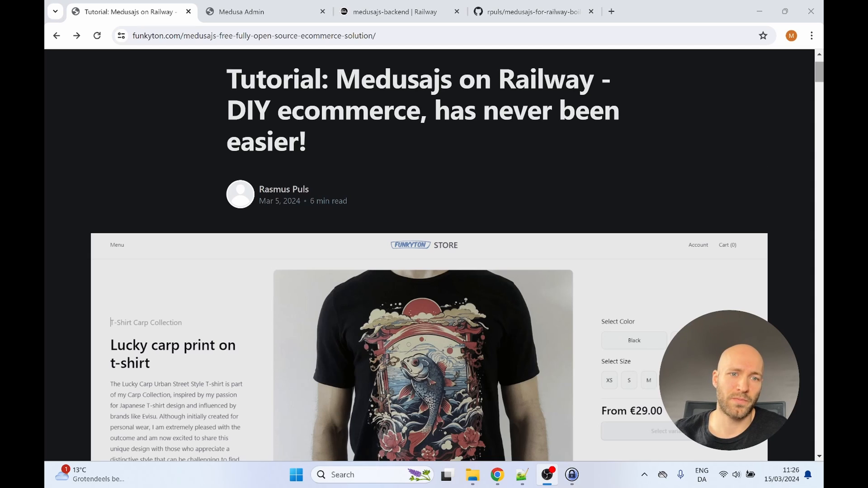
Step: Open the Koi carp print t-shirt and select Black in 2XL, which shows as out of stock
scroll("down", 3)
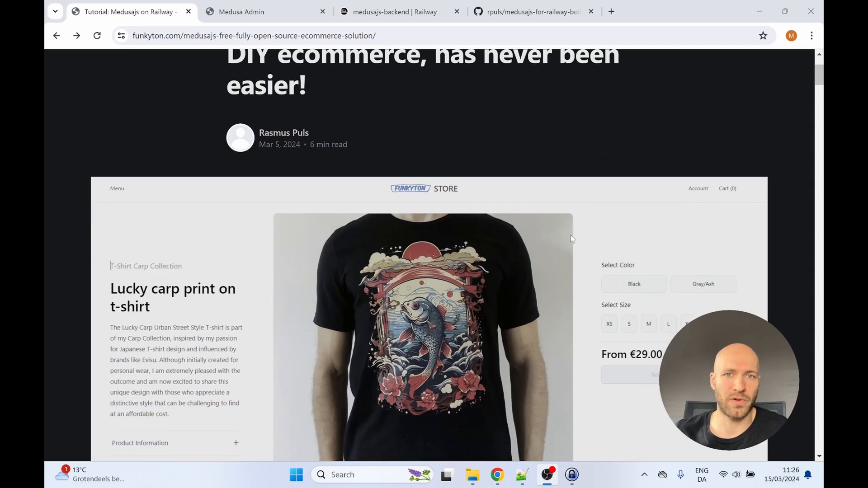
scroll("down", 3)
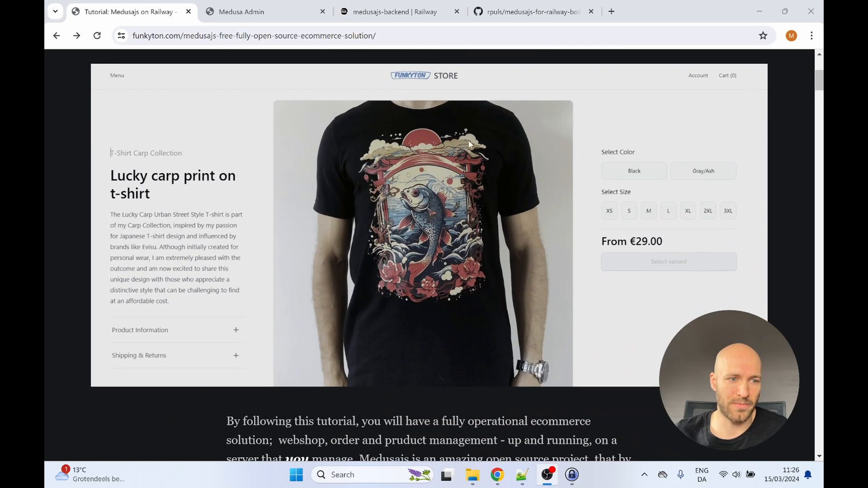
scroll("down", 3)
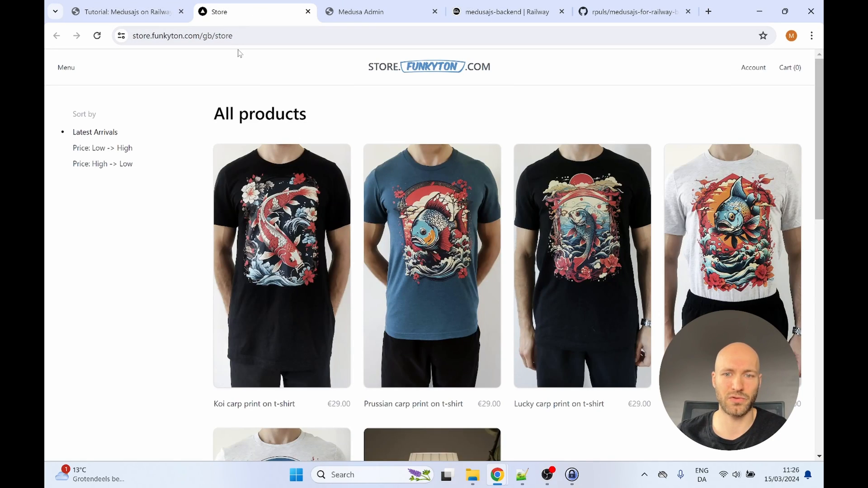
scroll("down", 3)
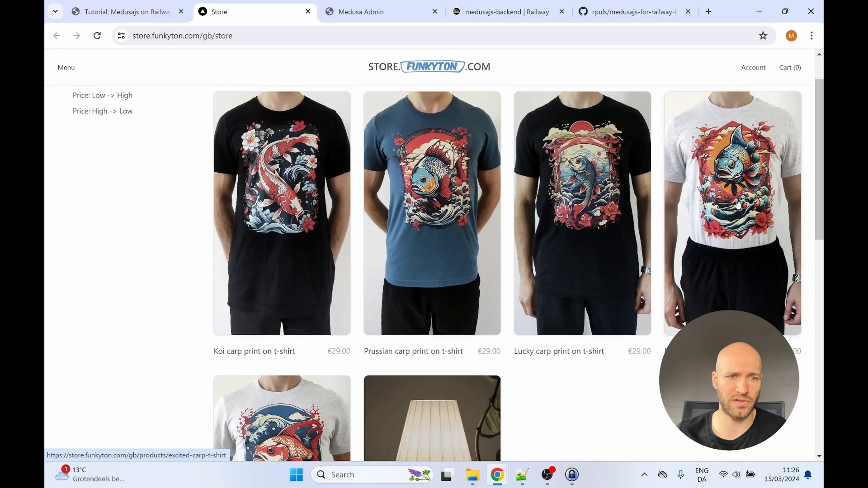
scroll("down", 3)
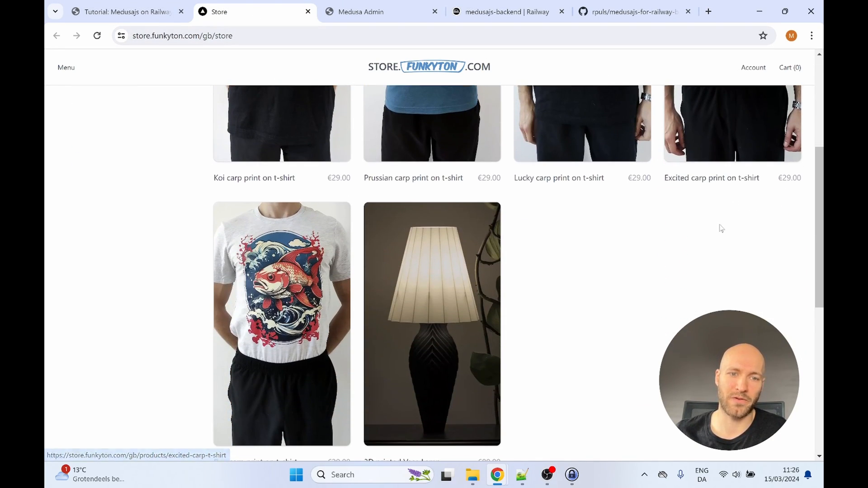
scroll("up", 3)
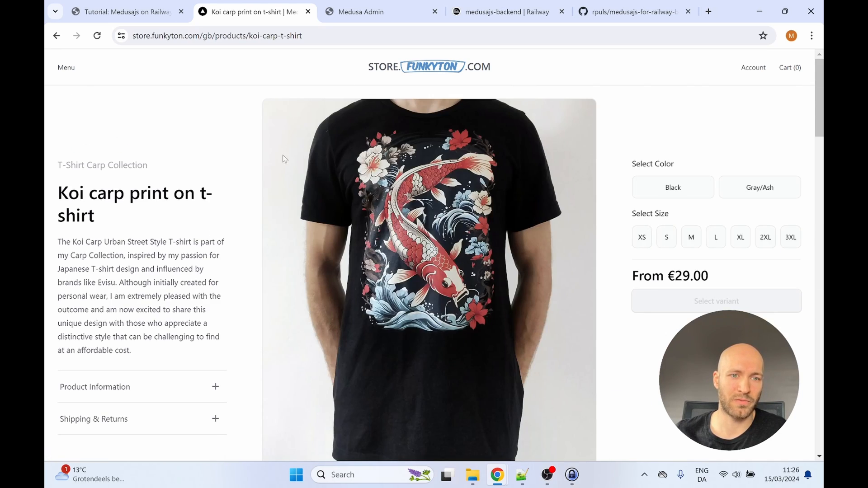
scroll("down", 3)
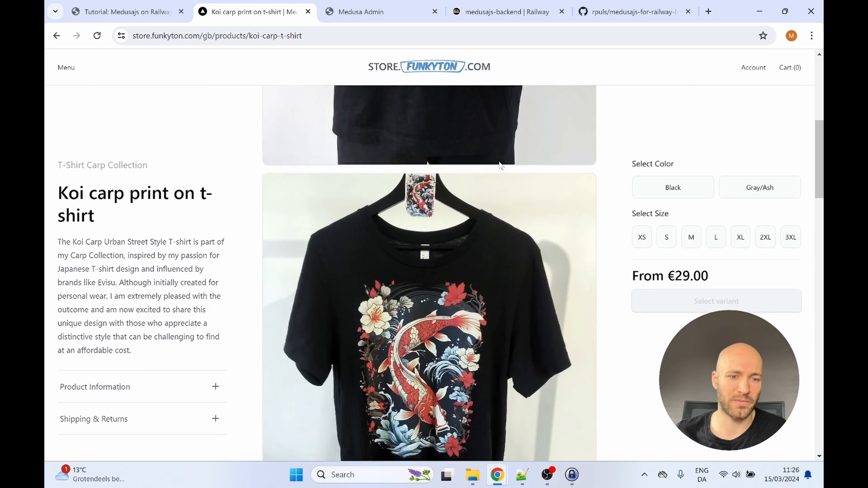
scroll("down", 3)
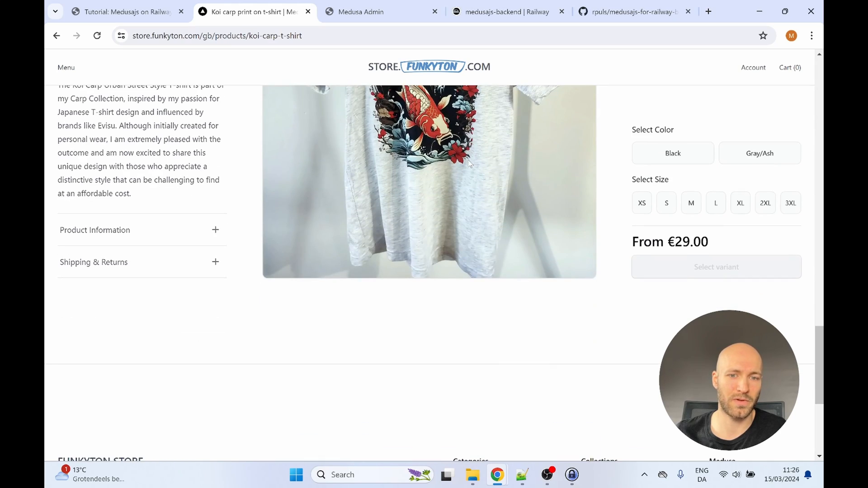
left_click(672, 154)
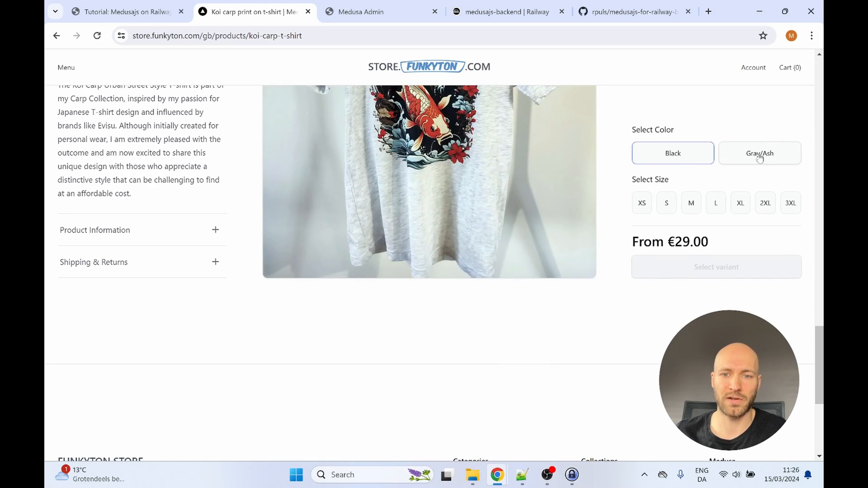
left_click(765, 202)
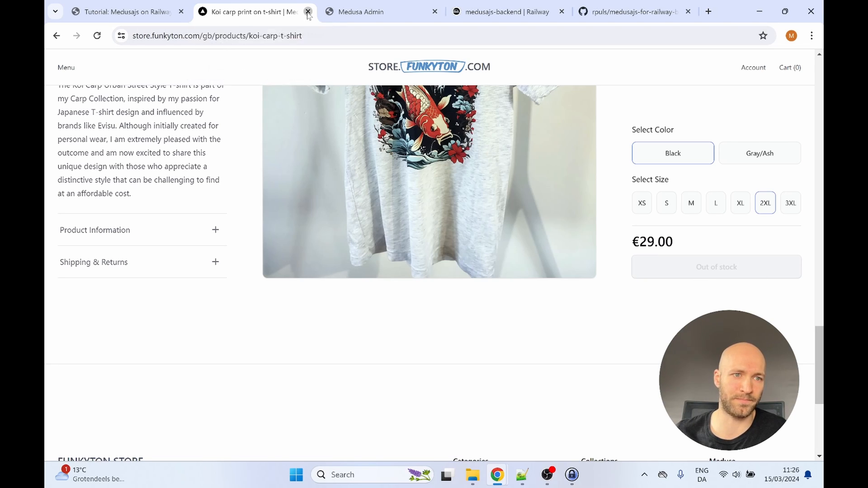
Step: Close the storefront tab to return to the Medusajs on Railway tutorial article
left_click(308, 12)
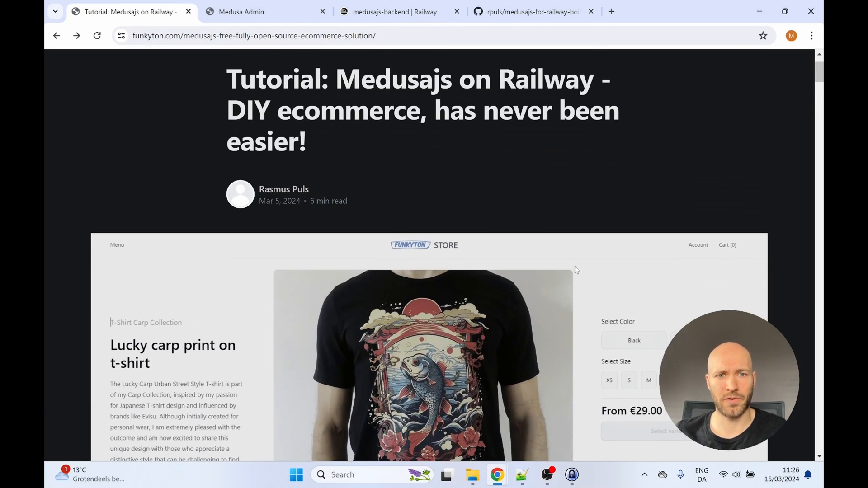
mouse_move(570, 270)
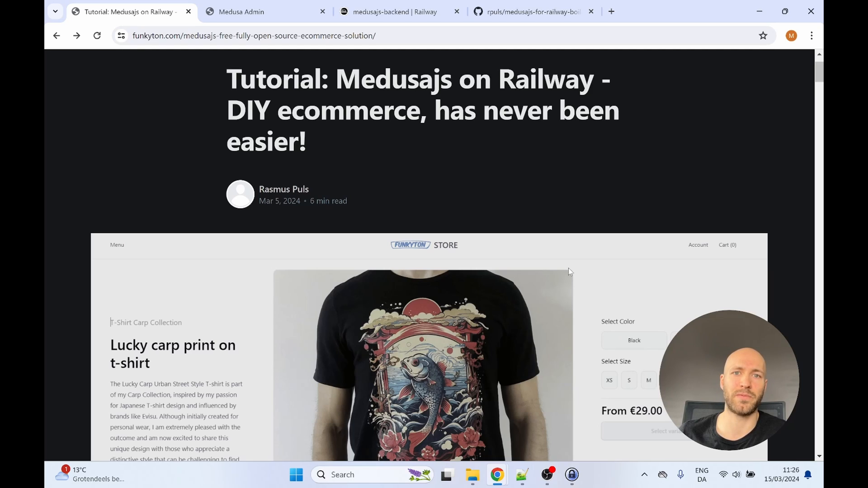
mouse_move(439, 338)
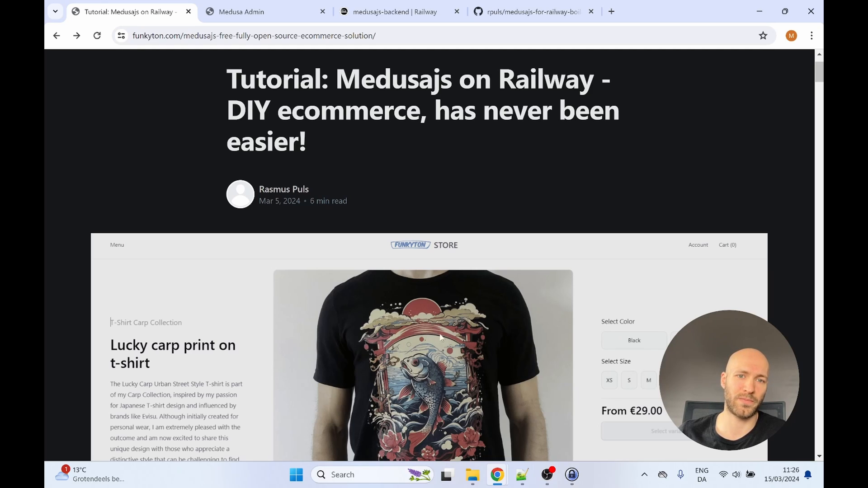
mouse_move(486, 240)
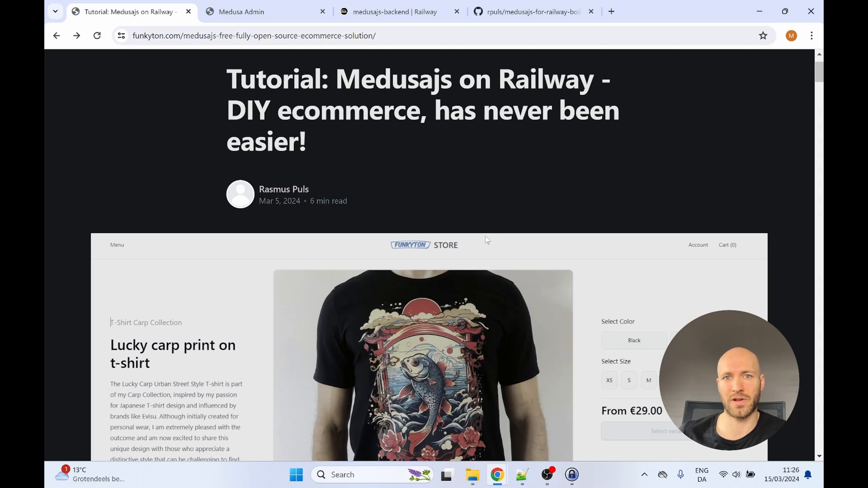
mouse_move(500, 218)
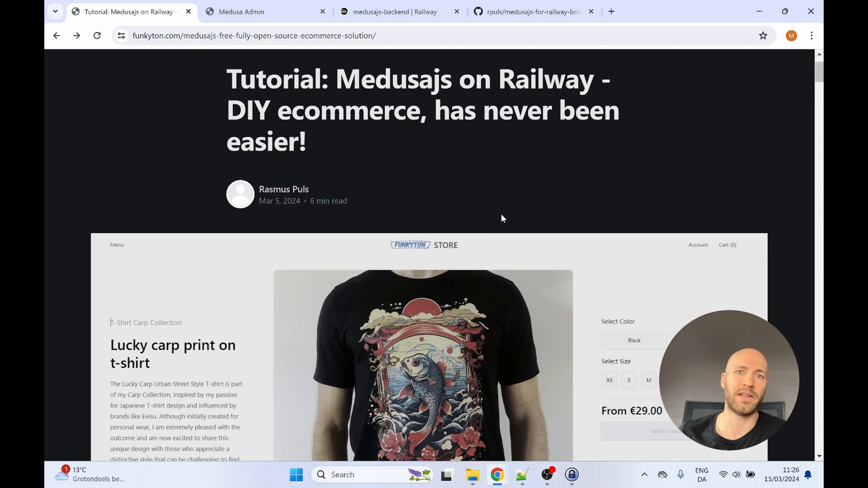
mouse_move(481, 224)
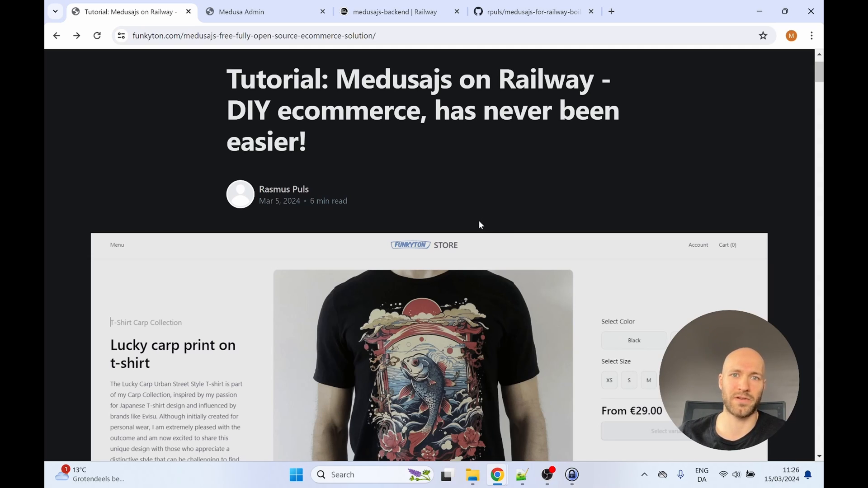
mouse_move(434, 224)
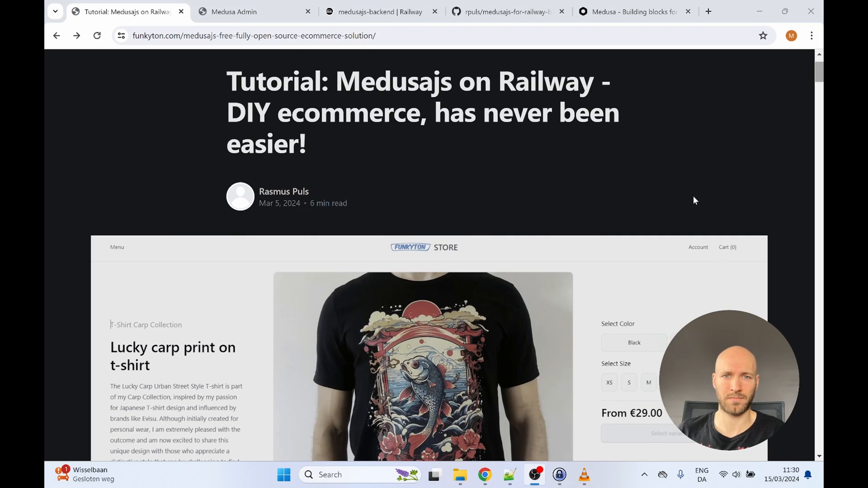
scroll("down", 3)
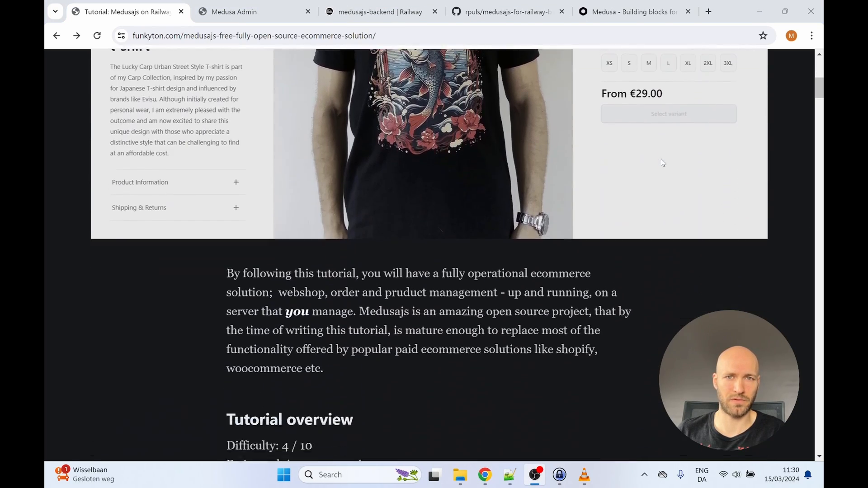
scroll("down", 3)
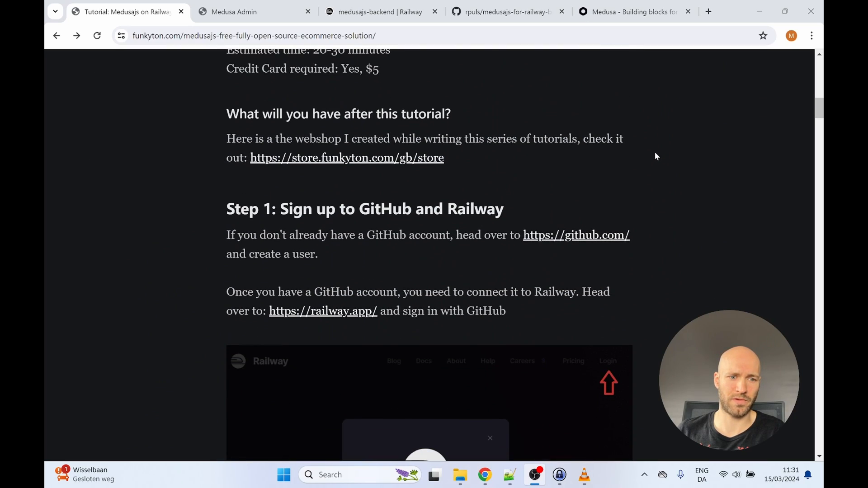
scroll("down", 3)
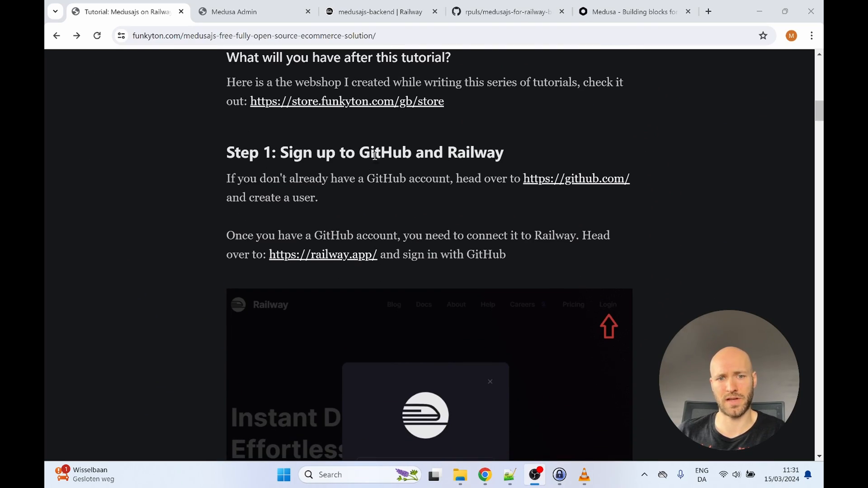
mouse_move(357, 238)
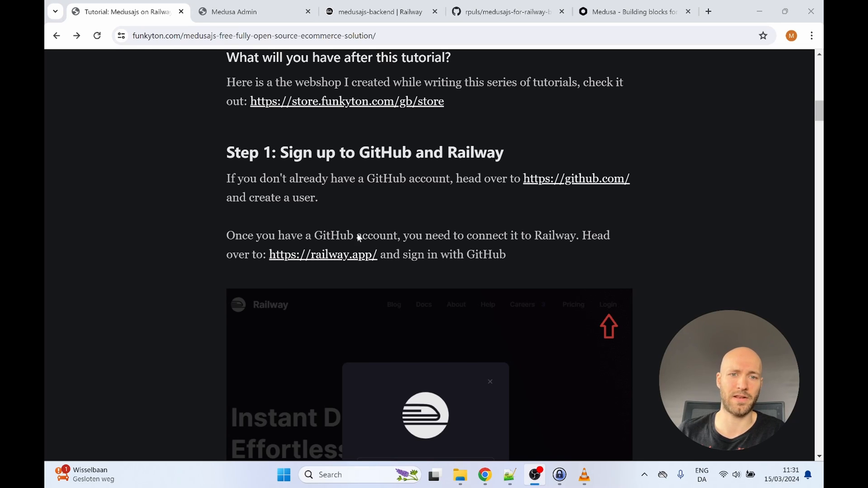
mouse_move(555, 187)
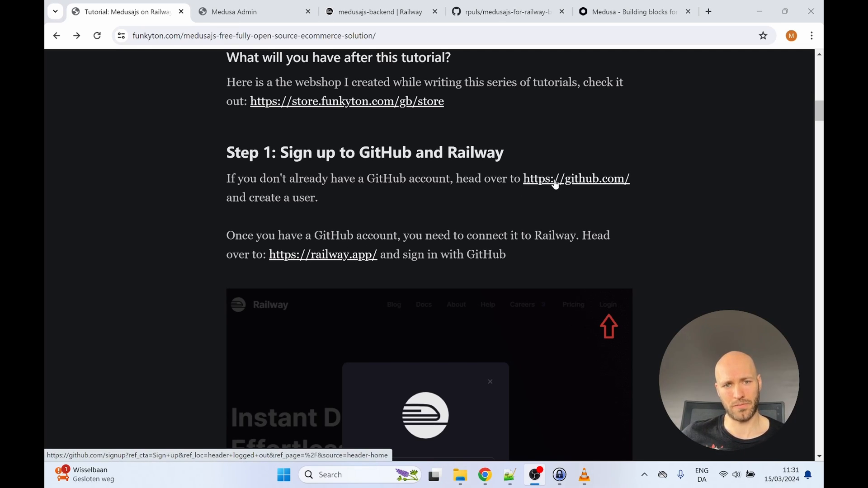
left_click(576, 178)
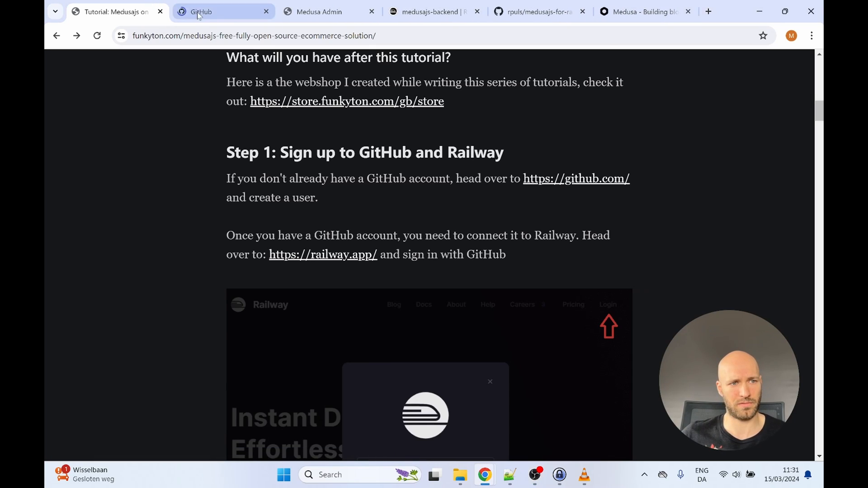
left_click(221, 11)
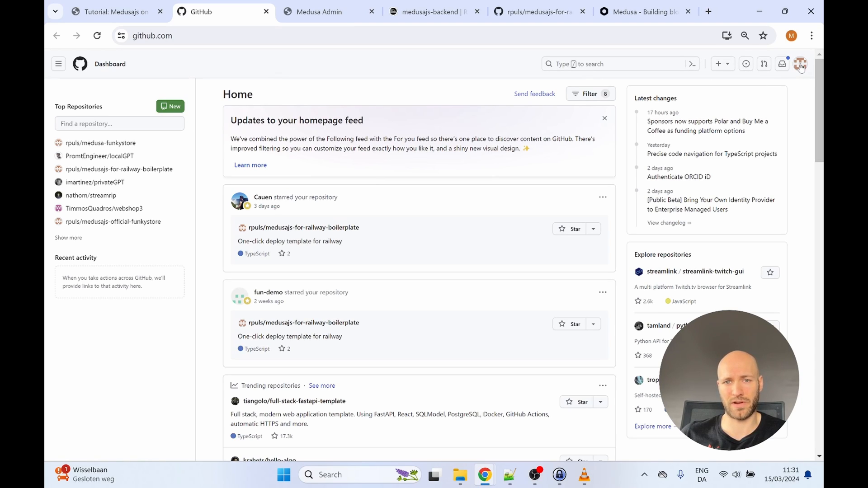
mouse_move(258, 50)
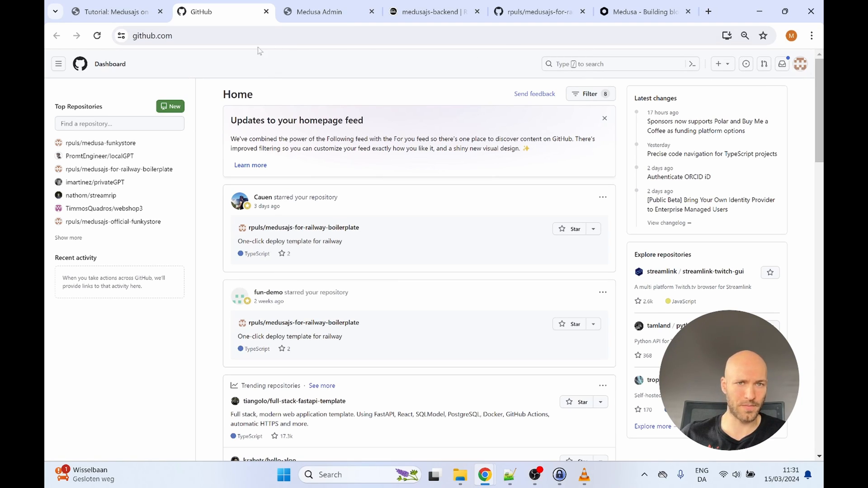
Step: Sign in to Railway with GitHub from the tutorial's link, then return to the tutorial article
left_click(111, 11)
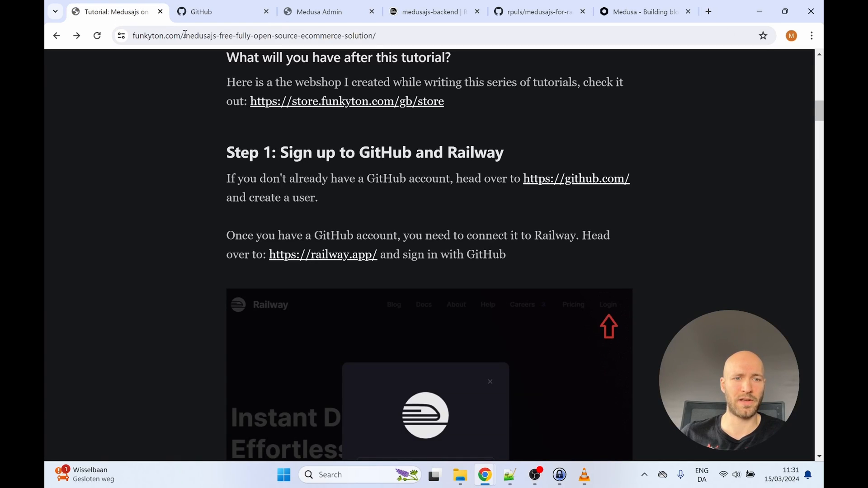
mouse_move(323, 254)
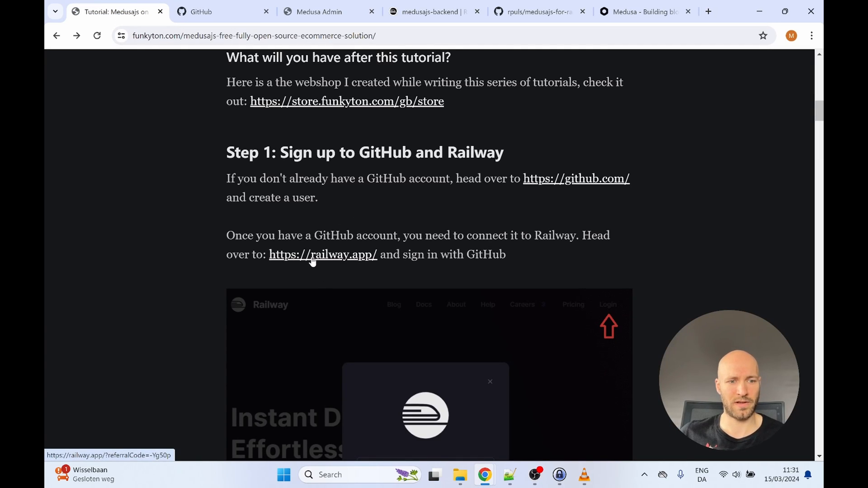
left_click(322, 254)
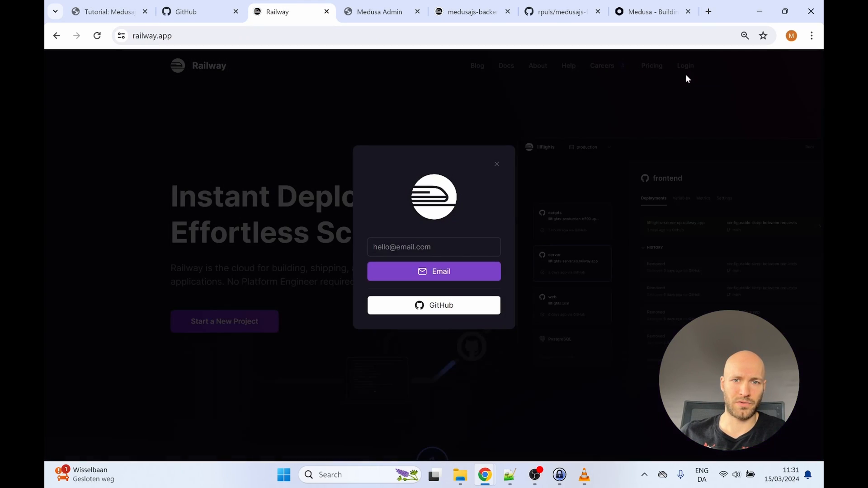
mouse_move(433, 305)
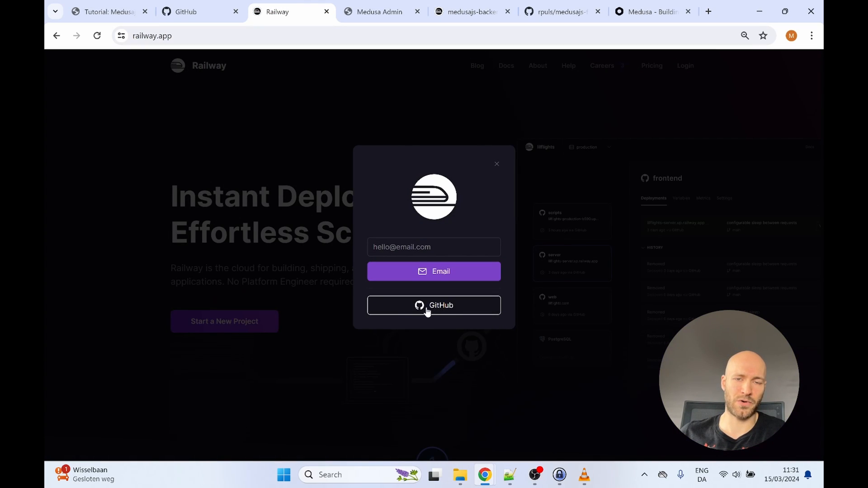
left_click(434, 305)
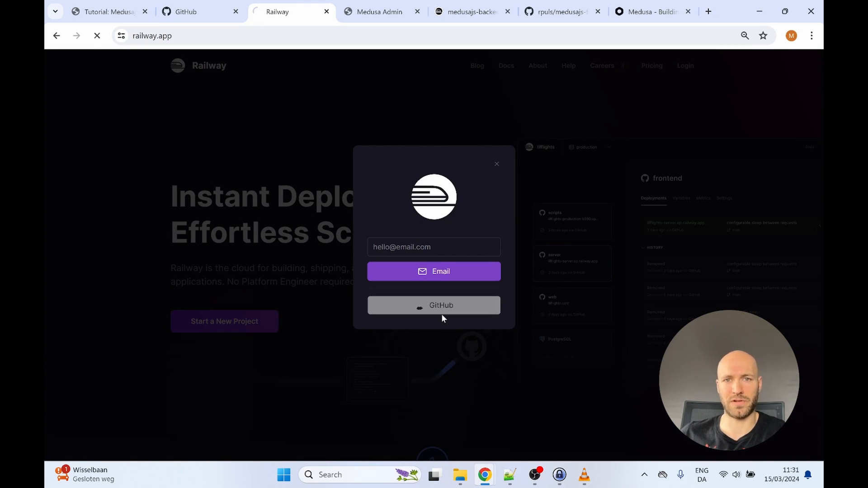
left_click(433, 305)
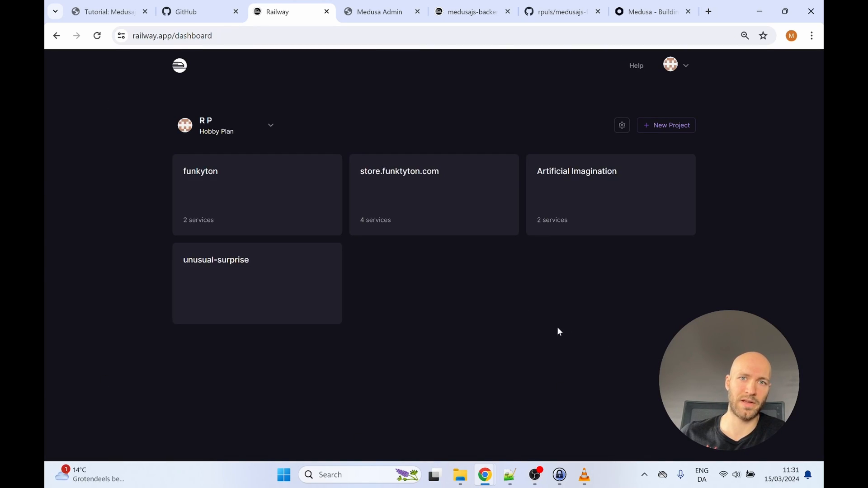
mouse_move(533, 276)
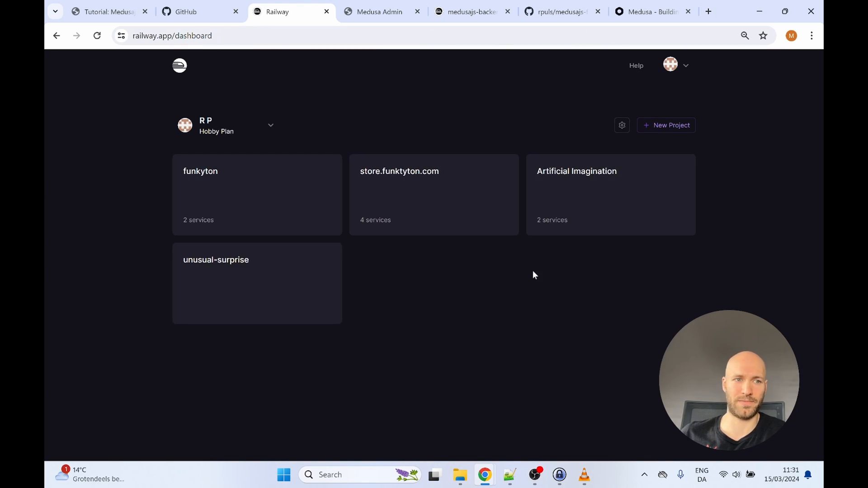
mouse_move(436, 112)
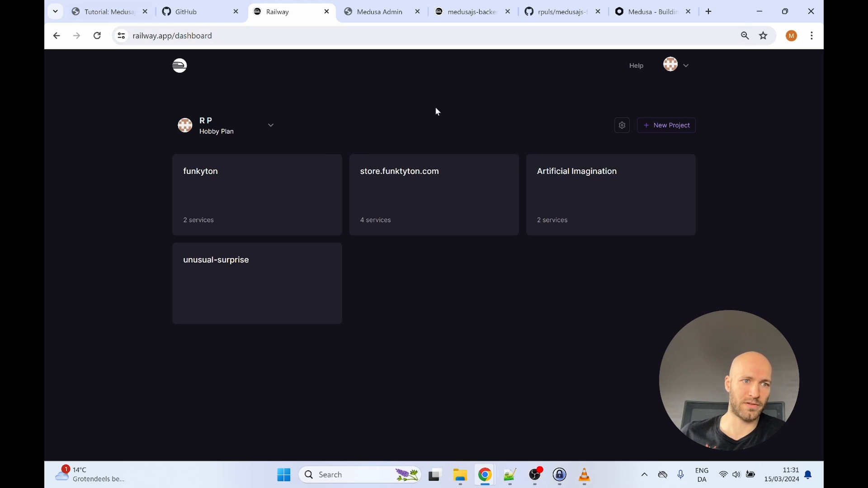
mouse_move(437, 125)
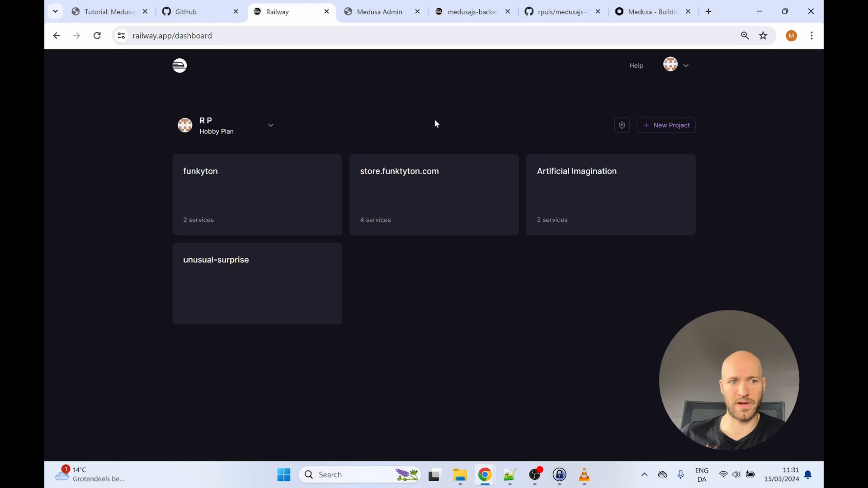
mouse_move(258, 101)
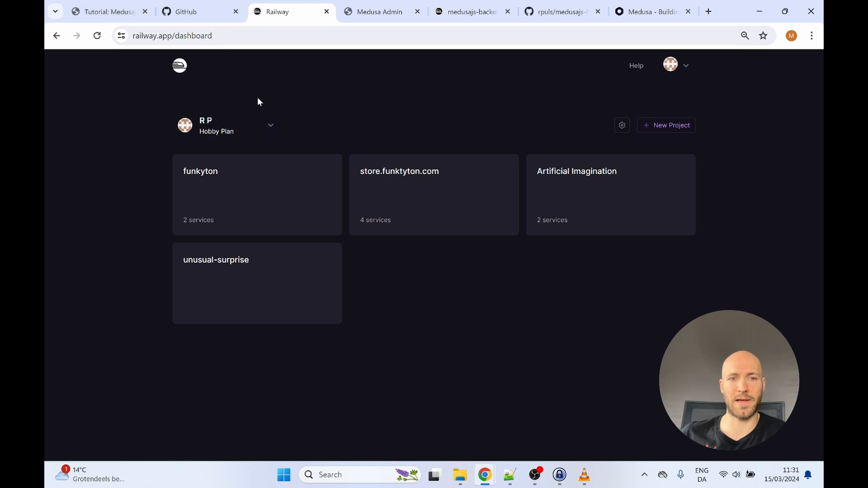
mouse_move(474, 103)
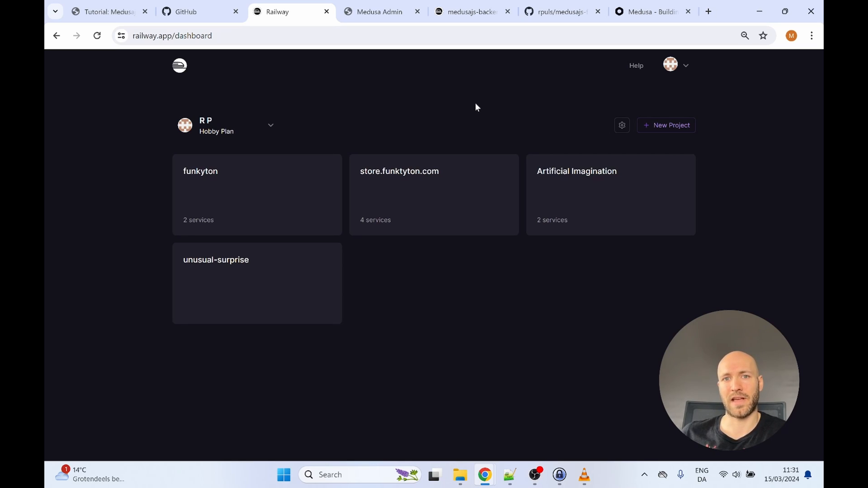
mouse_move(642, 120)
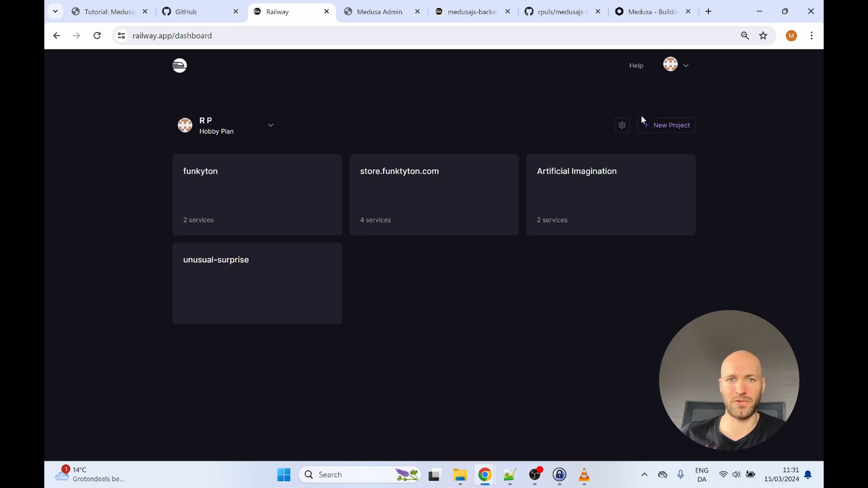
mouse_move(572, 99)
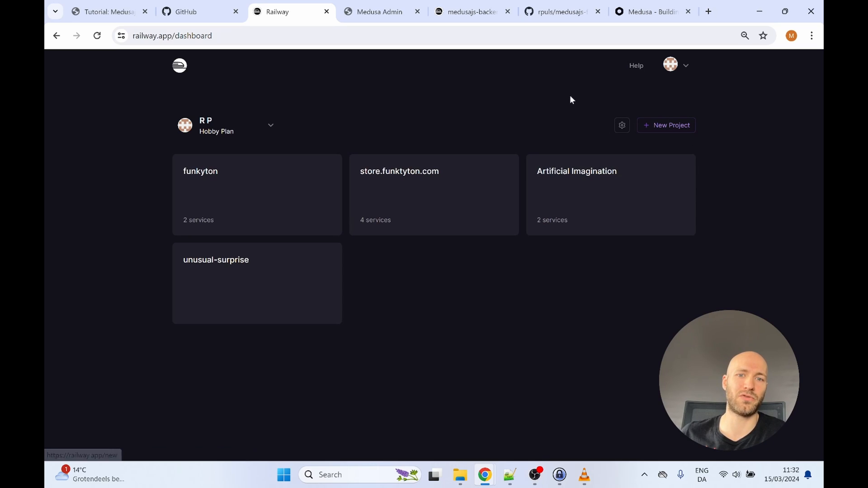
mouse_move(531, 106)
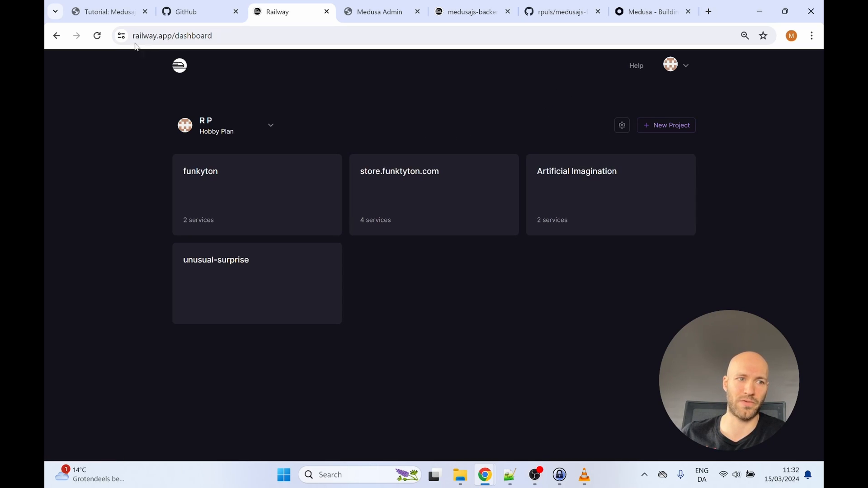
mouse_move(191, 10)
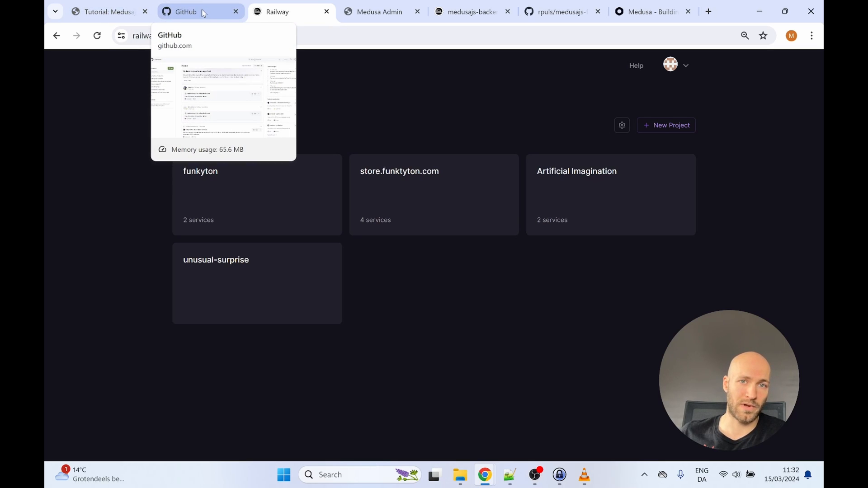
left_click(106, 10)
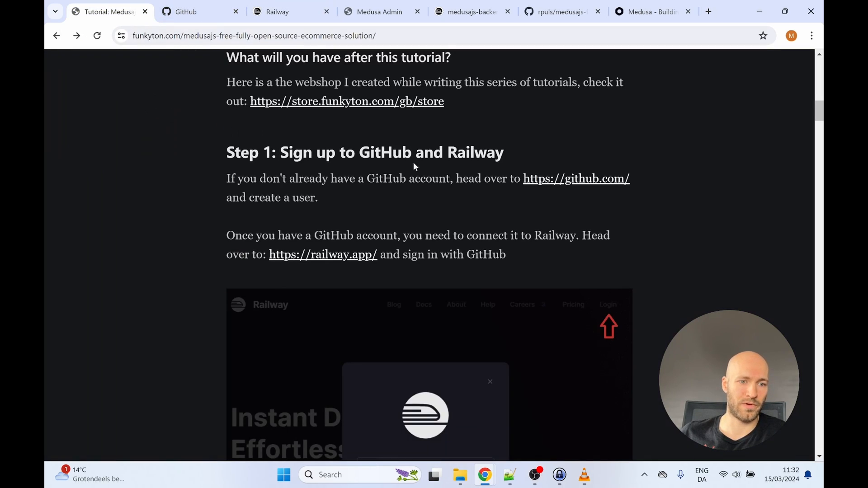
scroll("down", 3)
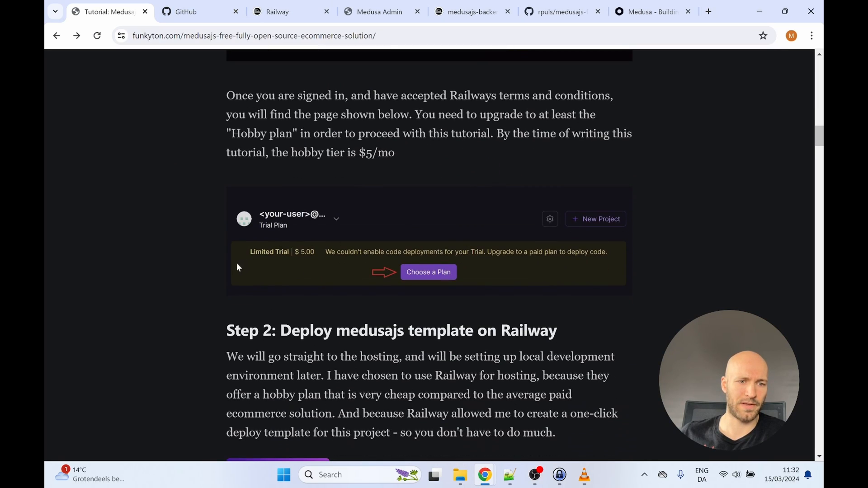
mouse_move(570, 250)
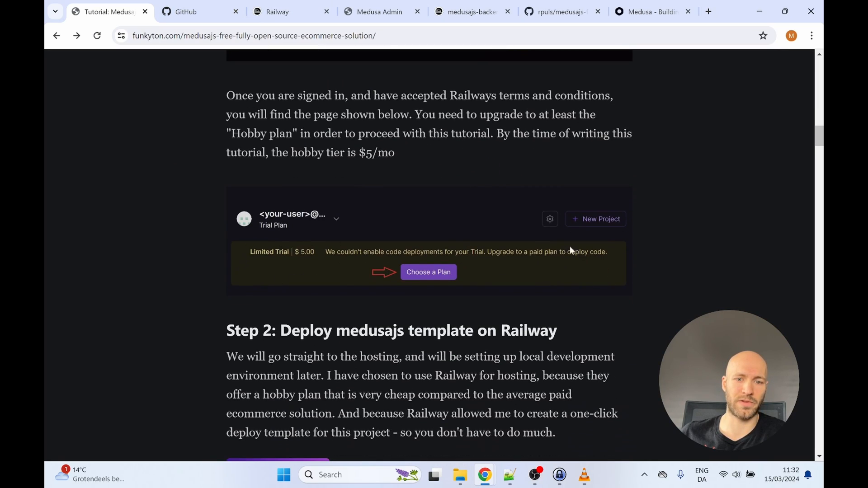
mouse_move(296, 261)
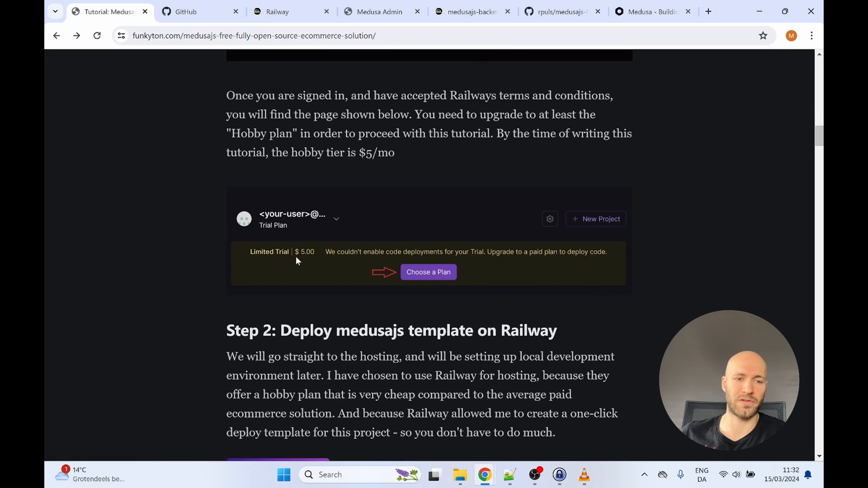
mouse_move(350, 266)
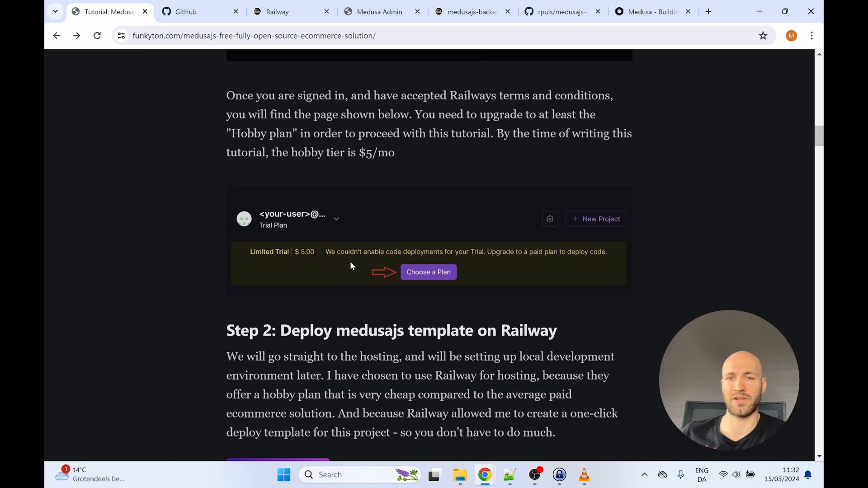
mouse_move(271, 193)
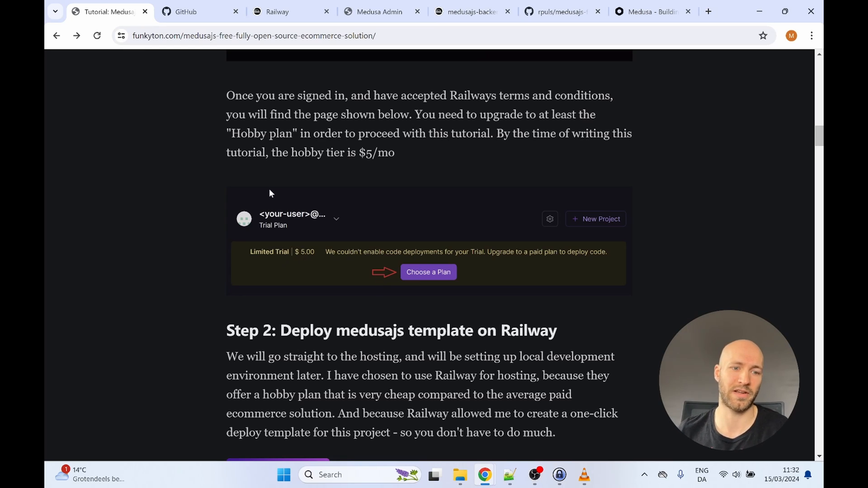
Step: Scroll past the Hobby plan note to 'Step 2: Deploy medusajs template on Railway'
scroll("down", 3)
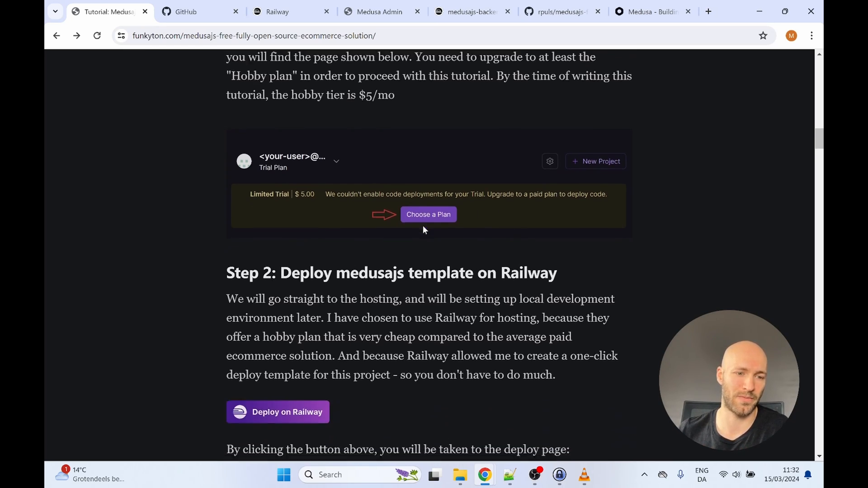
scroll("down", 3)
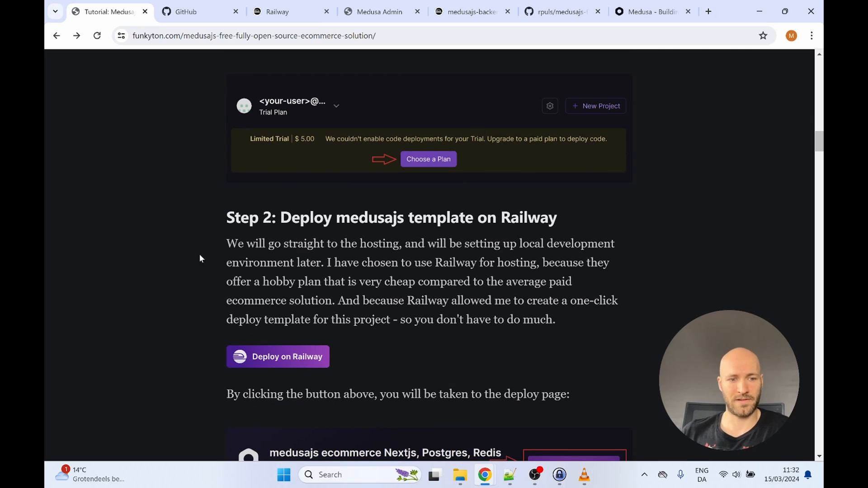
mouse_move(282, 372)
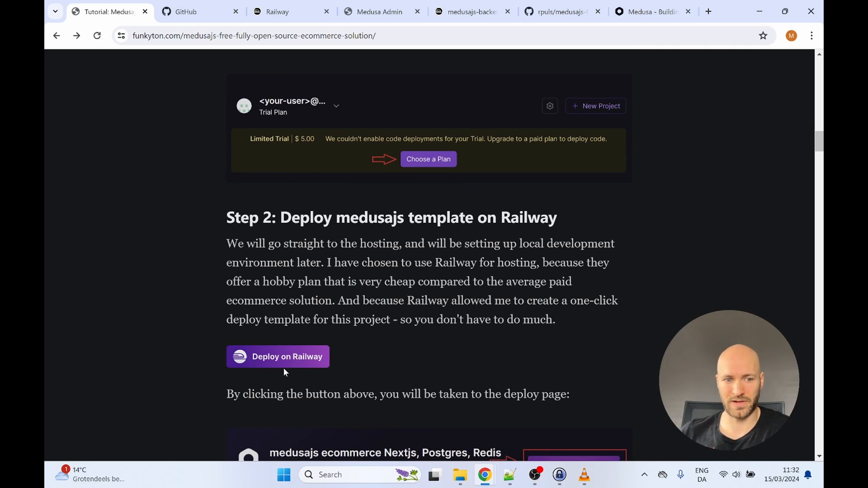
mouse_move(286, 357)
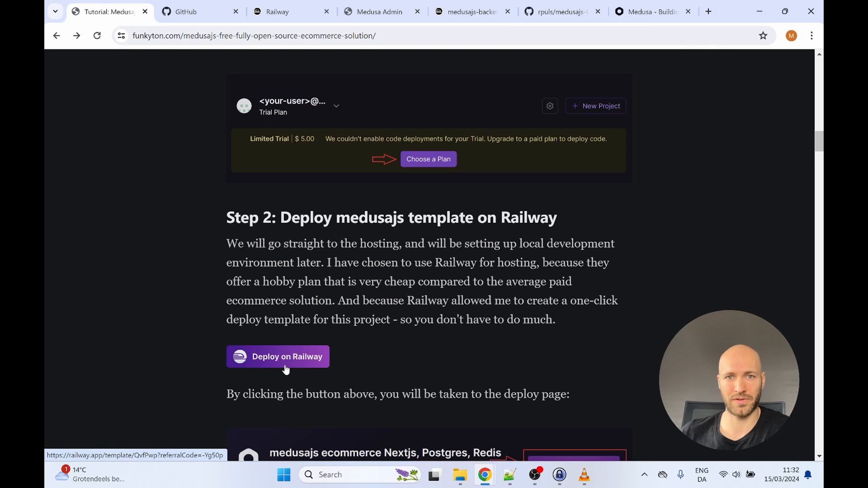
mouse_move(287, 360)
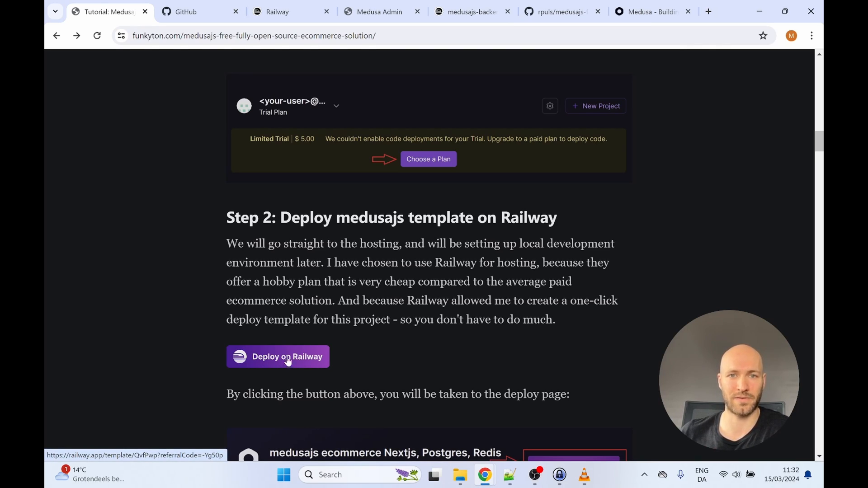
mouse_move(334, 274)
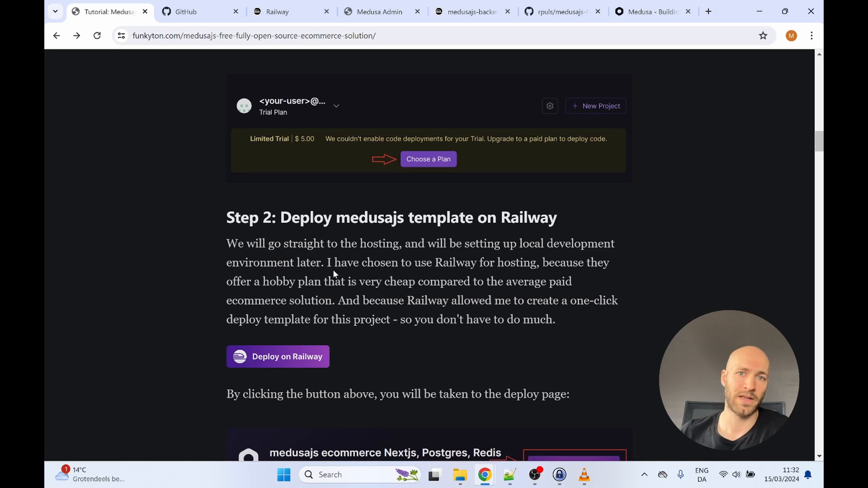
mouse_move(312, 367)
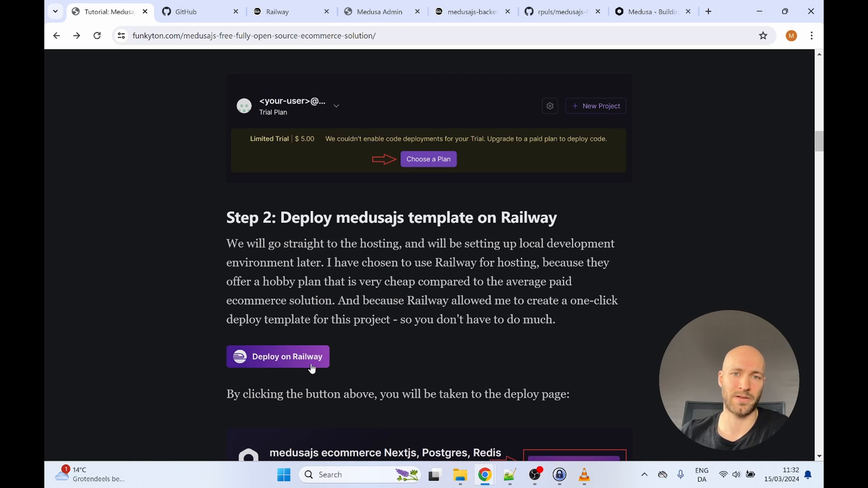
mouse_move(317, 351)
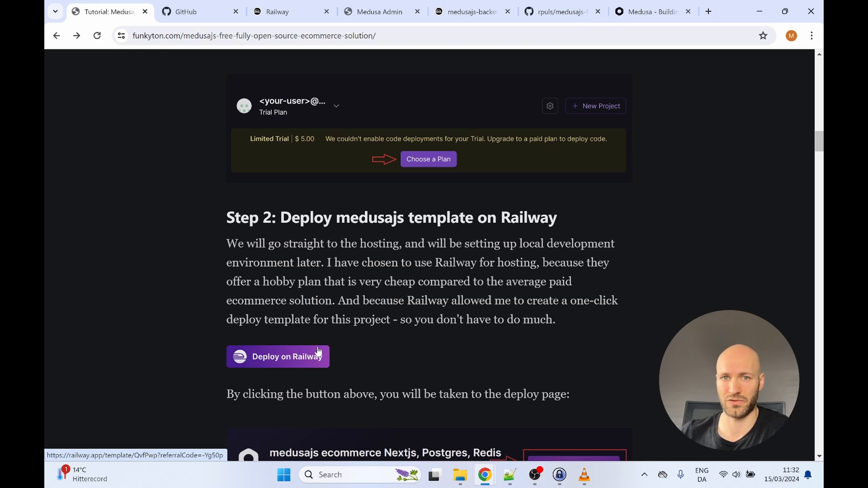
mouse_move(241, 374)
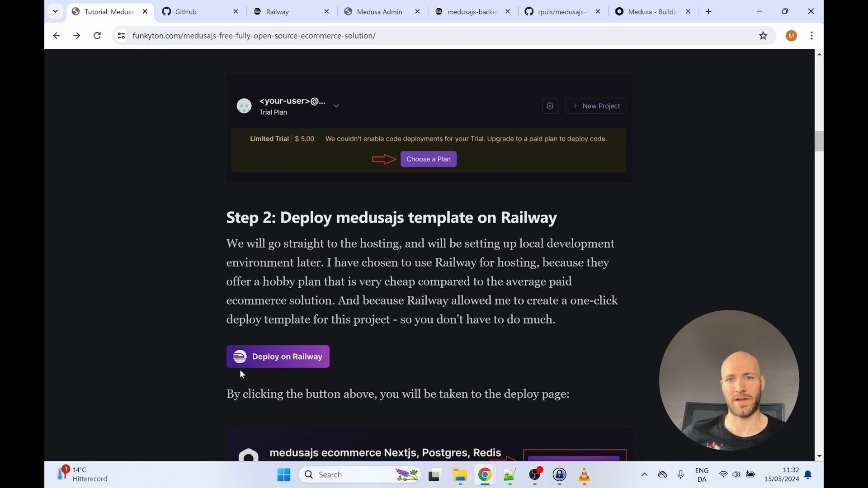
mouse_move(282, 364)
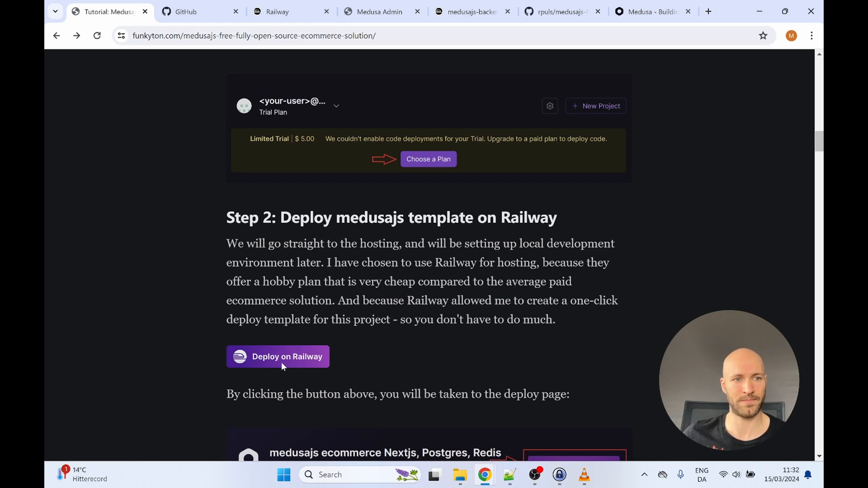
Step: Open the medusajs ecommerce Nextjs, Postgres, Redis template deploy page on Railway
left_click(277, 356)
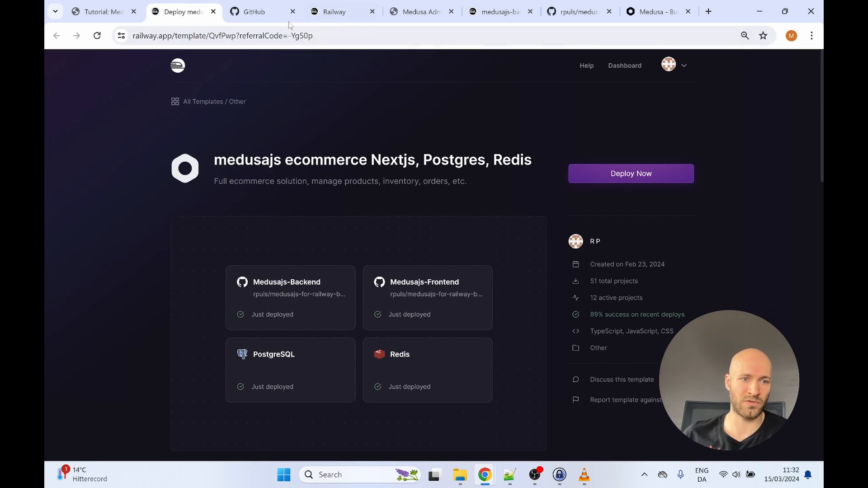
mouse_move(260, 338)
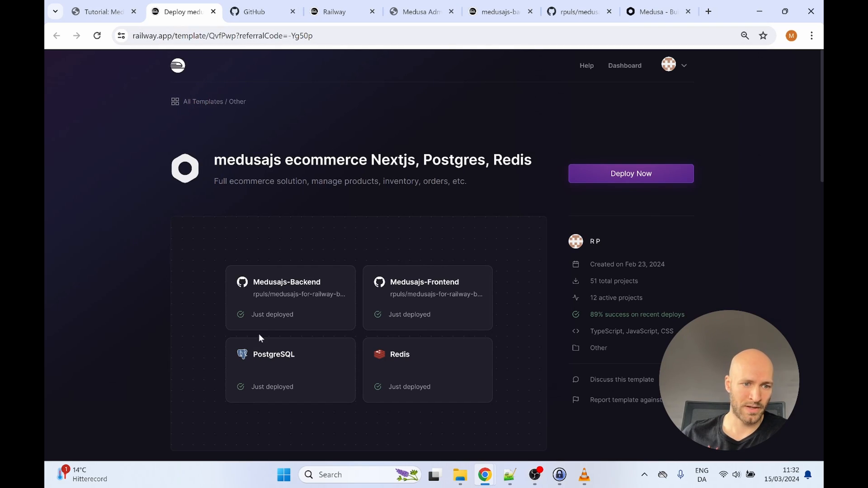
mouse_move(281, 299)
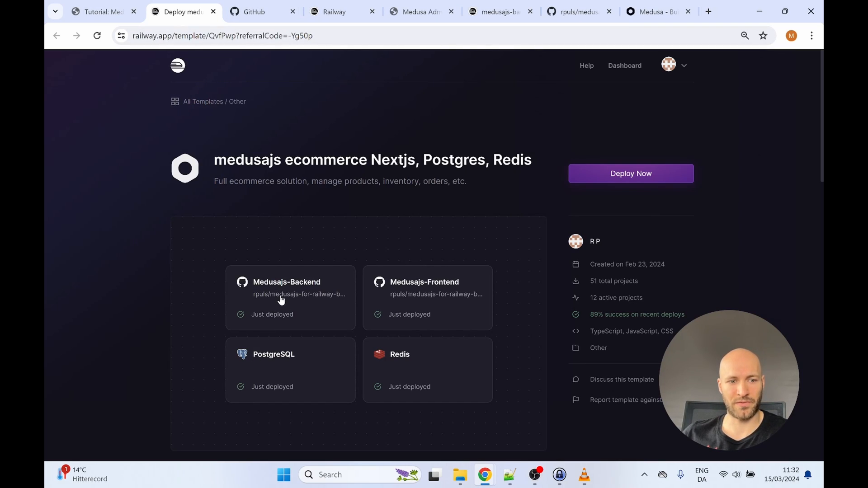
mouse_move(298, 291)
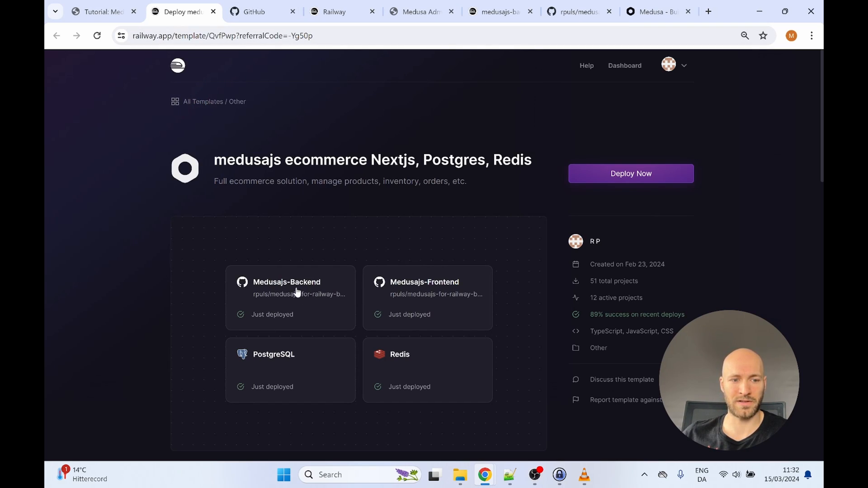
mouse_move(263, 302)
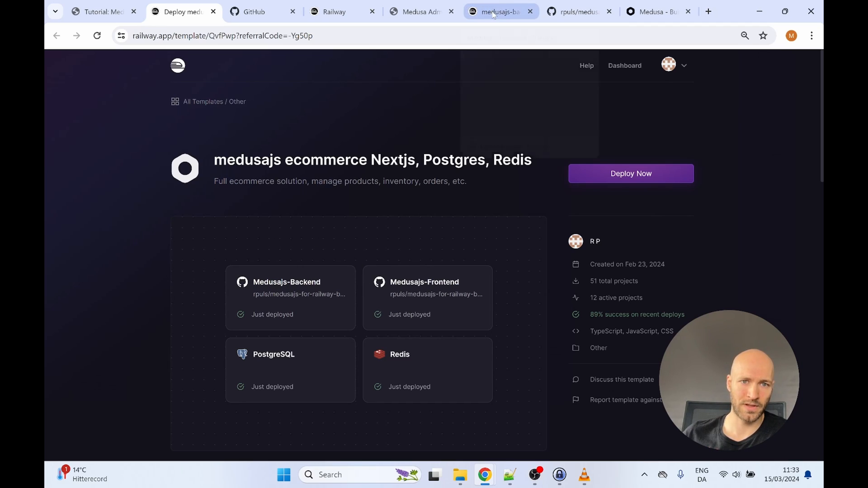
Step: In Medusa Admin, open the Koi carp print on t-shirt product from the product list
left_click(421, 11)
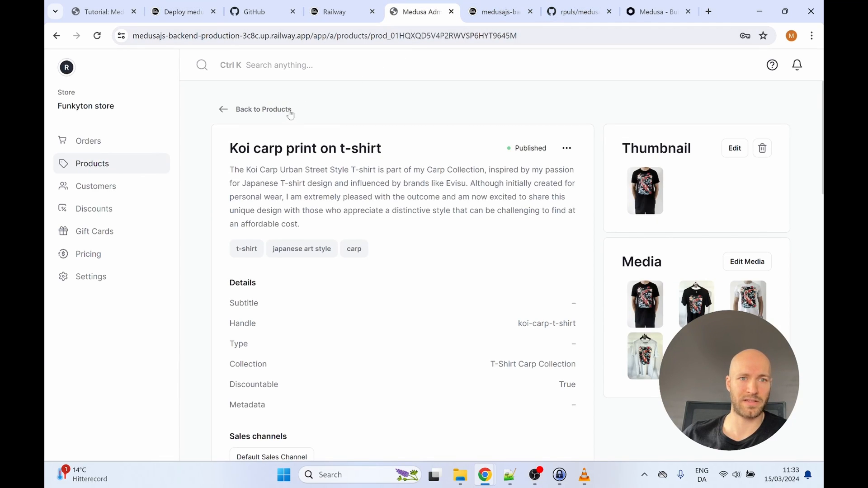
left_click(264, 108)
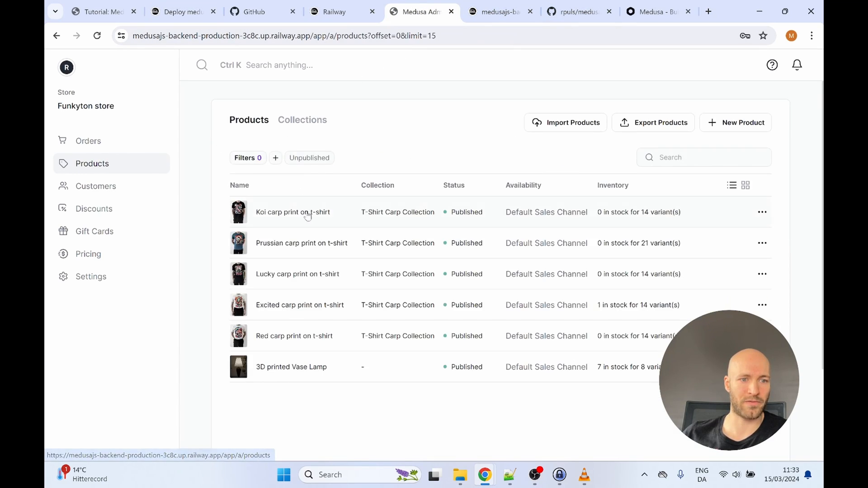
left_click(292, 212)
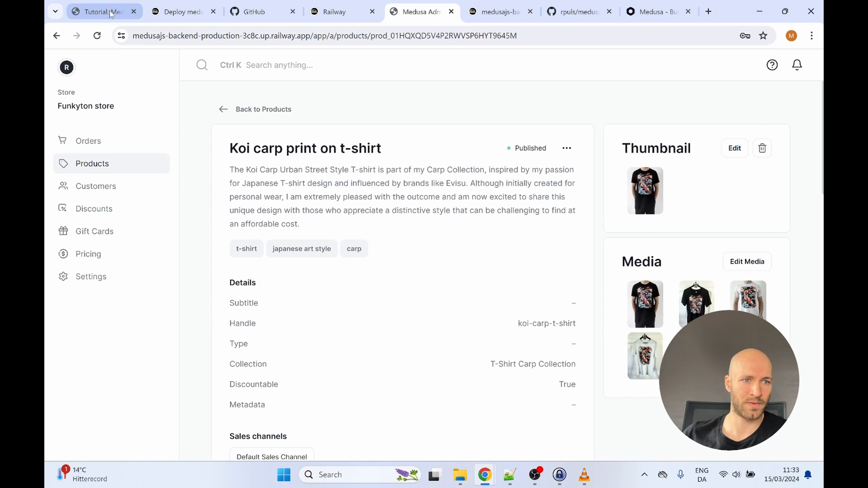
Step: Switch back to the Railway 'Deploy medusajs' template tab
left_click(183, 11)
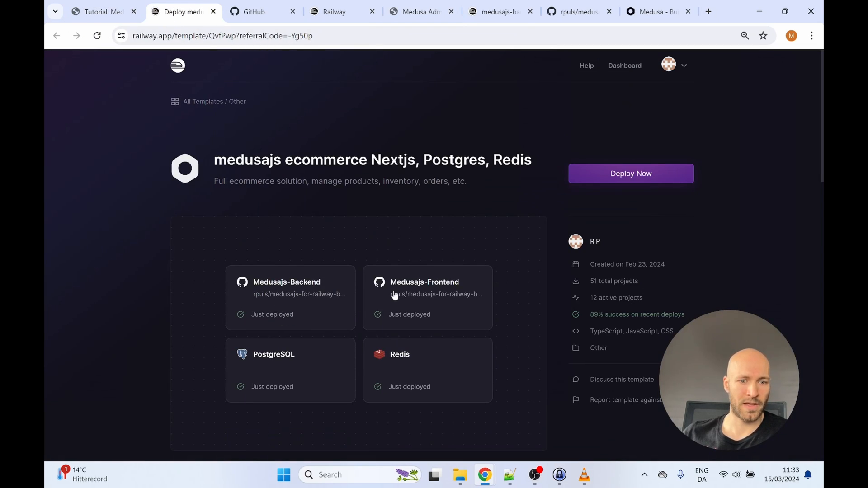
mouse_move(416, 298)
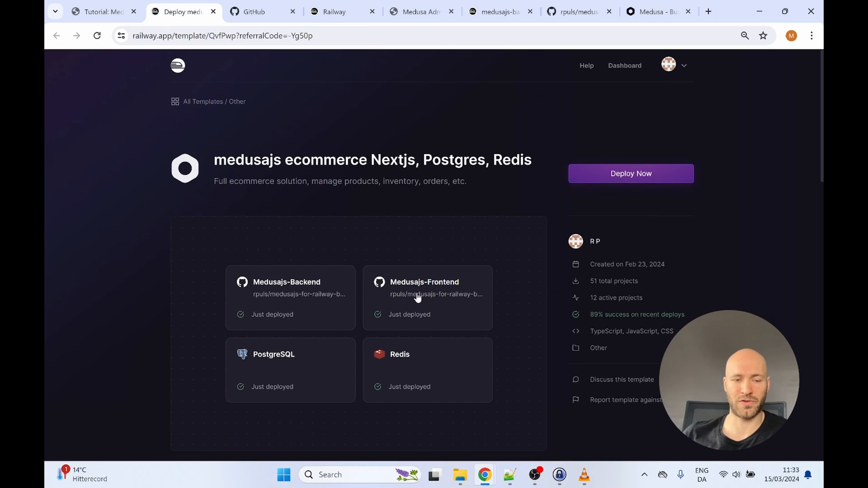
mouse_move(264, 360)
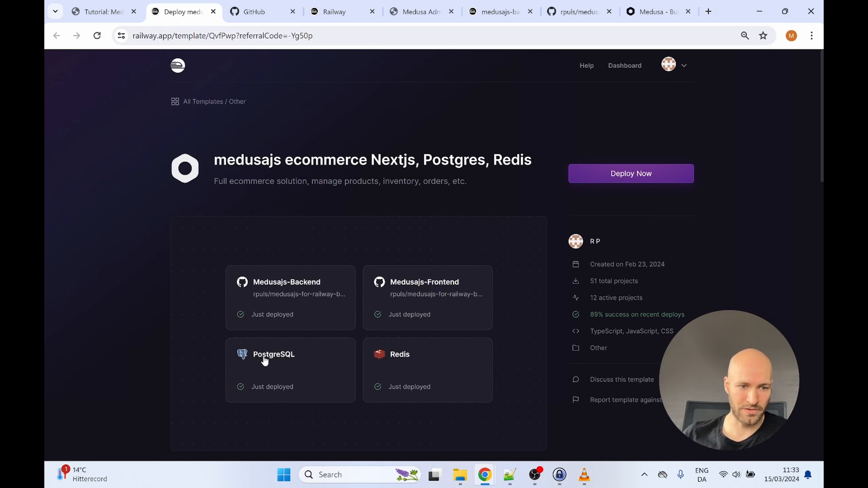
mouse_move(463, 385)
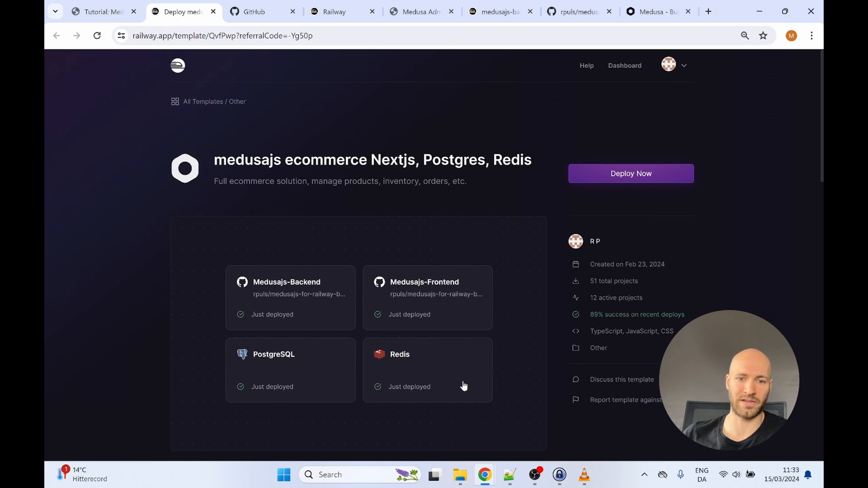
mouse_move(631, 173)
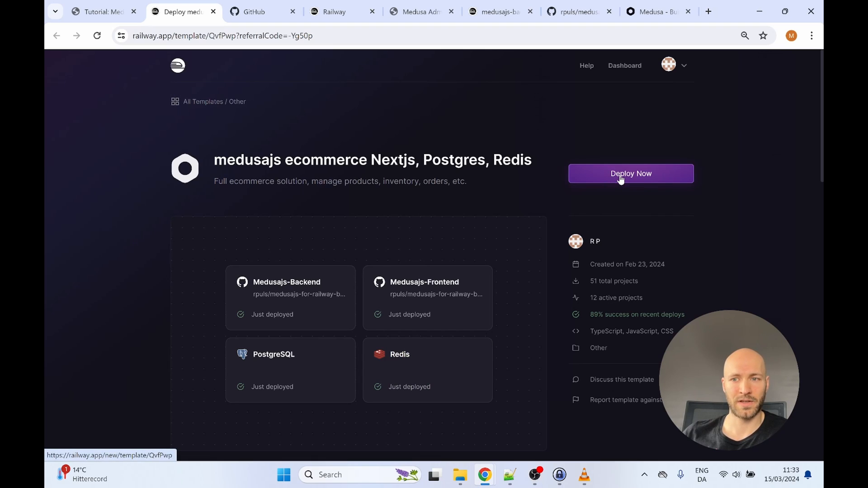
Step: Deploy the medusajs template as a new Railway project using Deploy Now
left_click(630, 173)
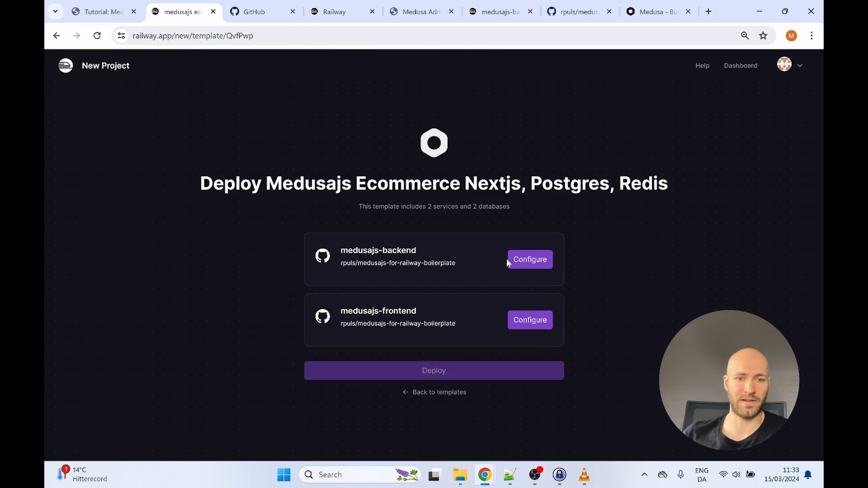
mouse_move(529, 260)
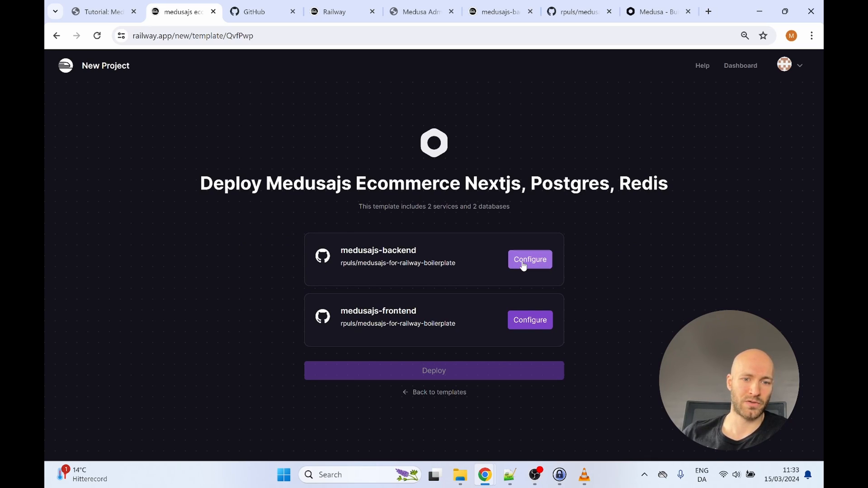
Step: Rename the medusajs-backend repository to medusajs-on-railway-demo and mark it private
left_click(529, 259)
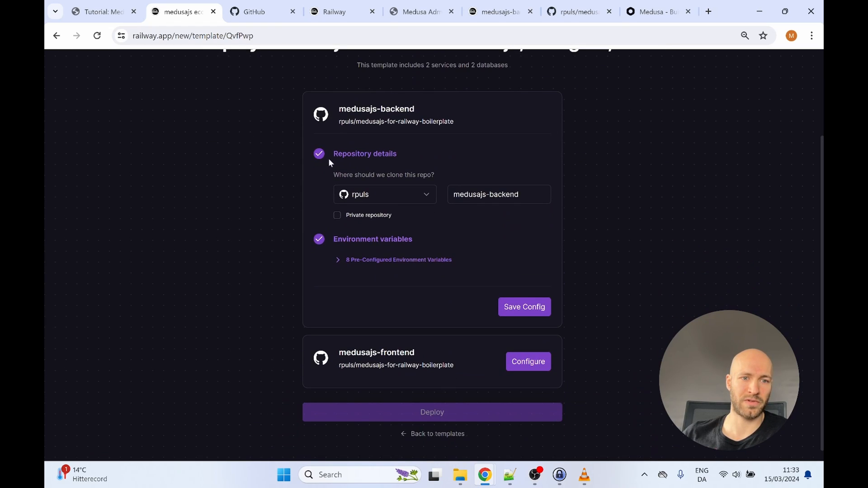
scroll("down", 3)
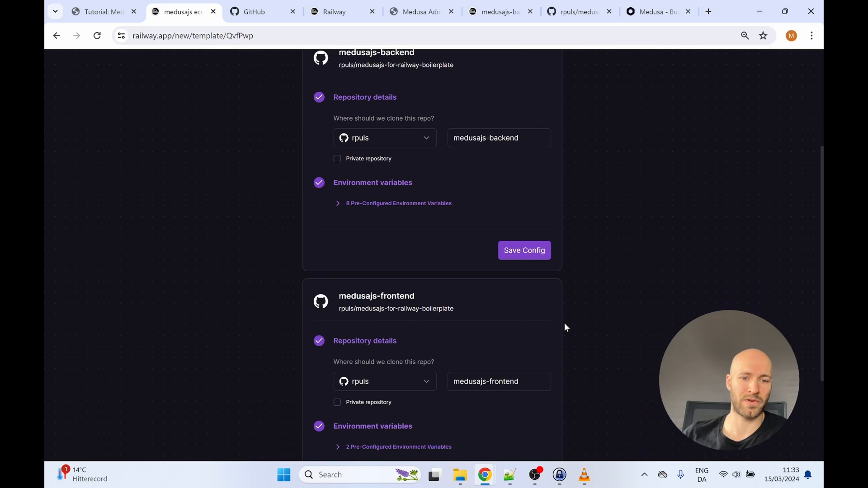
mouse_move(479, 400)
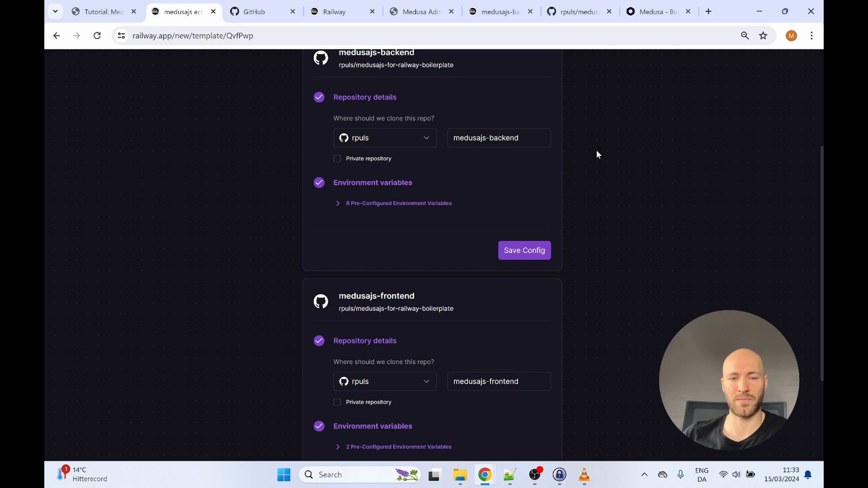
mouse_move(484, 173)
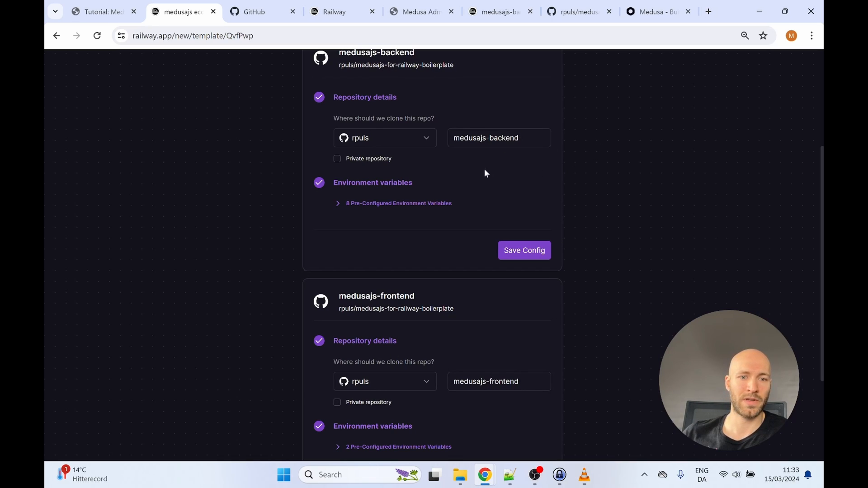
mouse_move(549, 168)
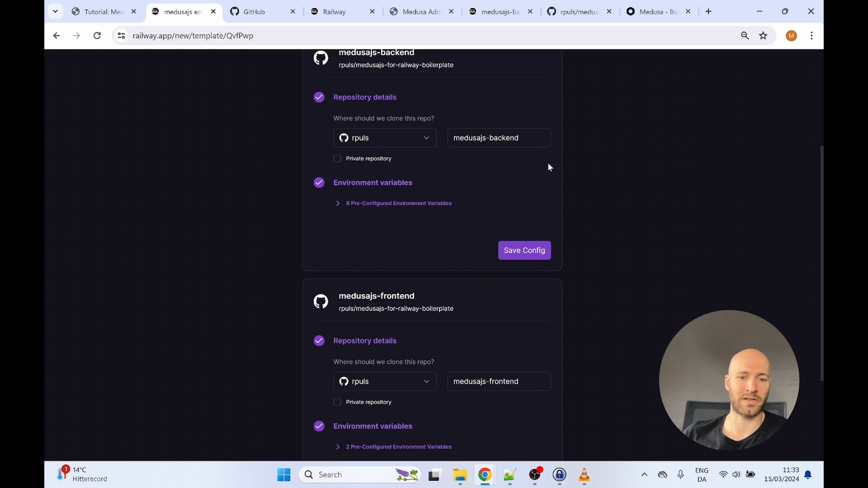
double_click(502, 138)
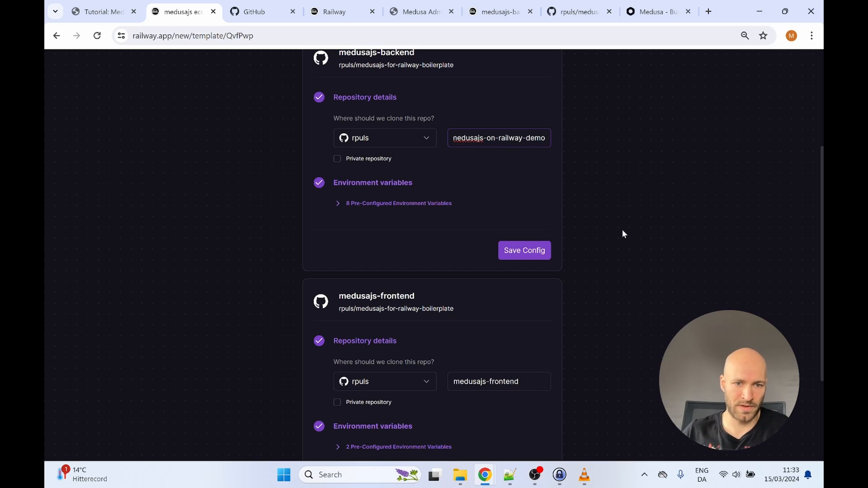
mouse_move(342, 165)
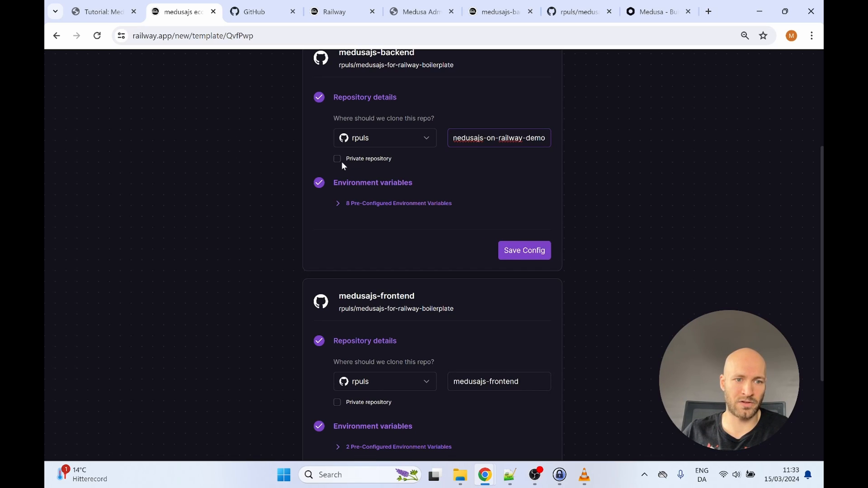
left_click(337, 159)
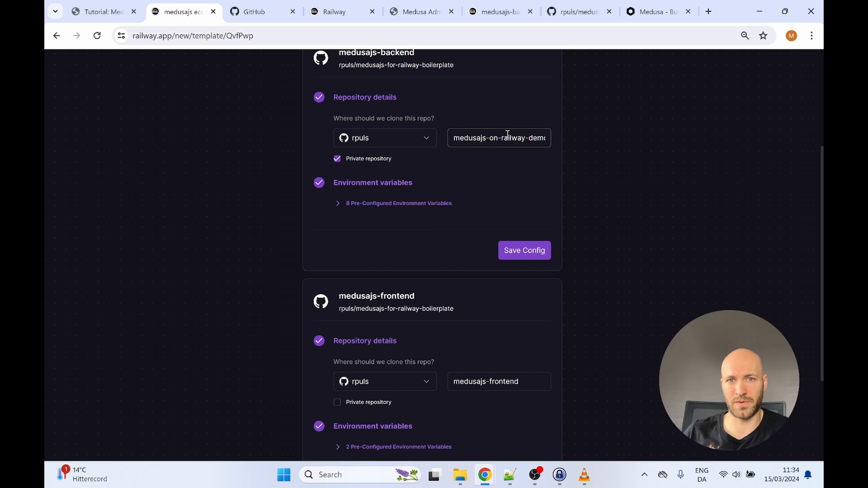
mouse_move(371, 201)
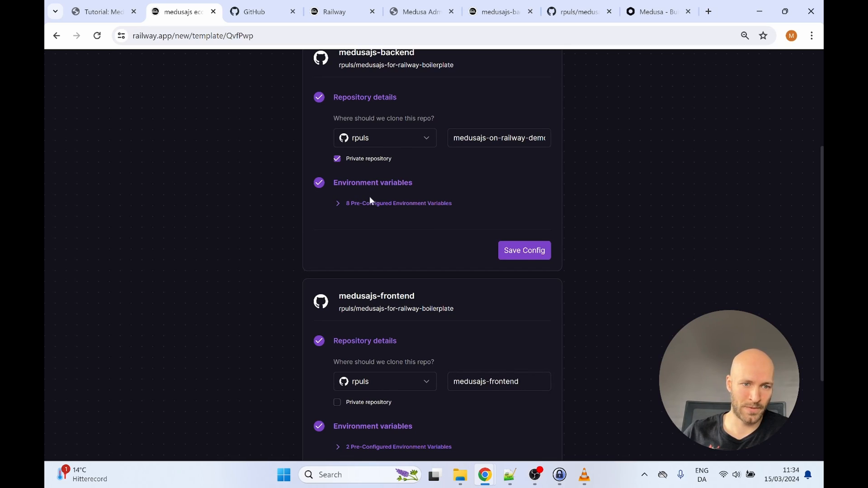
mouse_move(394, 211)
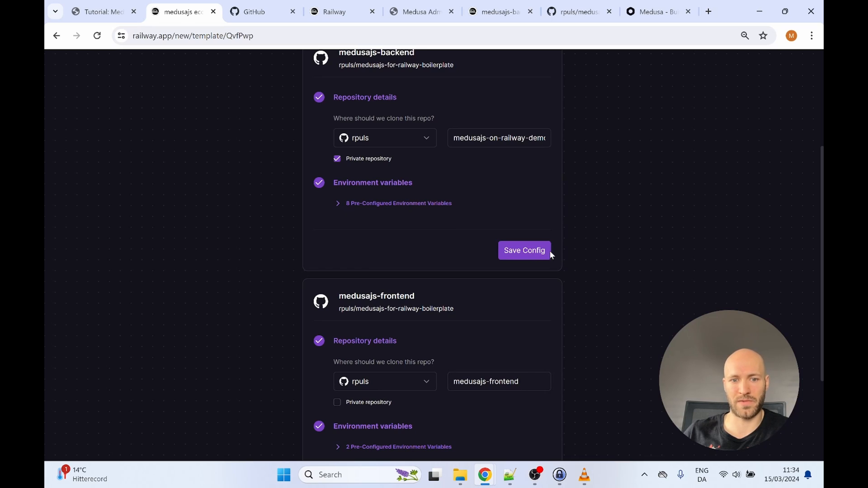
Step: Save the backend config, review its settings, and deploy both services
left_click(523, 250)
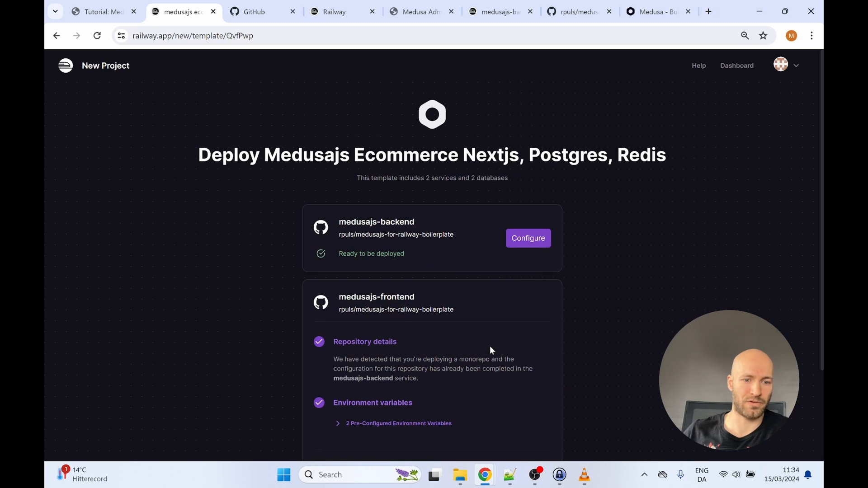
mouse_move(528, 224)
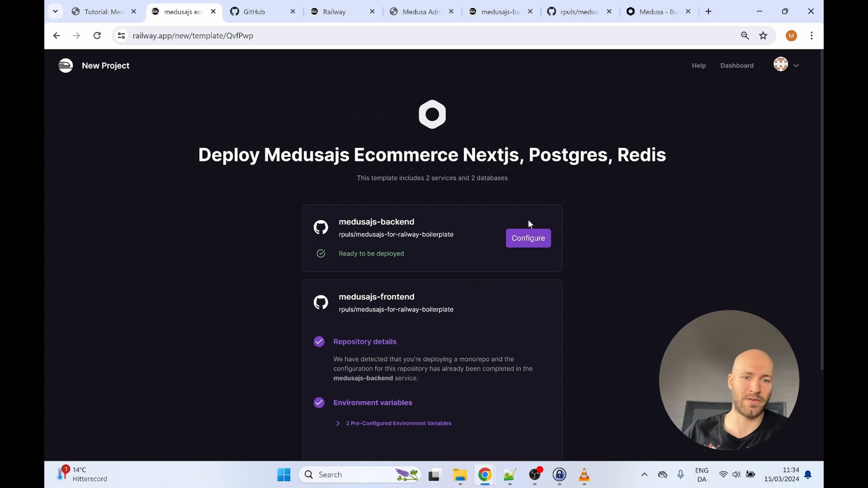
left_click(527, 238)
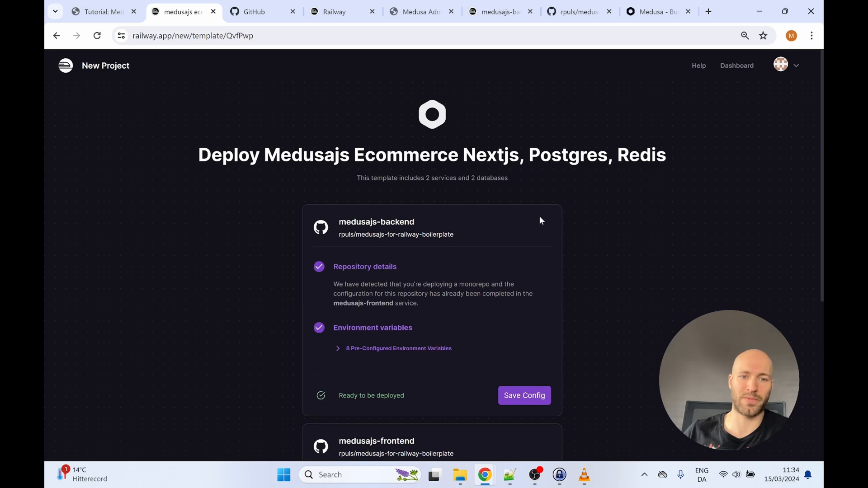
scroll("down", 3)
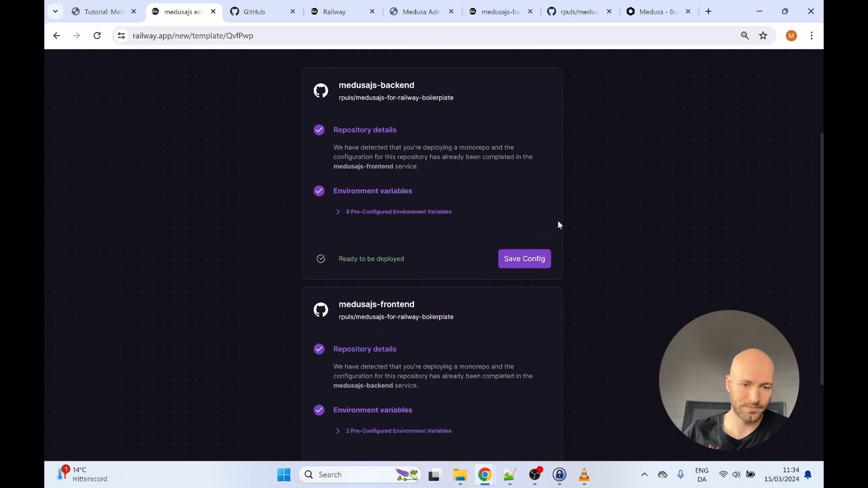
scroll("down", 3)
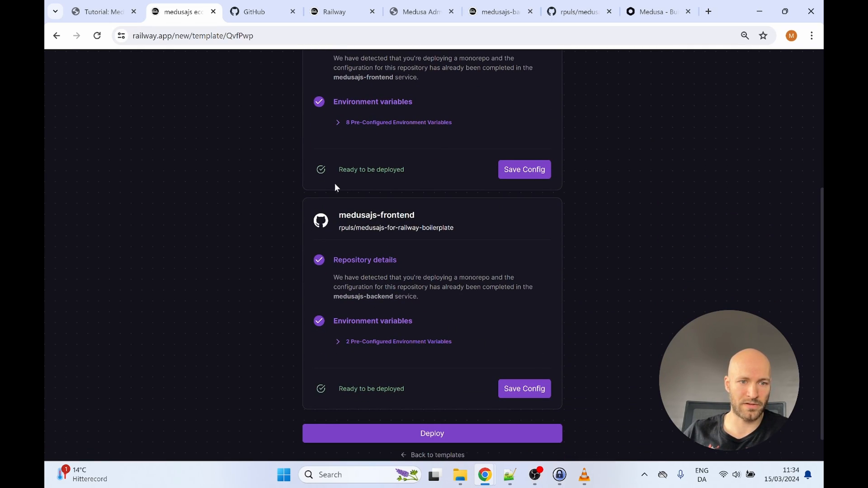
left_click(431, 433)
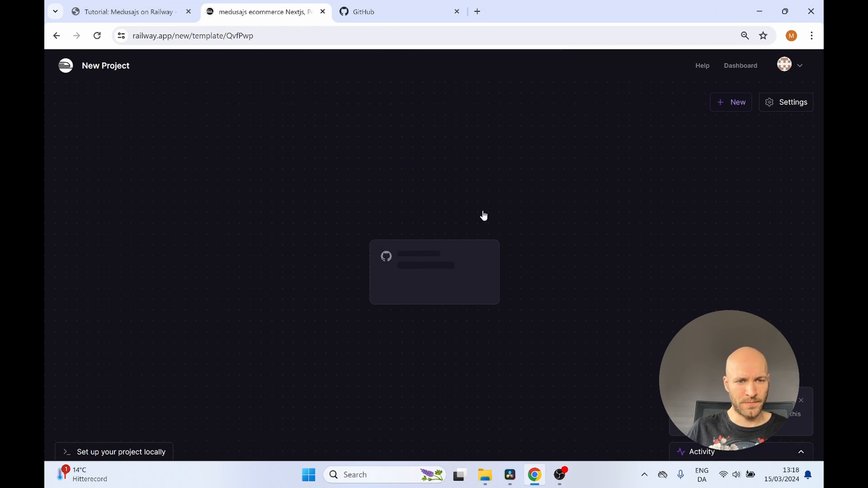
mouse_move(286, 314)
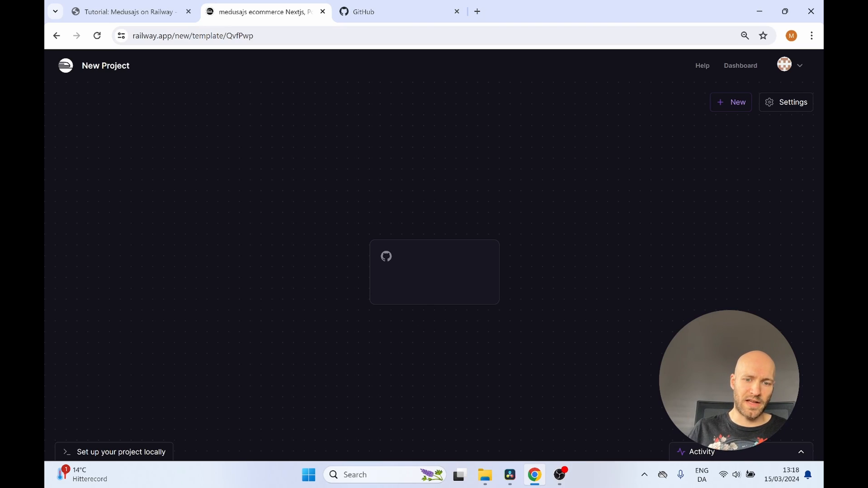
left_click(433, 272)
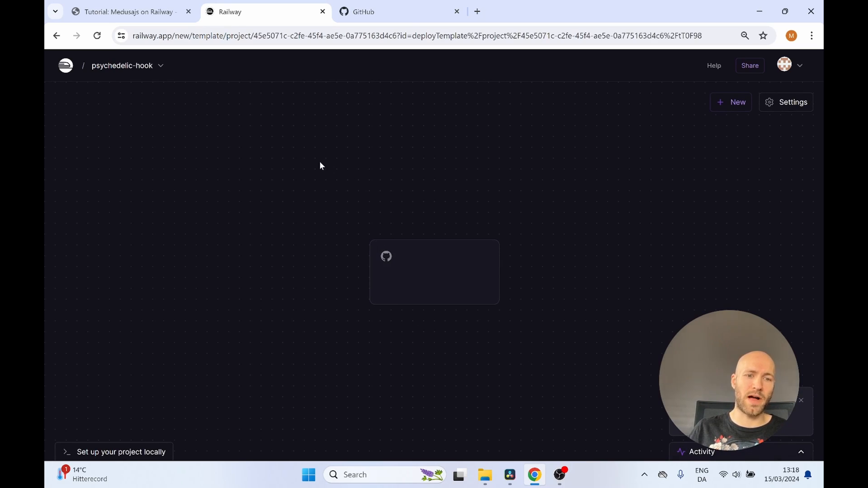
mouse_move(109, 109)
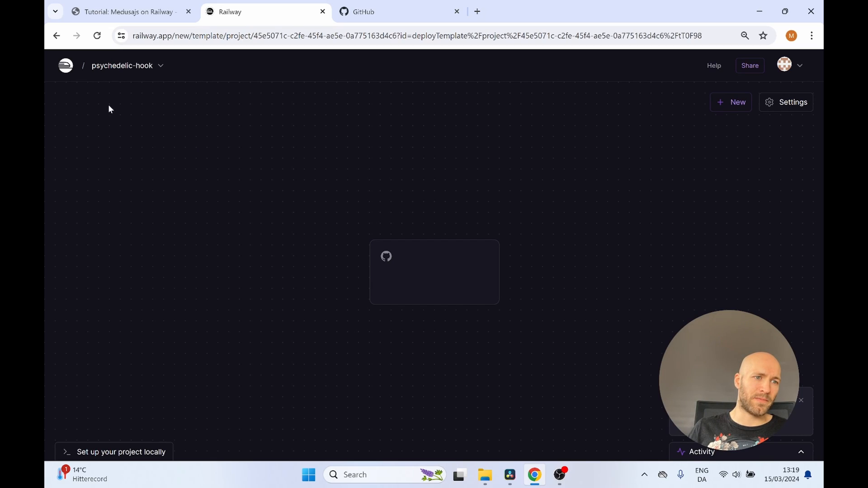
mouse_move(92, 78)
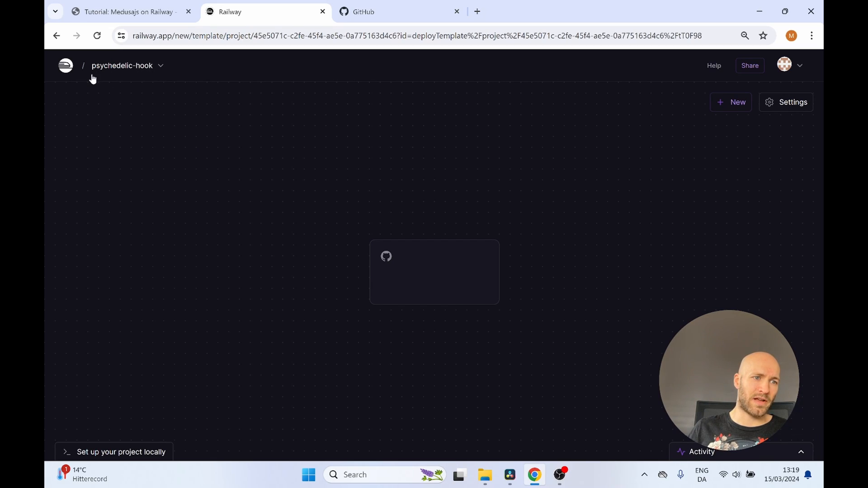
mouse_move(361, 231)
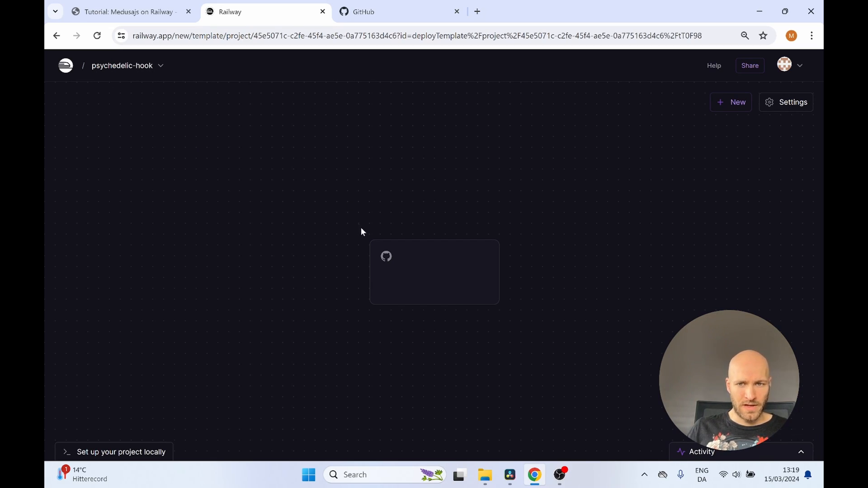
mouse_move(512, 303)
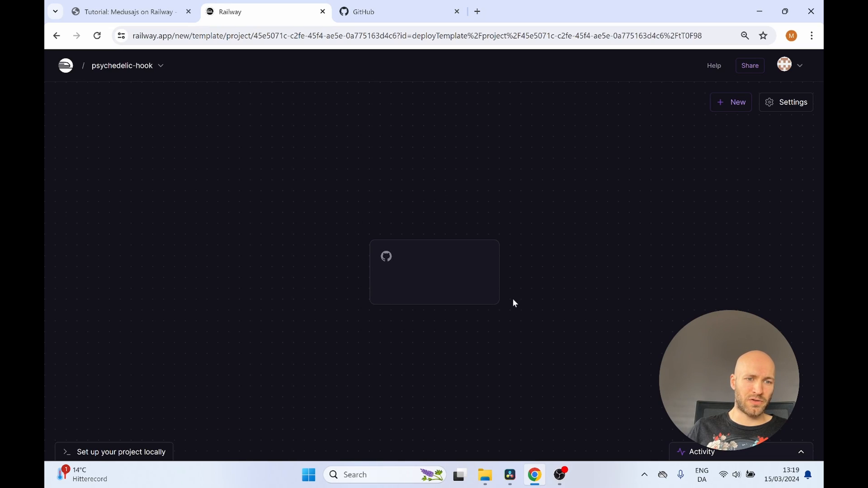
mouse_move(488, 125)
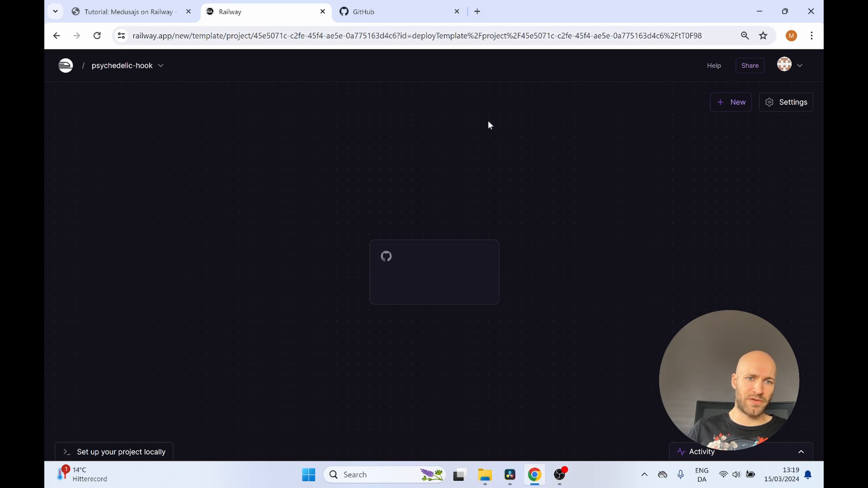
mouse_move(488, 151)
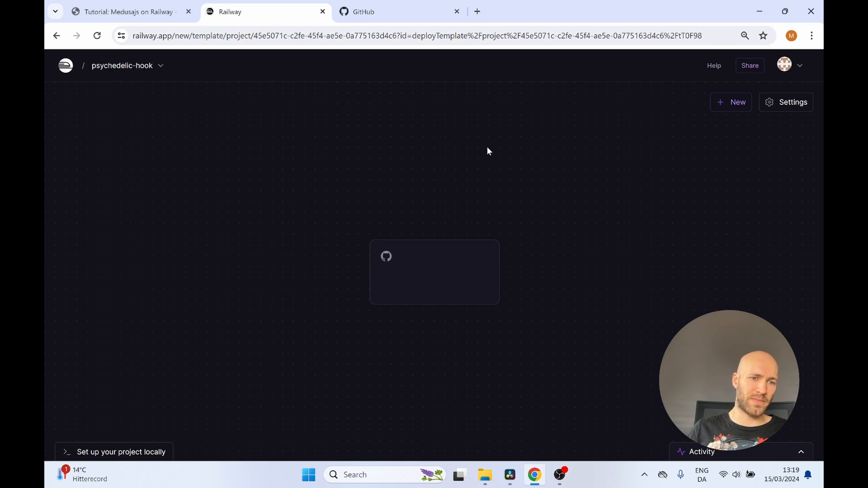
mouse_move(505, 217)
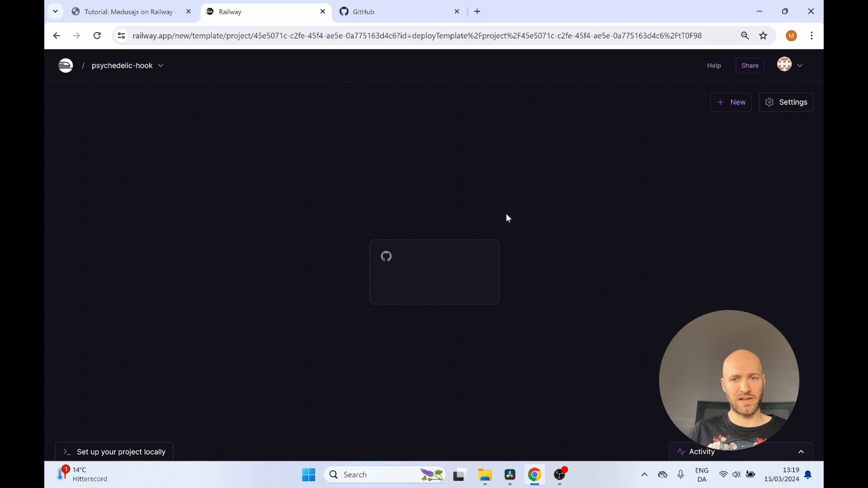
mouse_move(397, 231)
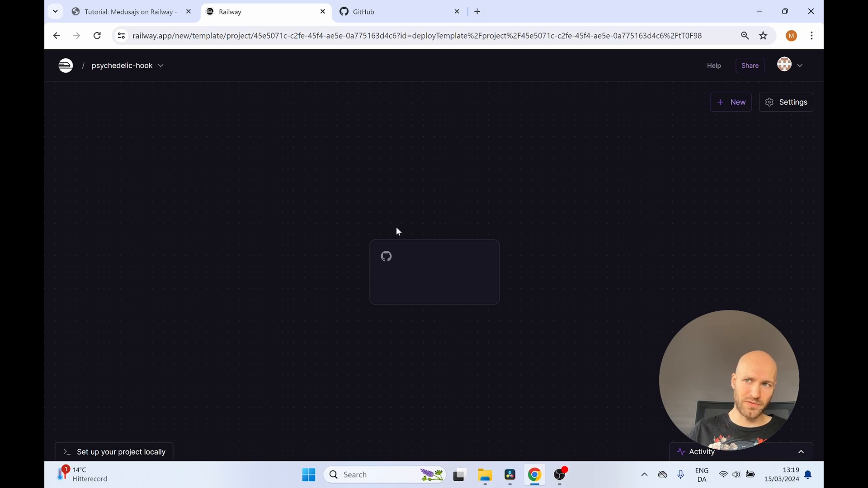
mouse_move(614, 237)
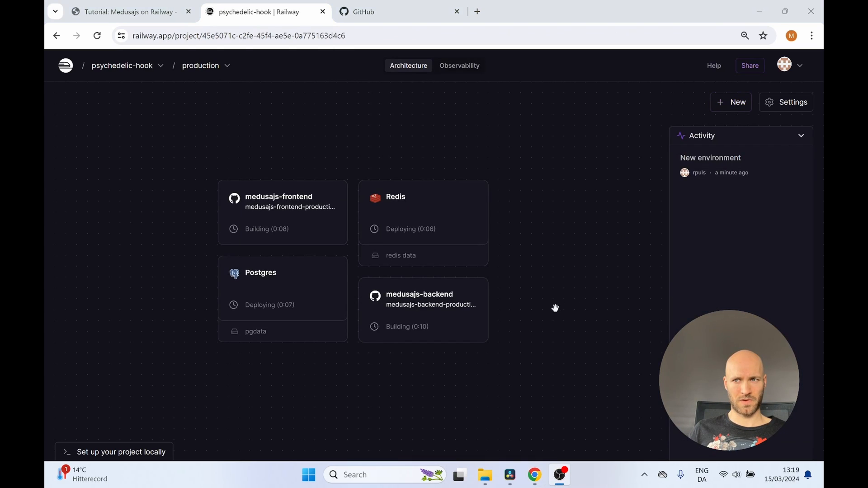
mouse_move(173, 217)
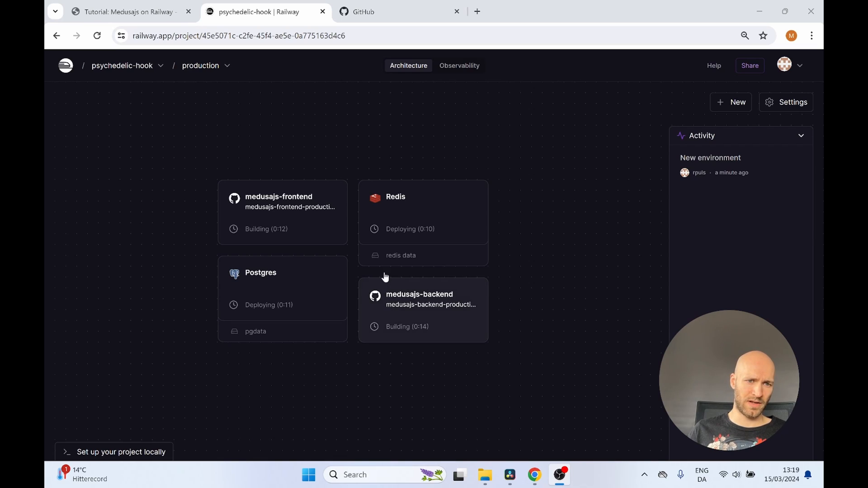
mouse_move(417, 245)
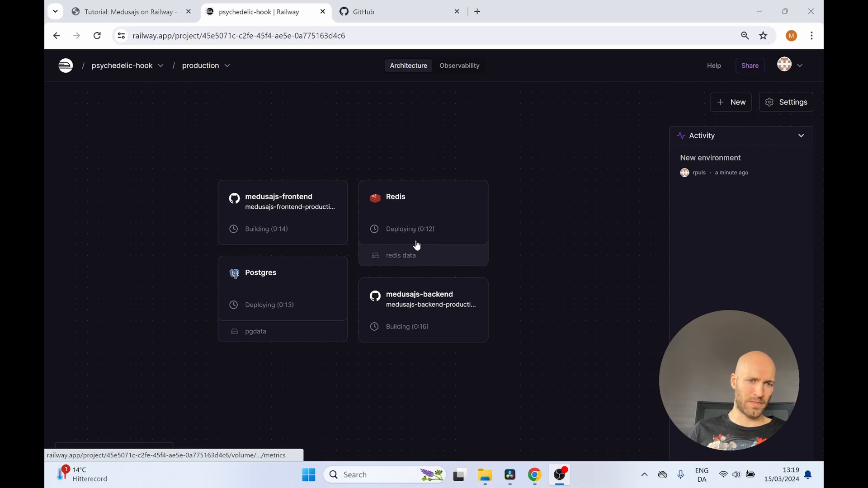
mouse_move(444, 325)
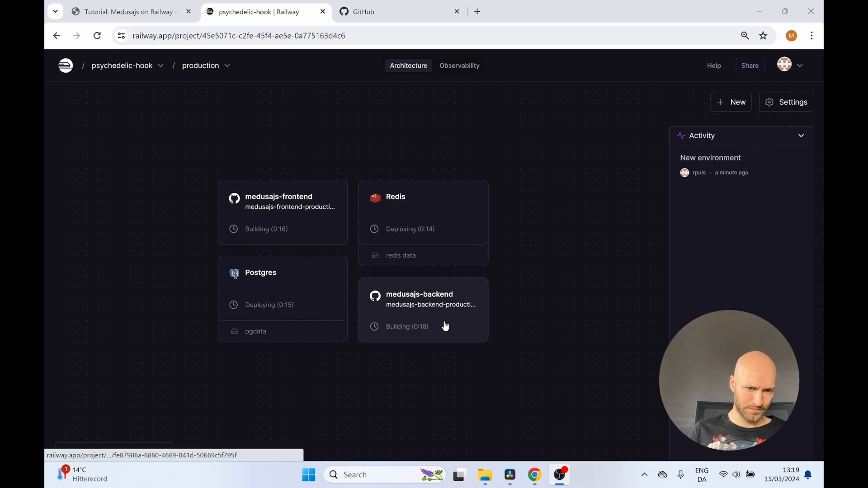
mouse_move(308, 321)
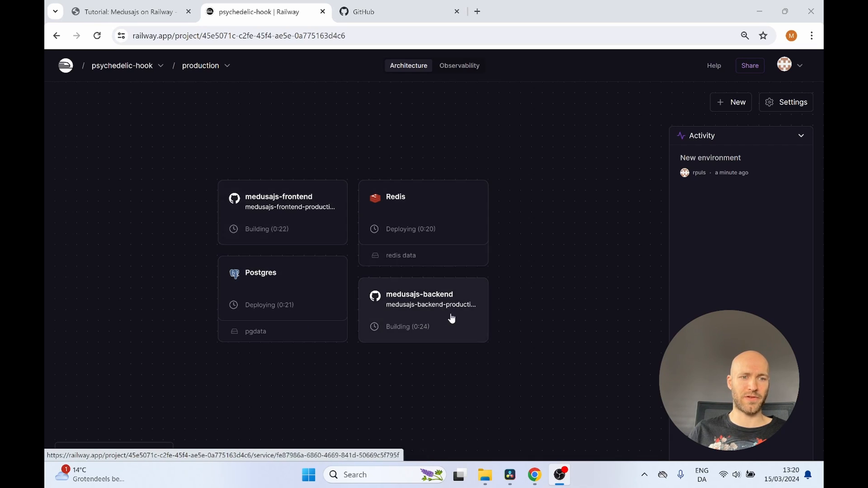
mouse_move(458, 328)
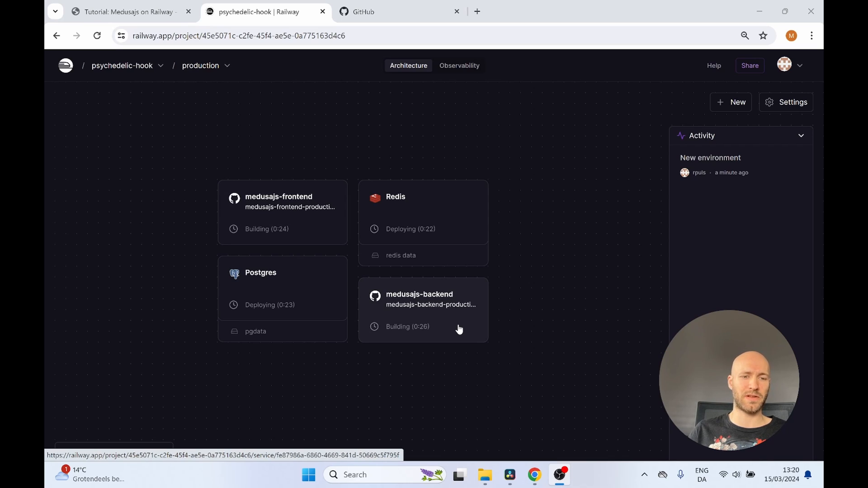
Step: Open the medusajs-backend card to view its building deployment
left_click(422, 308)
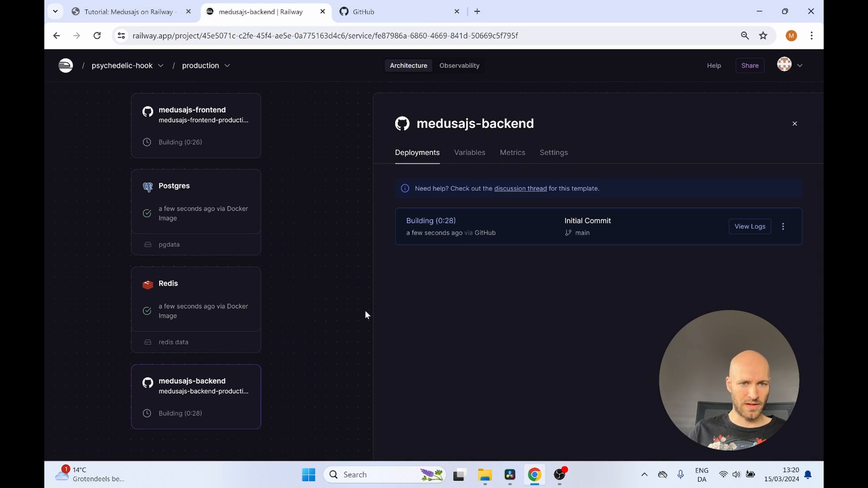
mouse_move(479, 177)
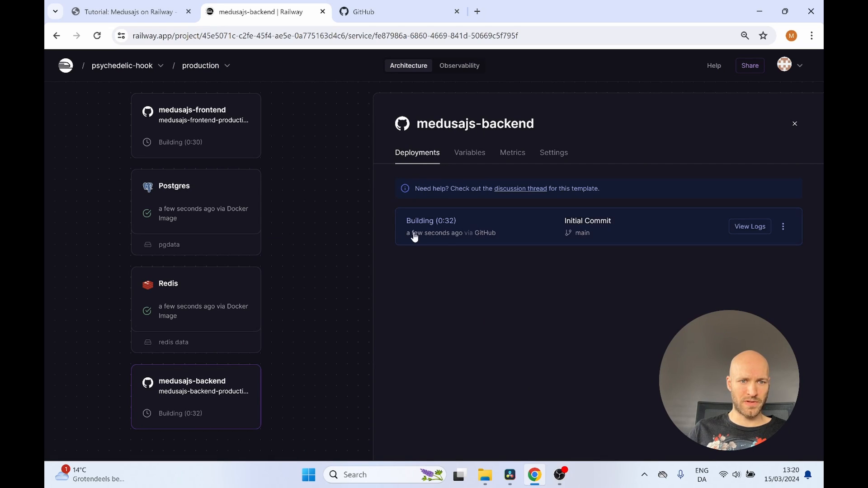
mouse_move(443, 230)
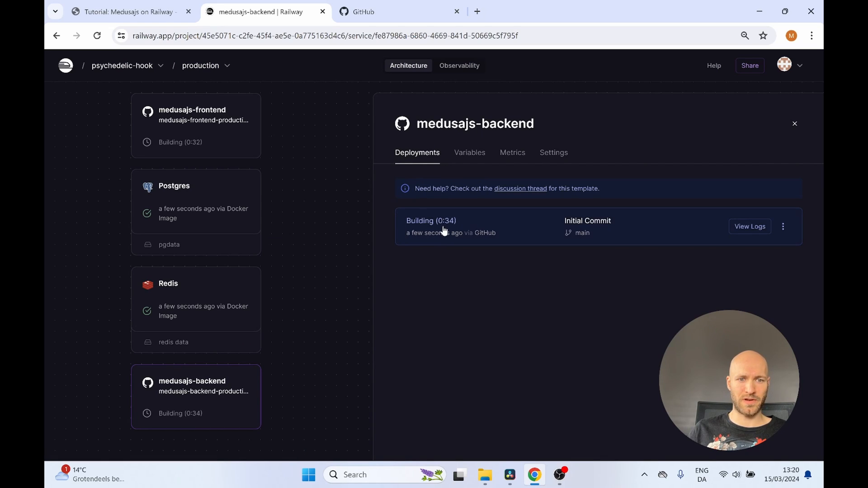
mouse_move(511, 152)
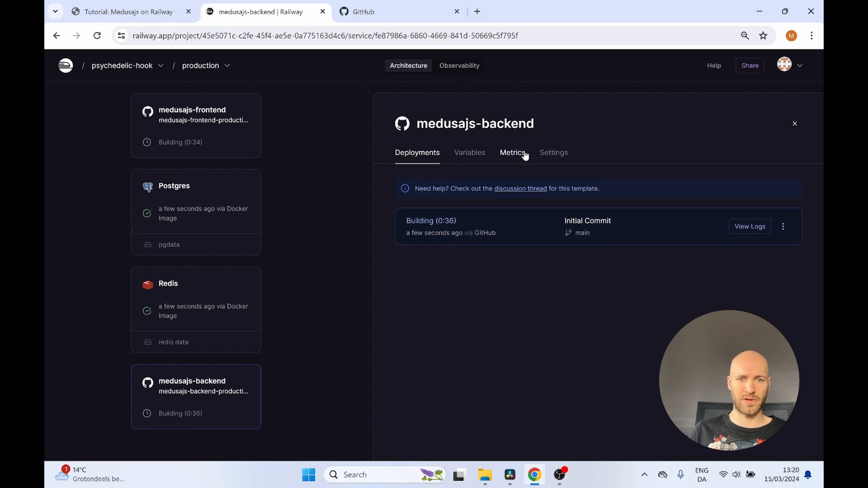
Step: Show medusajs-backend settings with its source repo and /medusajs-backend root directory
left_click(553, 152)
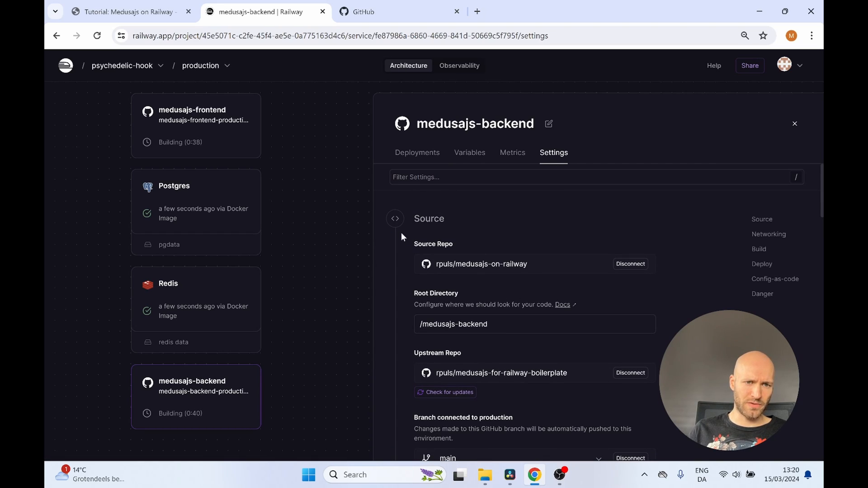
mouse_move(481, 242)
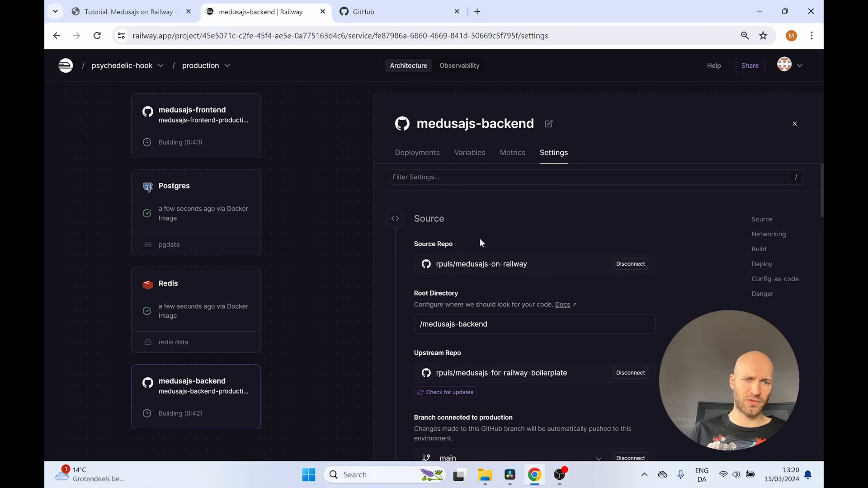
mouse_move(473, 271)
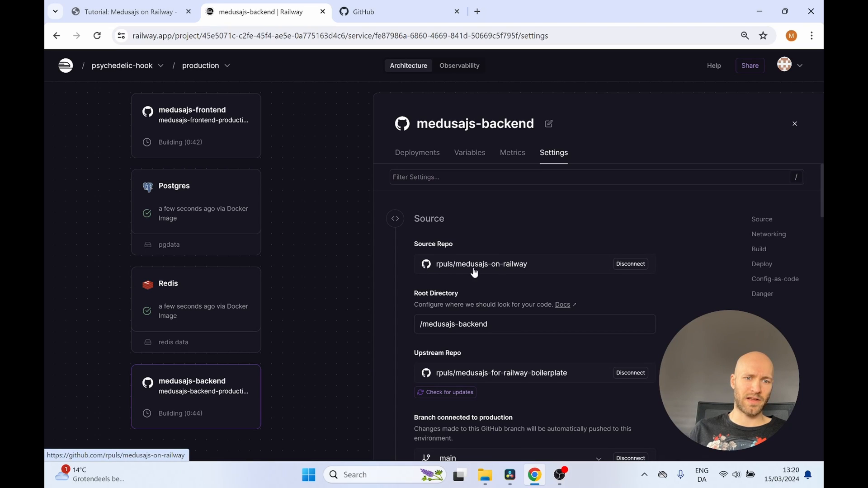
mouse_move(429, 271)
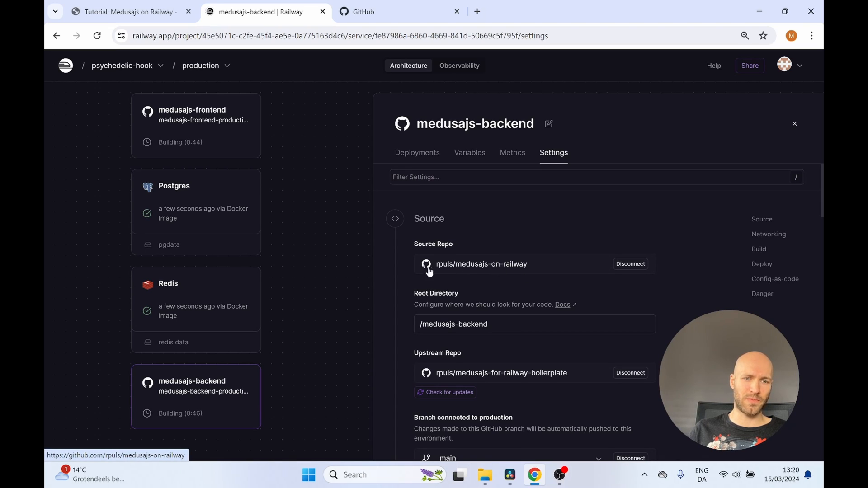
mouse_move(525, 271)
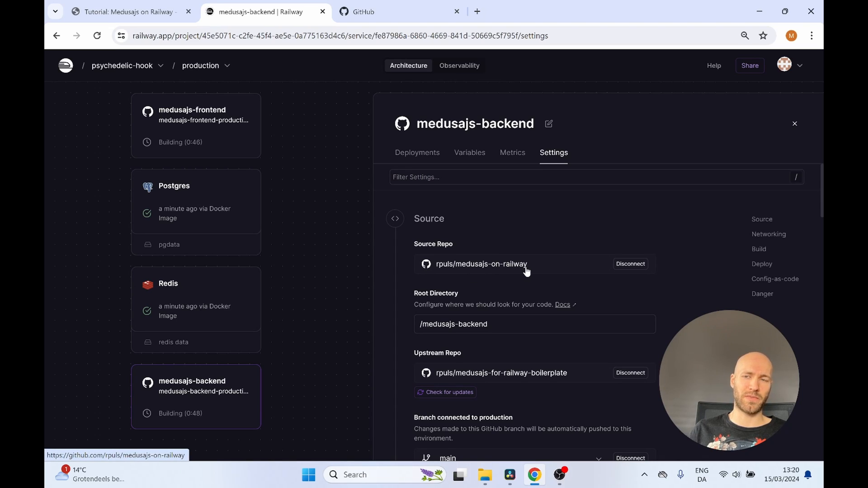
mouse_move(490, 276)
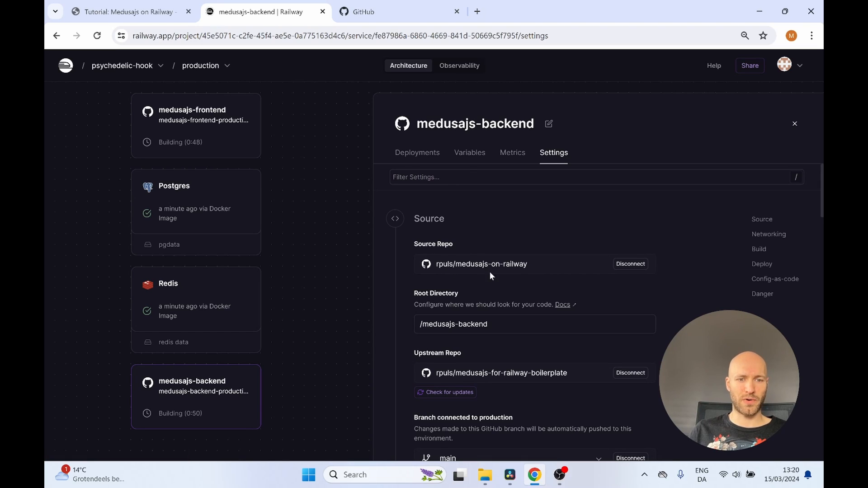
mouse_move(454, 271)
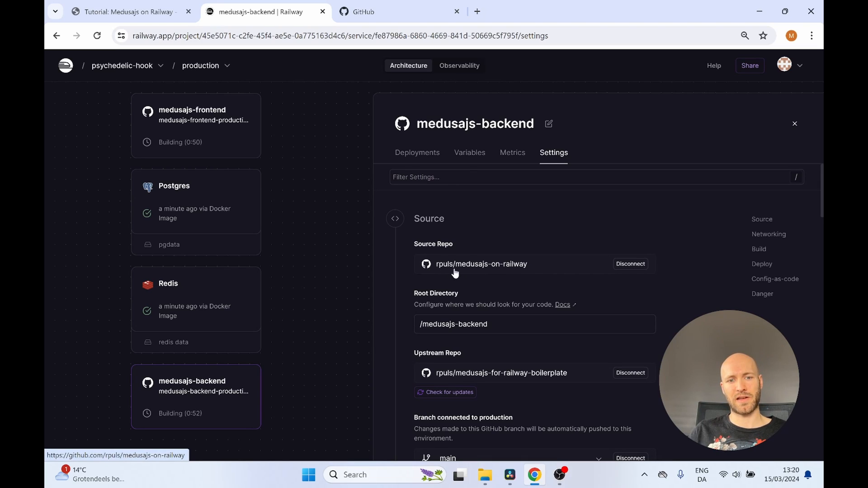
mouse_move(474, 269)
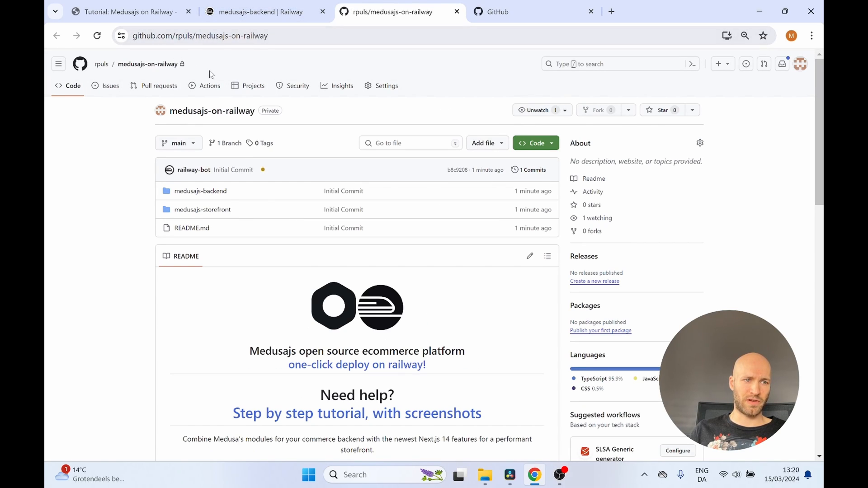
mouse_move(520, 124)
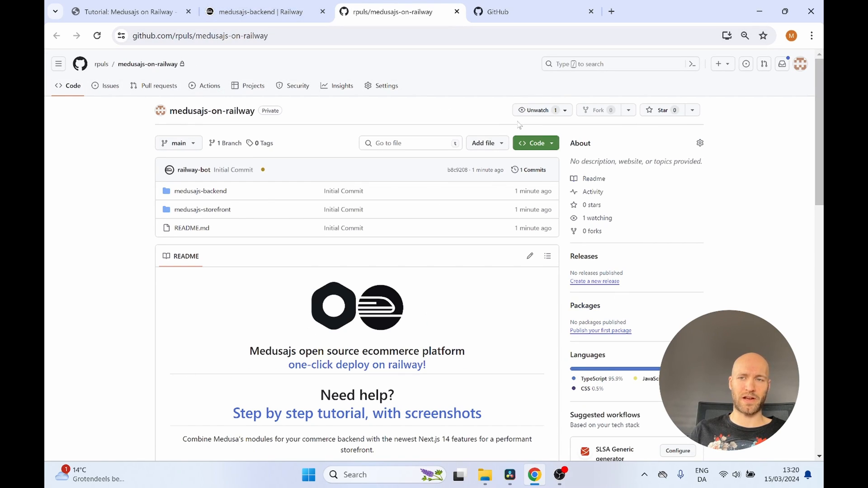
mouse_move(245, 299)
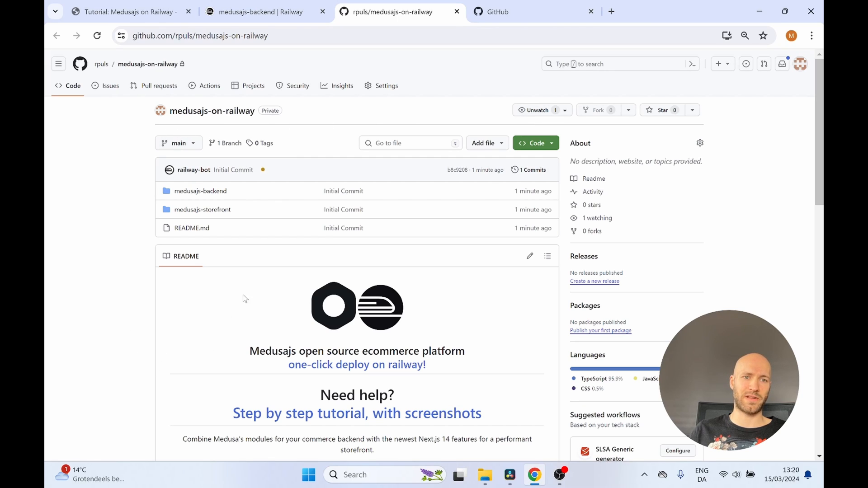
Step: Open the README's 'Step by step tutorial, with screenshots' link and scroll through it
scroll("down", 3)
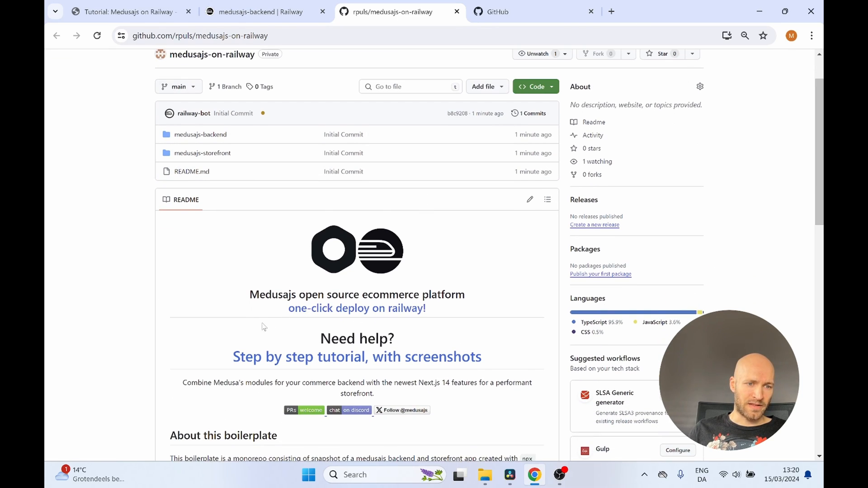
mouse_move(257, 358)
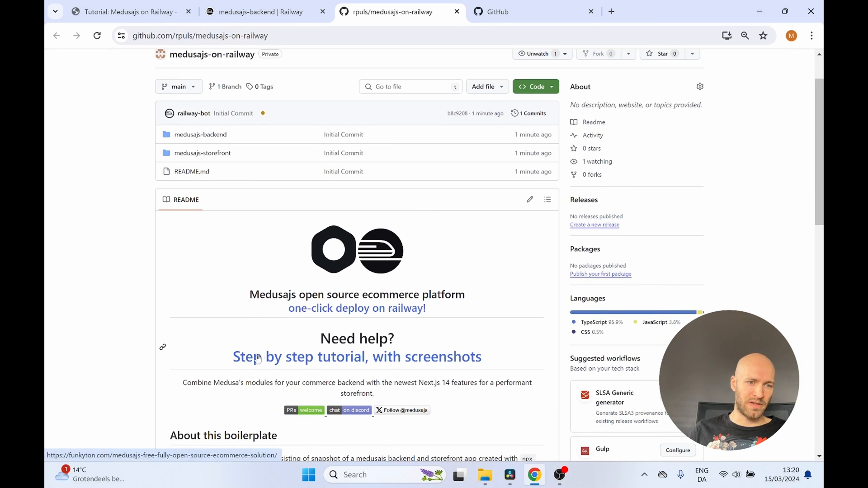
mouse_move(362, 365)
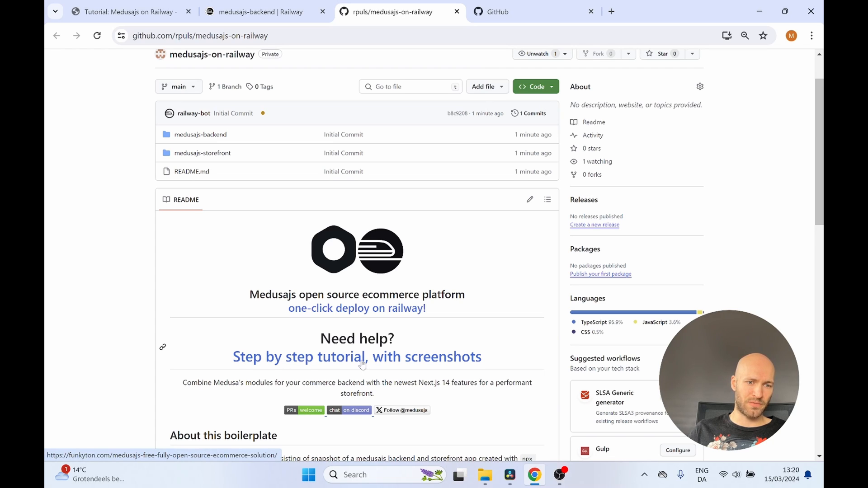
left_click(357, 356)
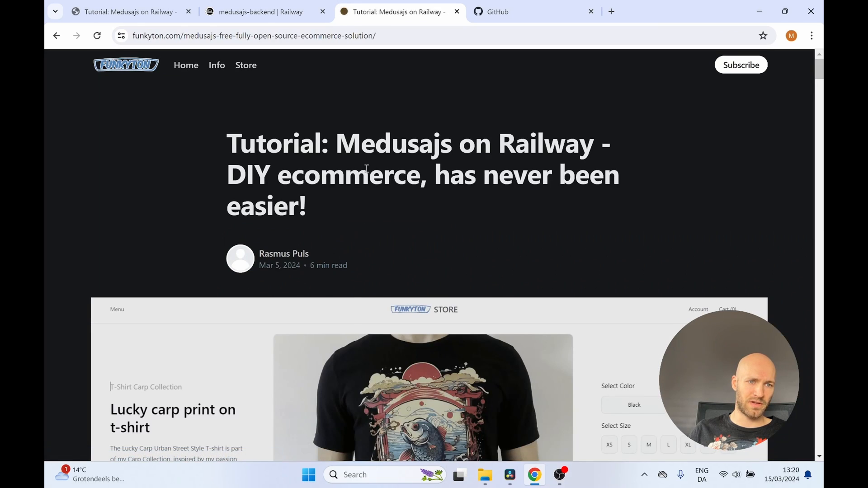
scroll("down", 3)
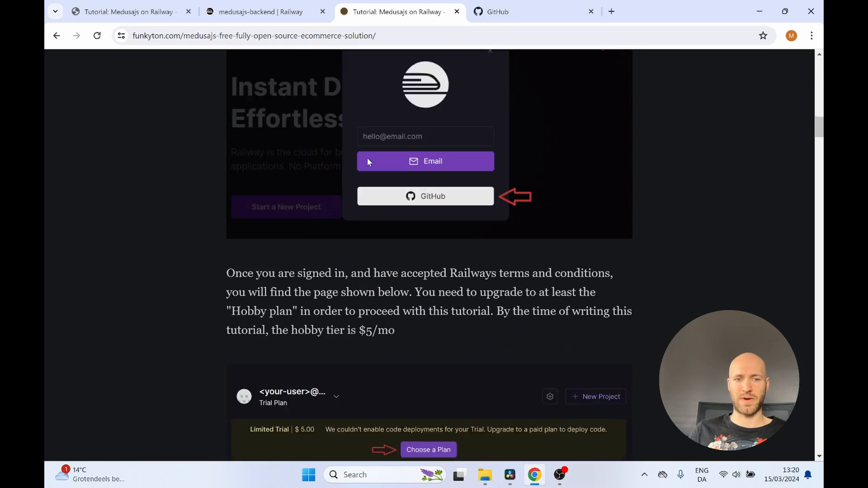
left_click(260, 11)
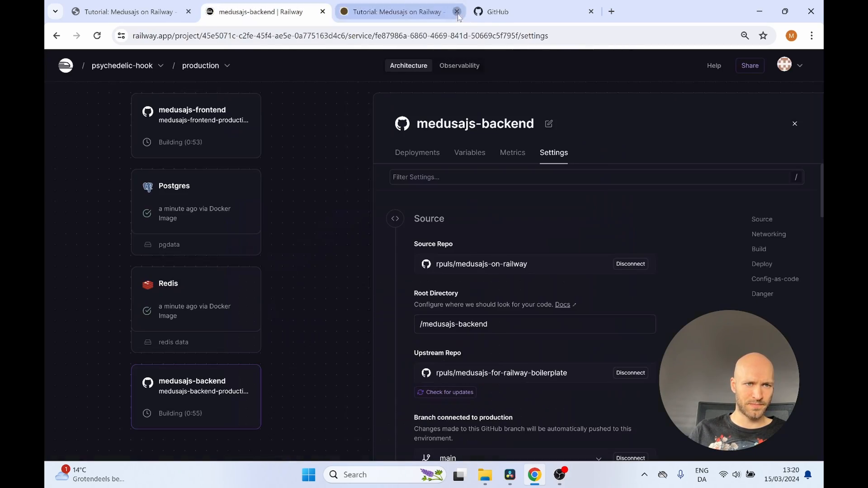
left_click(456, 11)
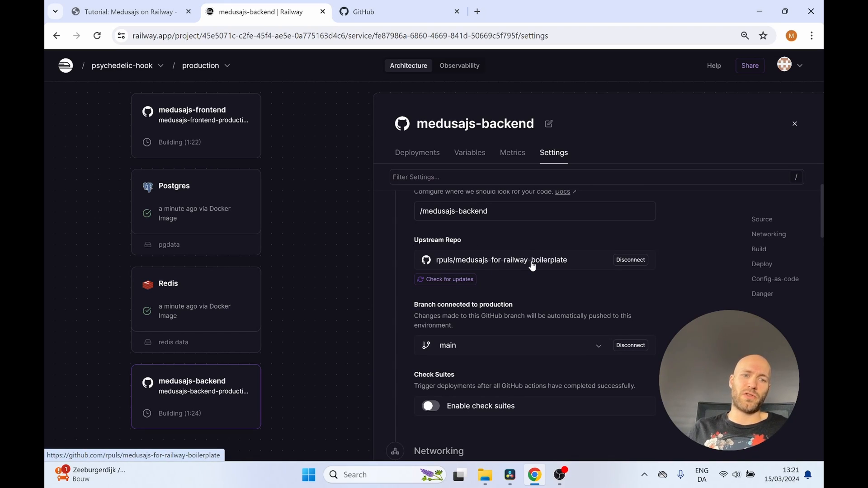
mouse_move(496, 273)
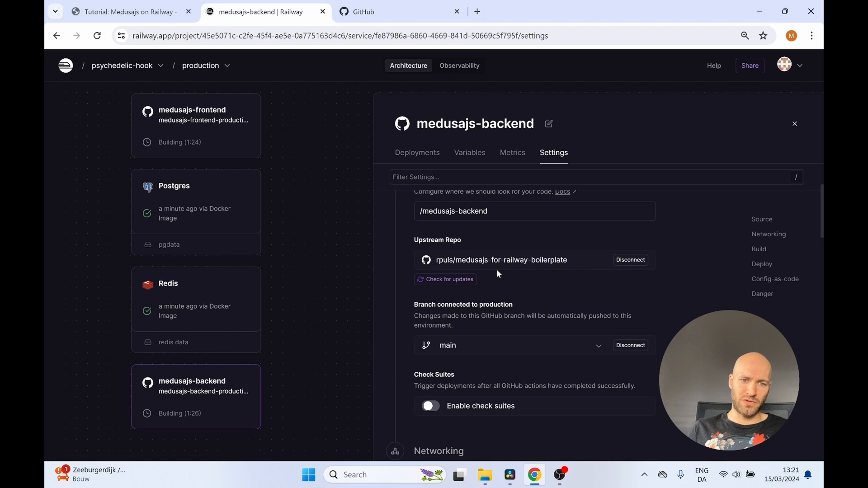
mouse_move(481, 253)
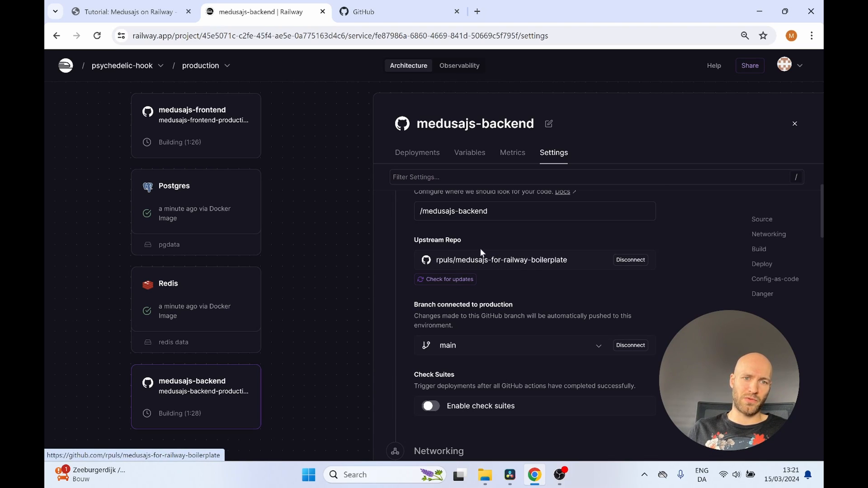
mouse_move(532, 267)
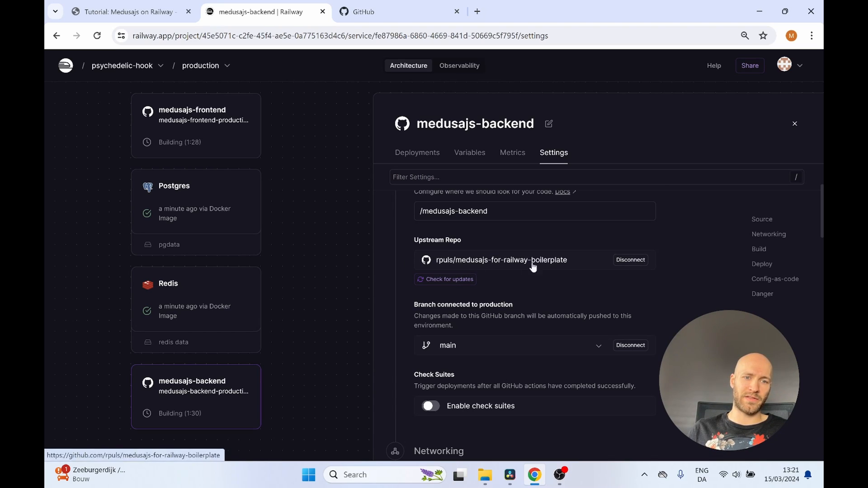
mouse_move(556, 254)
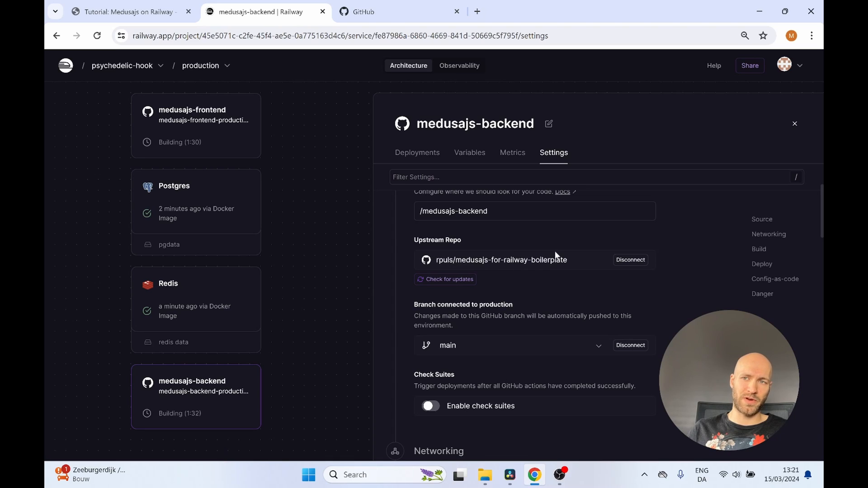
mouse_move(565, 275)
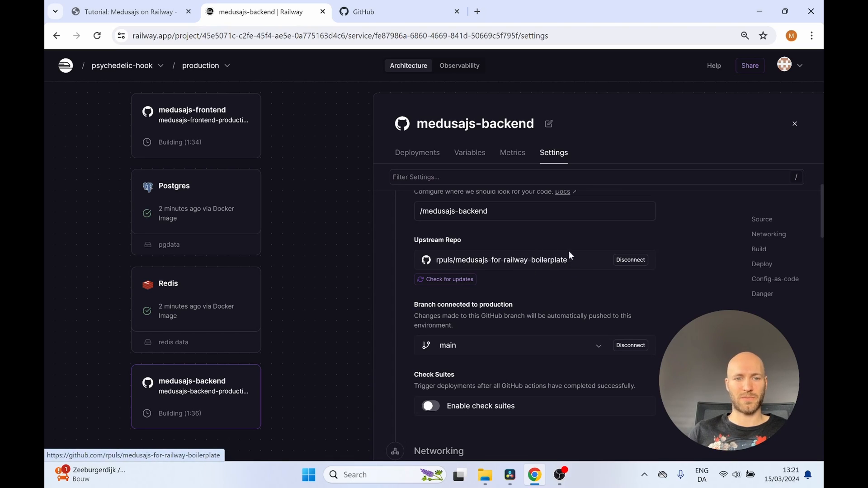
mouse_move(577, 237)
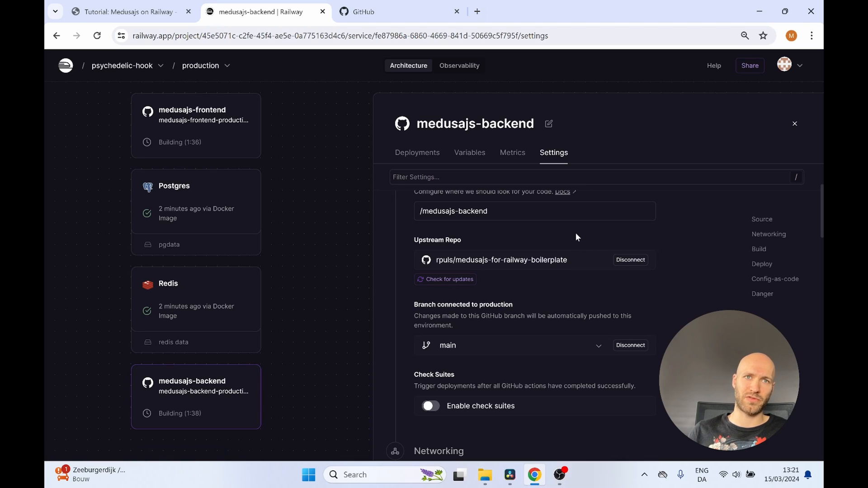
mouse_move(599, 231)
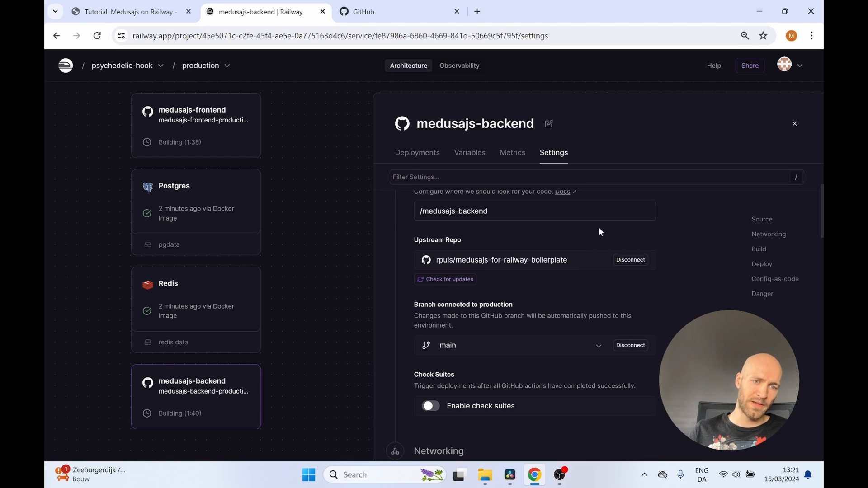
mouse_move(456, 265)
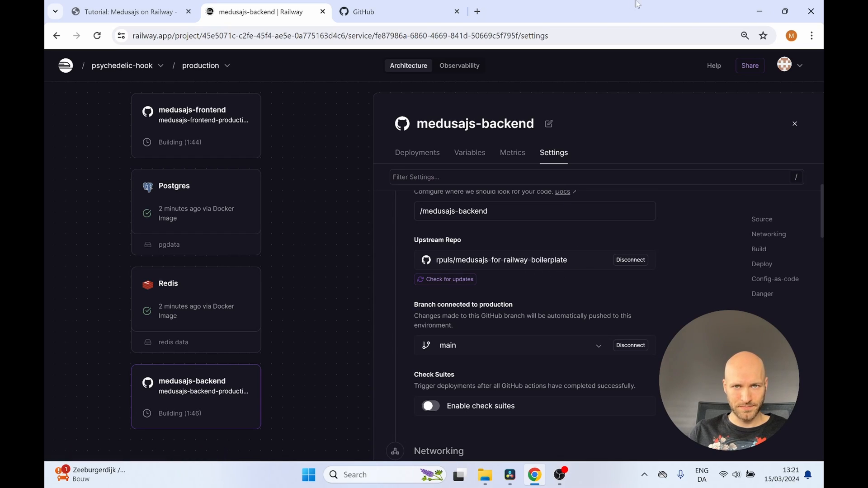
mouse_move(635, 229)
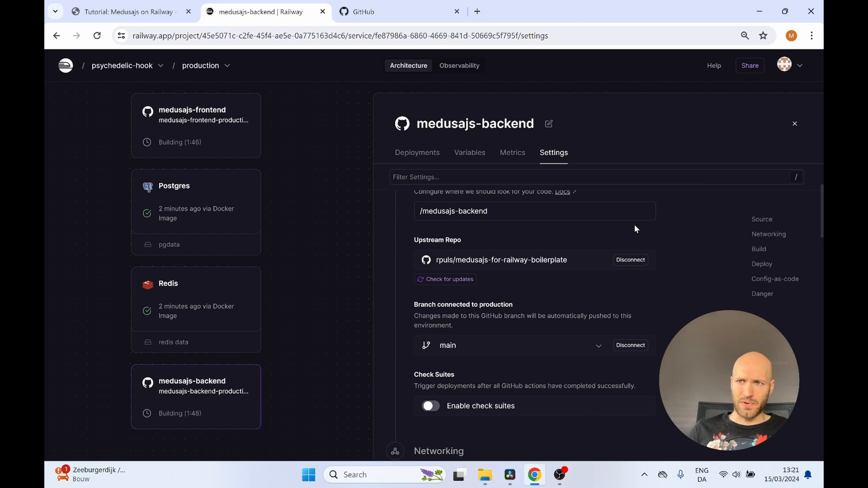
mouse_move(255, 153)
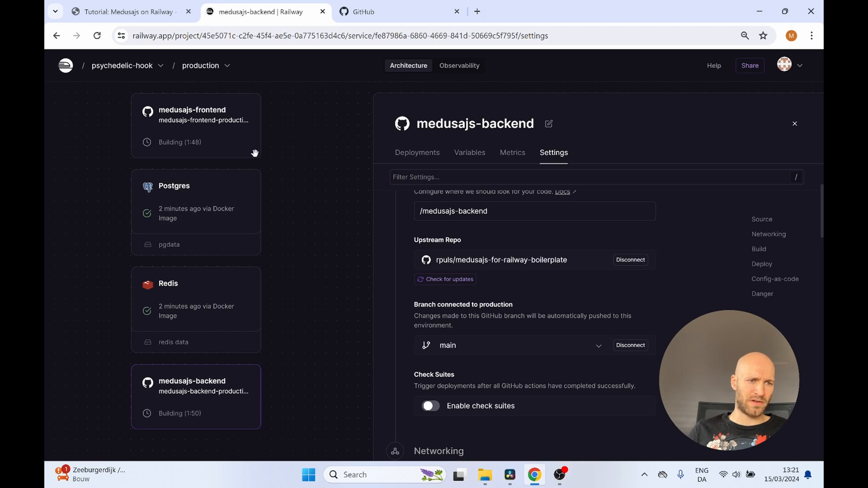
mouse_move(227, 235)
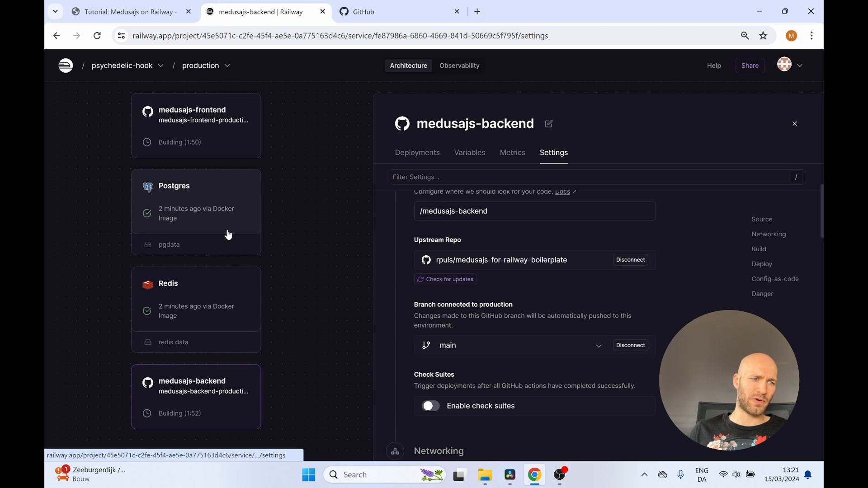
mouse_move(338, 314)
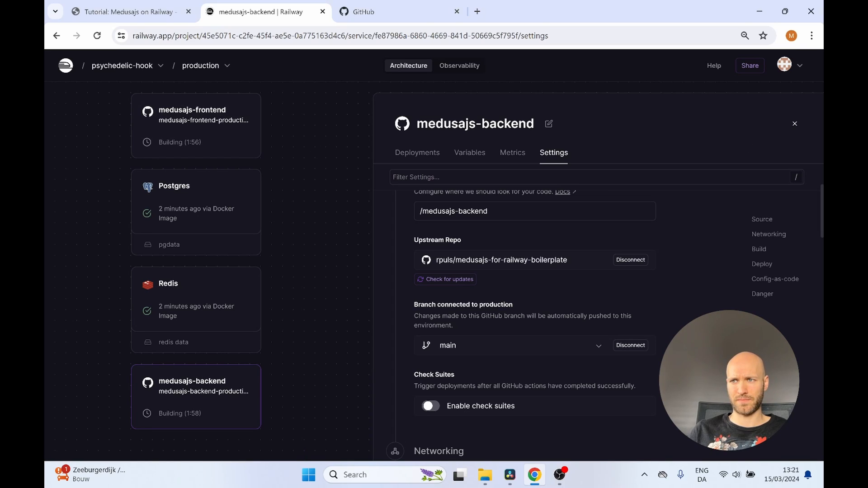
scroll("up", 3)
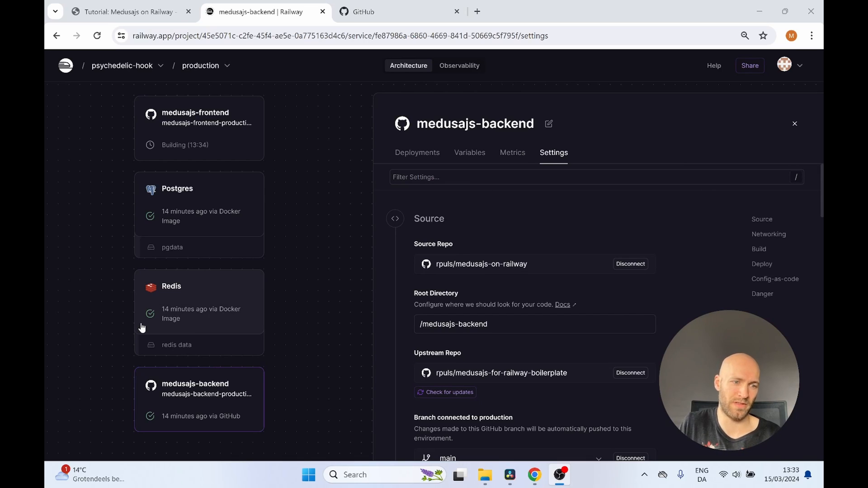
mouse_move(163, 426)
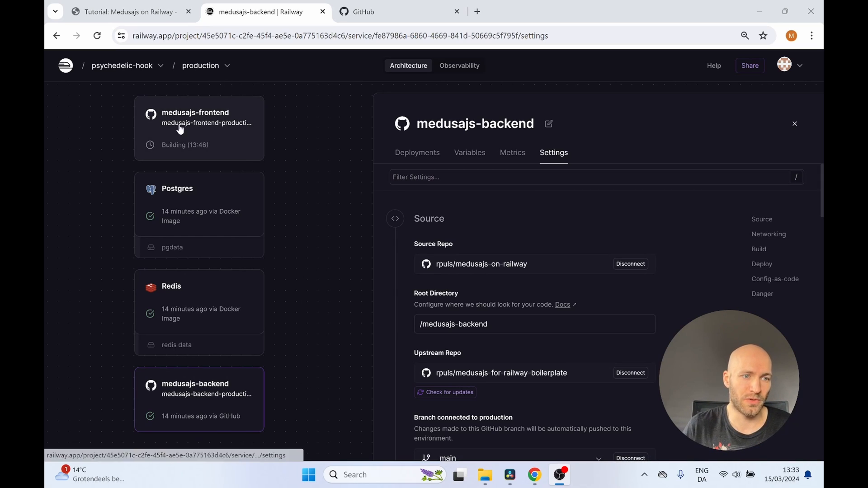
mouse_move(209, 412)
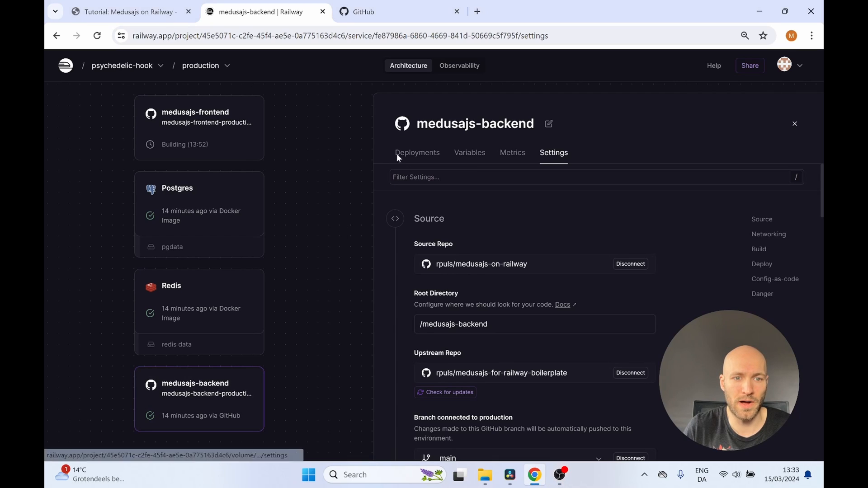
Step: Open the backend production URL from the Deployments tab, then return to Railway
left_click(417, 152)
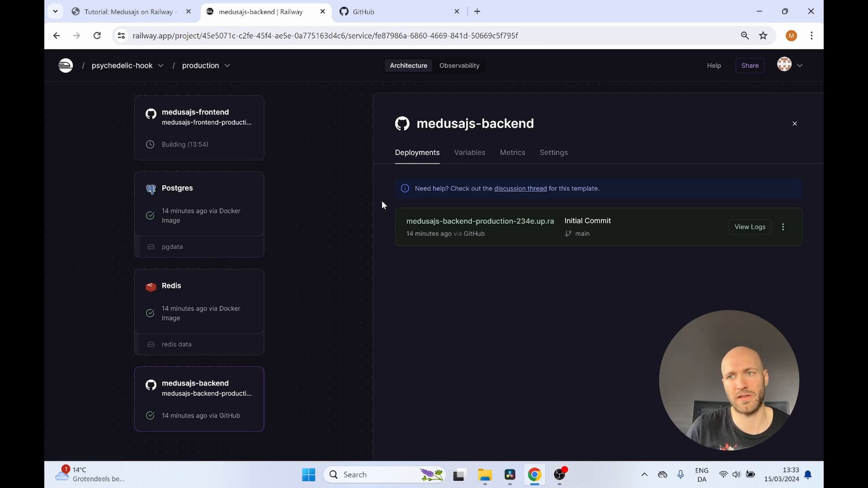
mouse_move(186, 422)
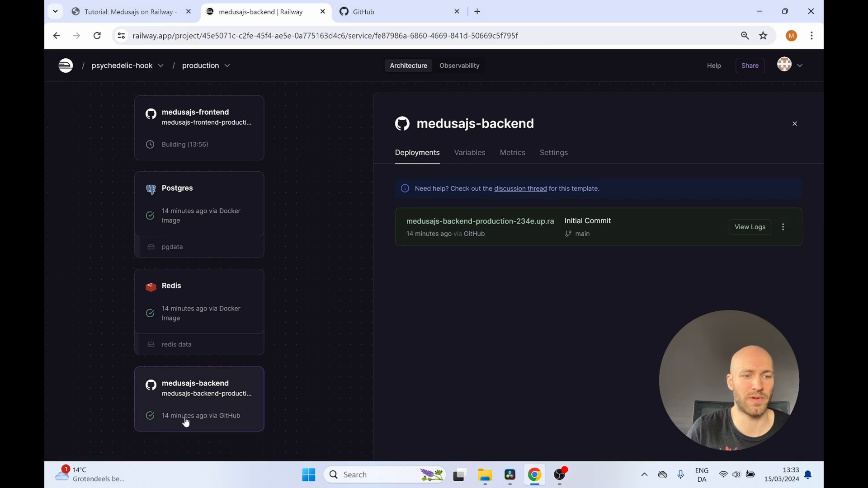
mouse_move(480, 221)
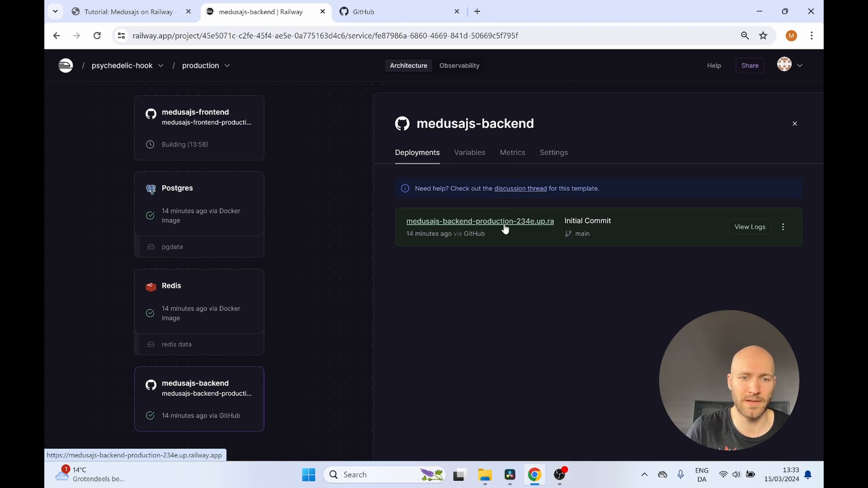
mouse_move(408, 206)
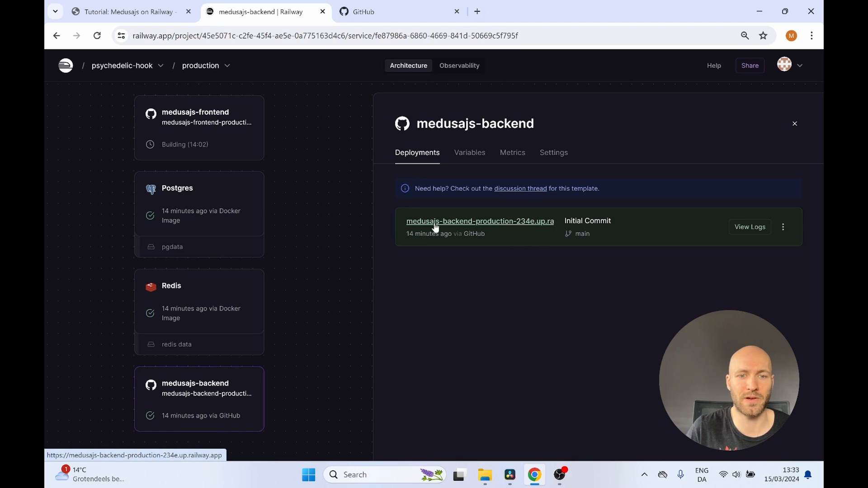
mouse_move(507, 228)
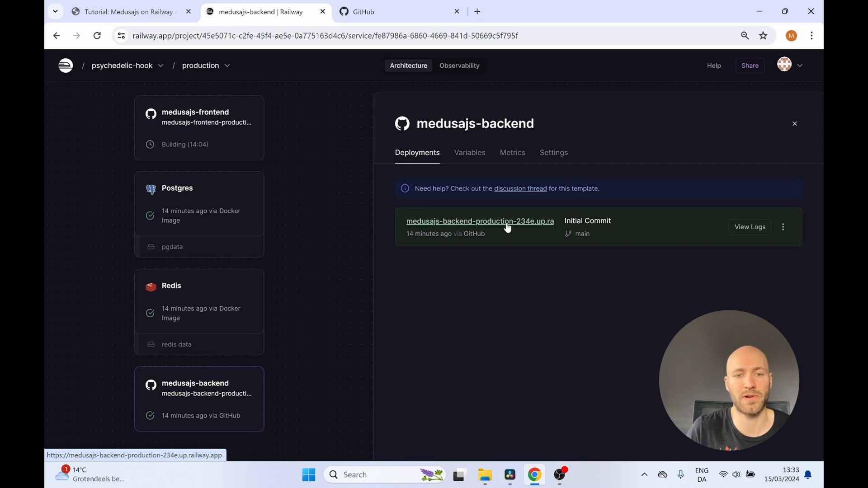
left_click(479, 221)
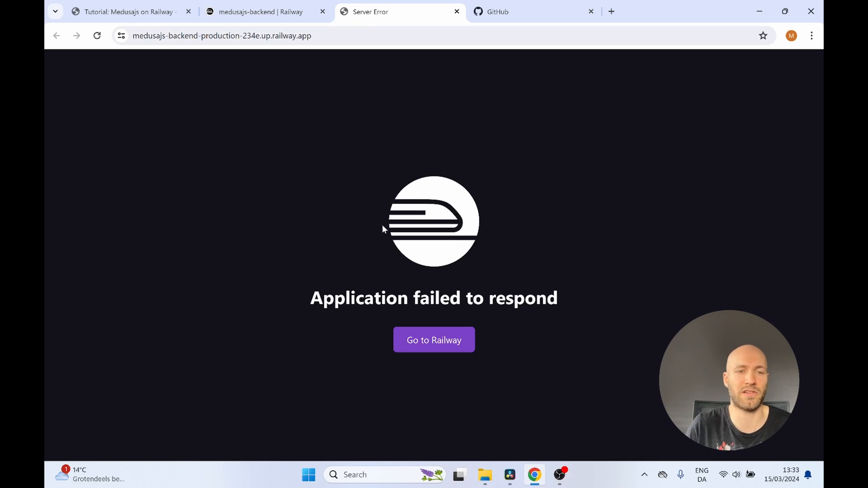
mouse_move(321, 79)
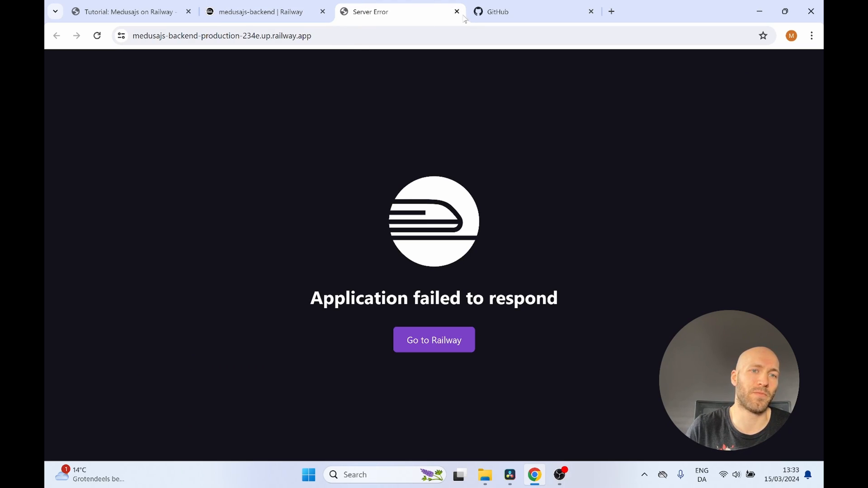
left_click(258, 11)
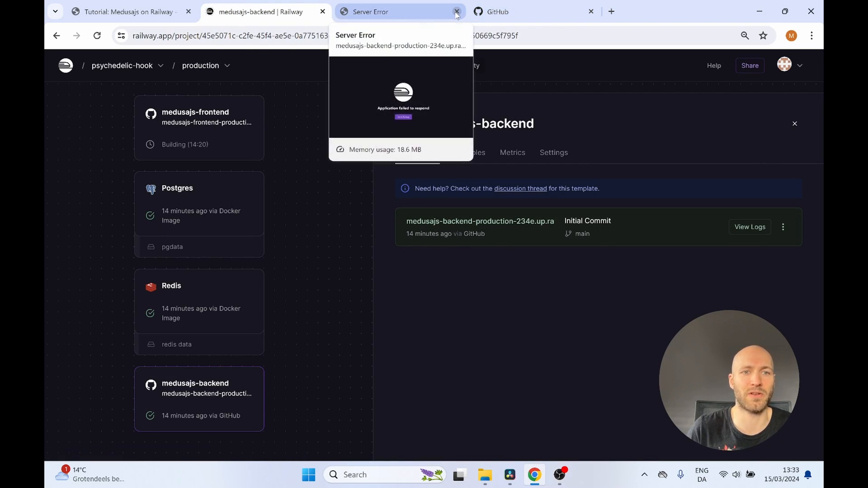
Step: Close the failed error tab and reopen the backend URL, now showing Cannot GET /
left_click(457, 11)
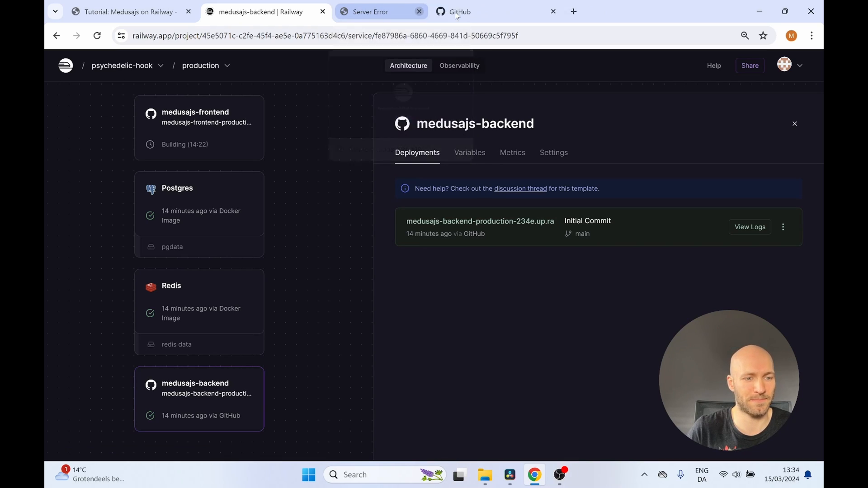
left_click(419, 11)
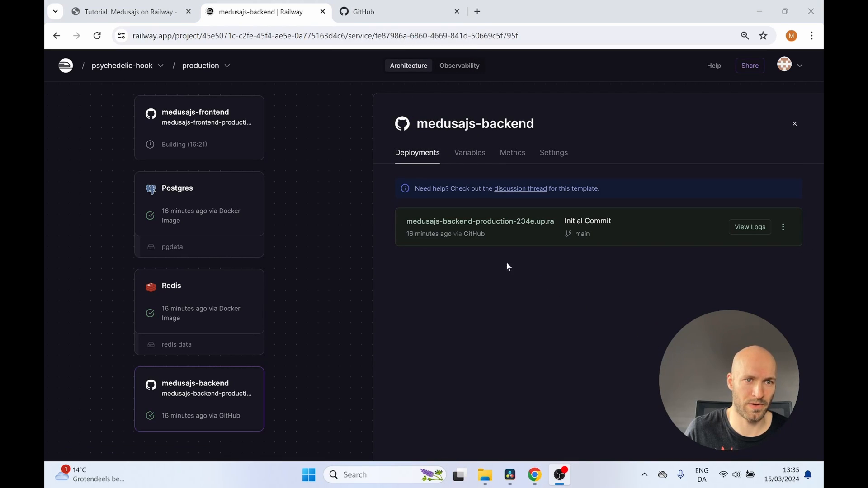
left_click(479, 221)
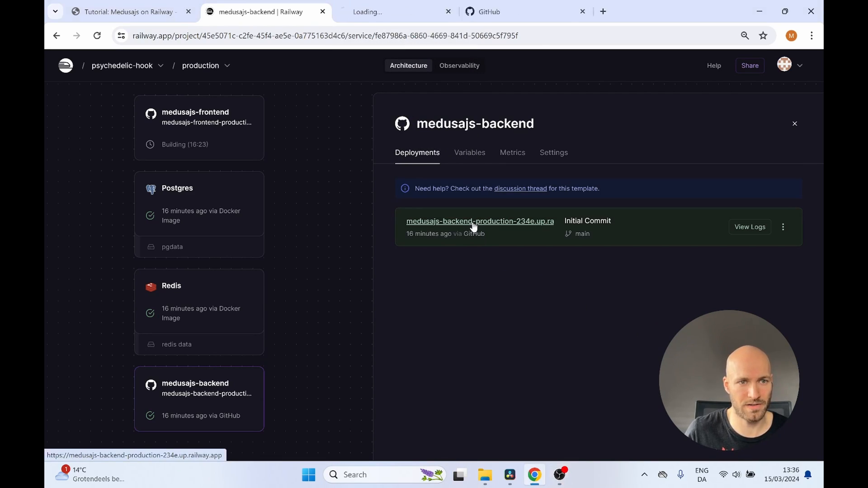
left_click(479, 221)
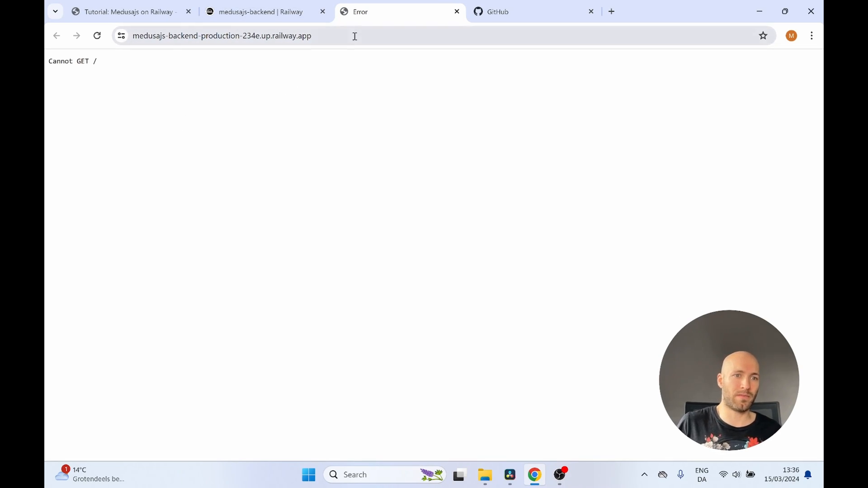
Step: Append /app to the backend URL to load the Medusa Admin login
left_click(222, 36)
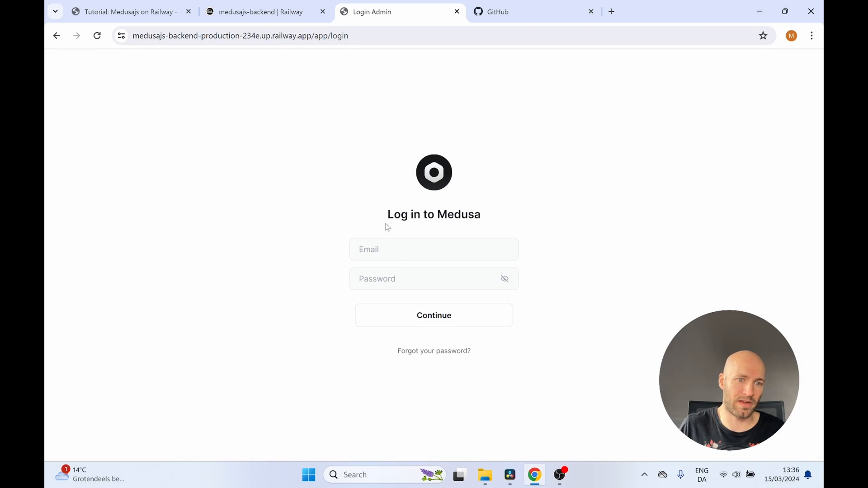
mouse_move(592, 247)
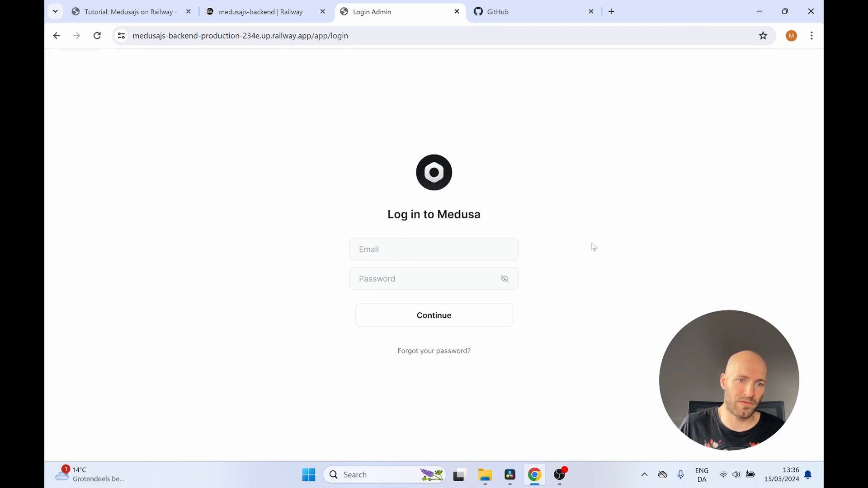
mouse_move(462, 128)
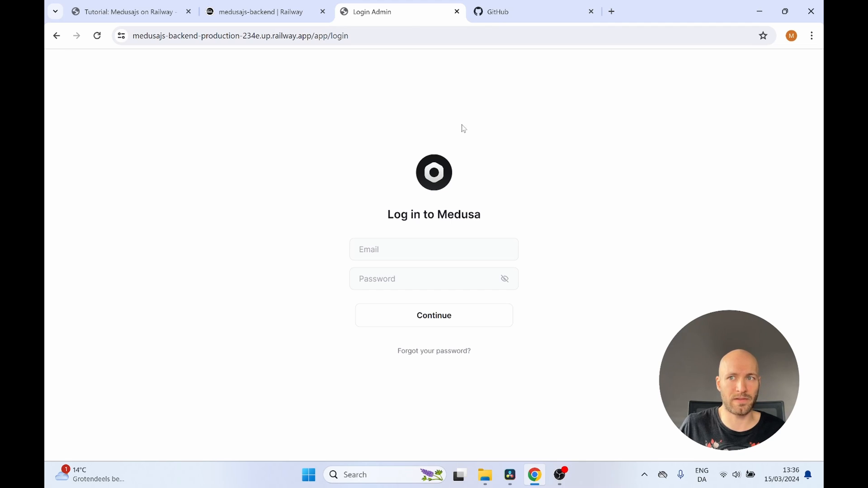
mouse_move(450, 318)
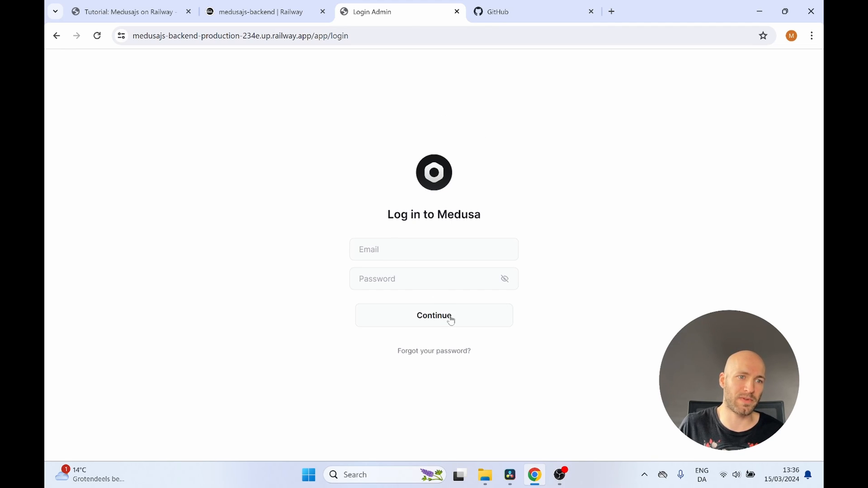
mouse_move(343, 276)
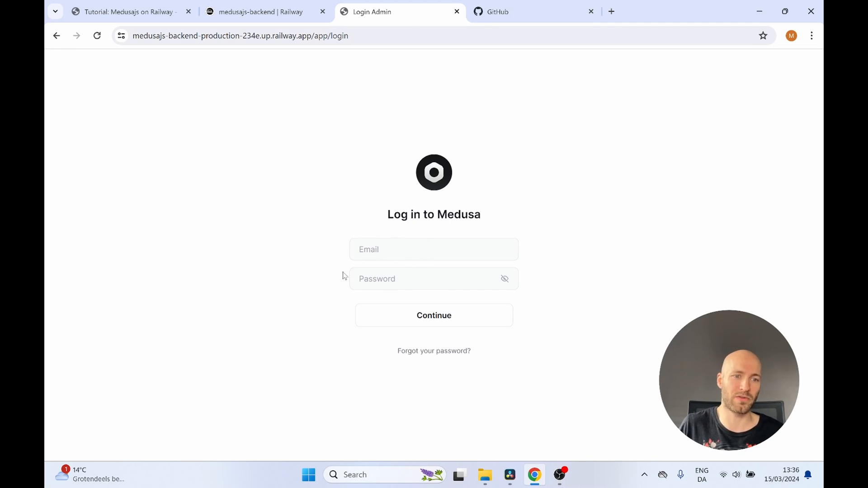
mouse_move(127, 84)
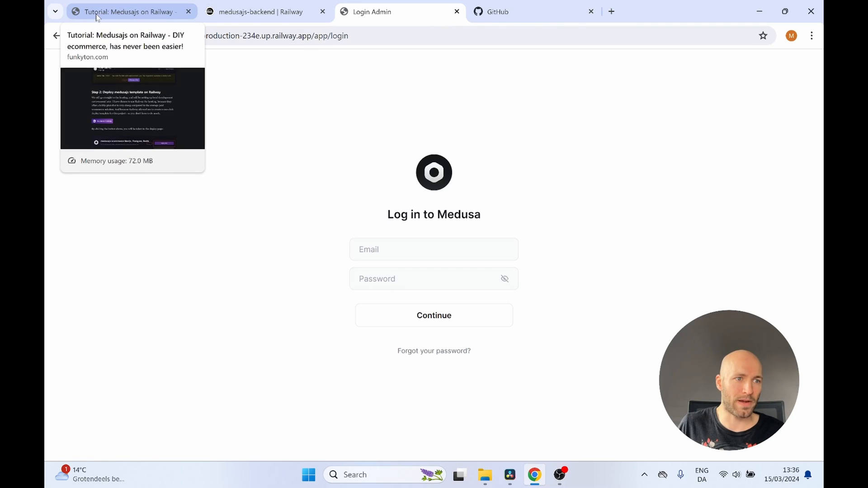
Step: Scroll the tutorial to its admin login section and select the default admin email
left_click(130, 12)
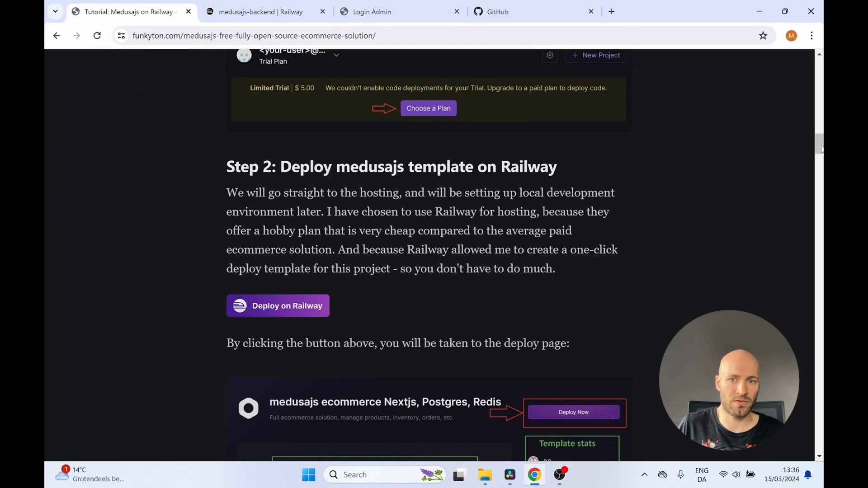
scroll("down", 3)
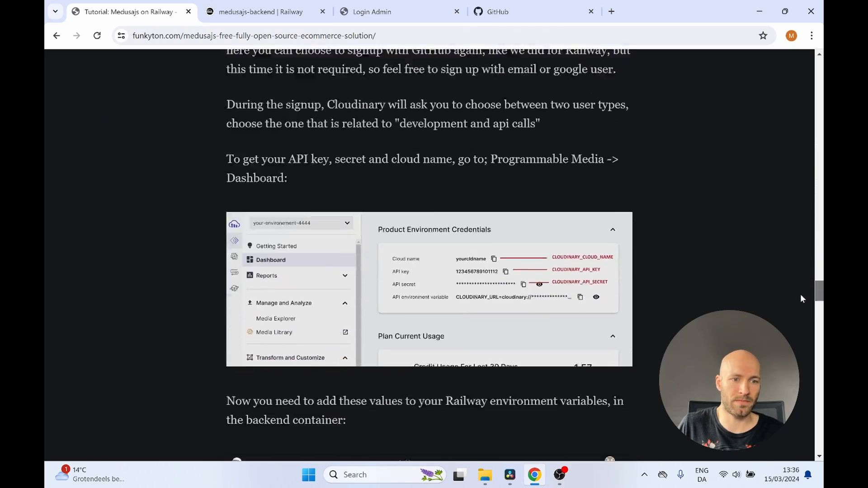
scroll("down", 3)
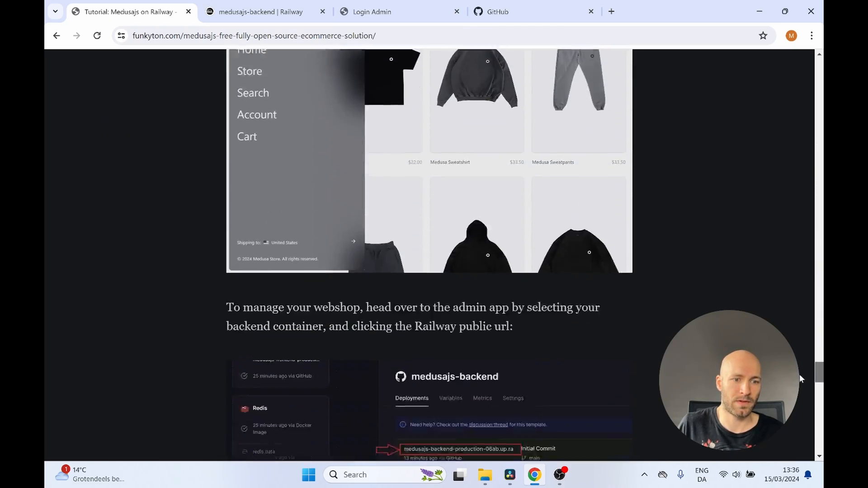
scroll("down", 3)
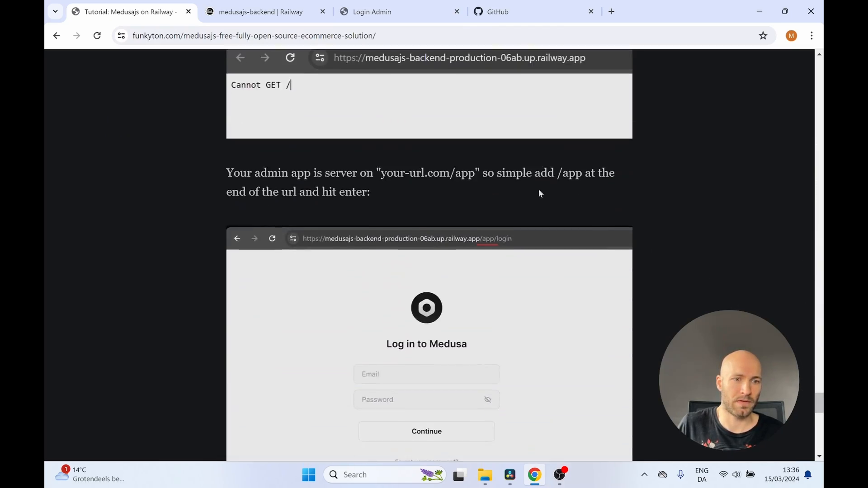
scroll("down", 3)
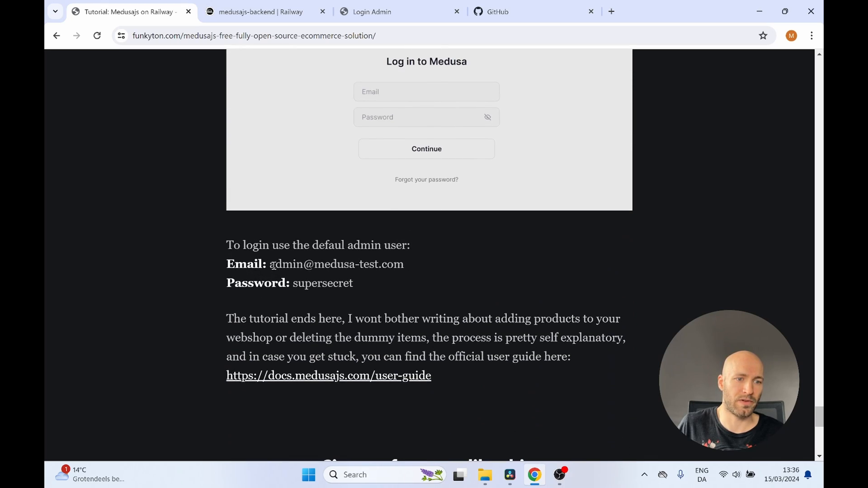
double_click(337, 264)
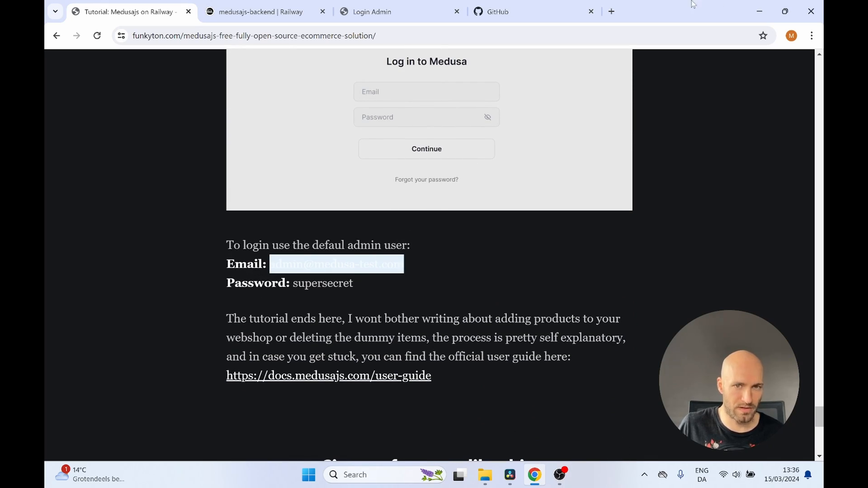
Step: Log in with the default admin email and password, declining password saving and usage data
left_click(372, 12)
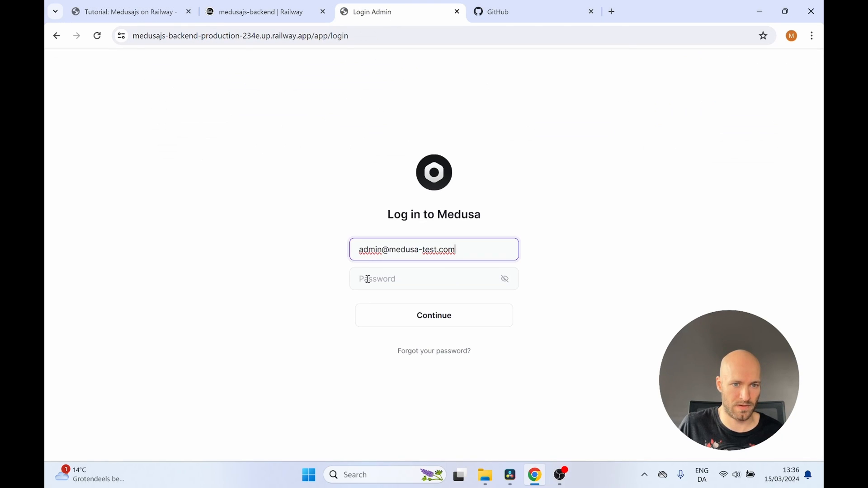
left_click(433, 278)
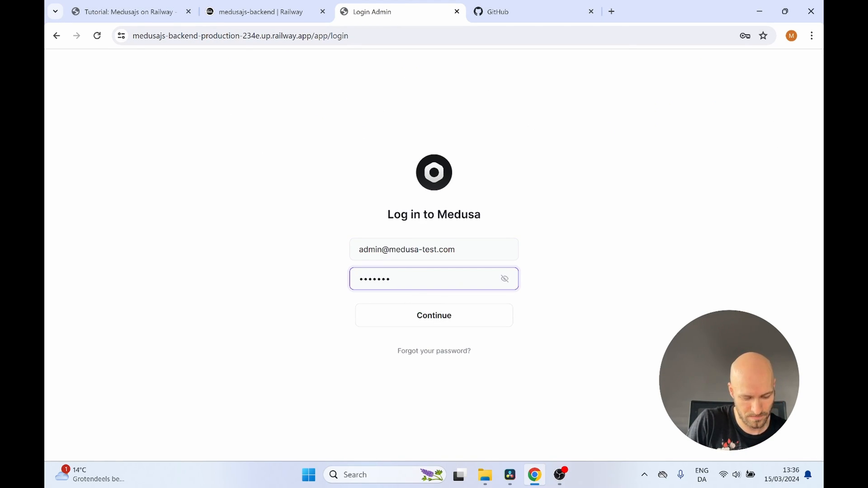
left_click(434, 315)
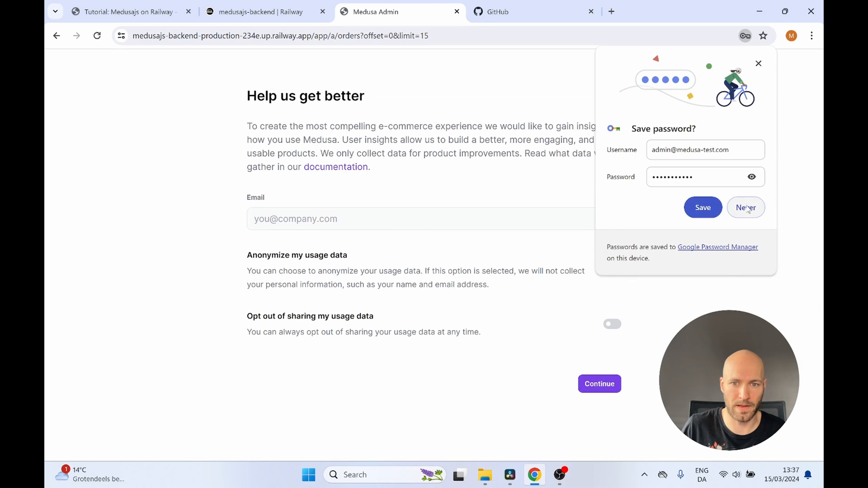
left_click(745, 207)
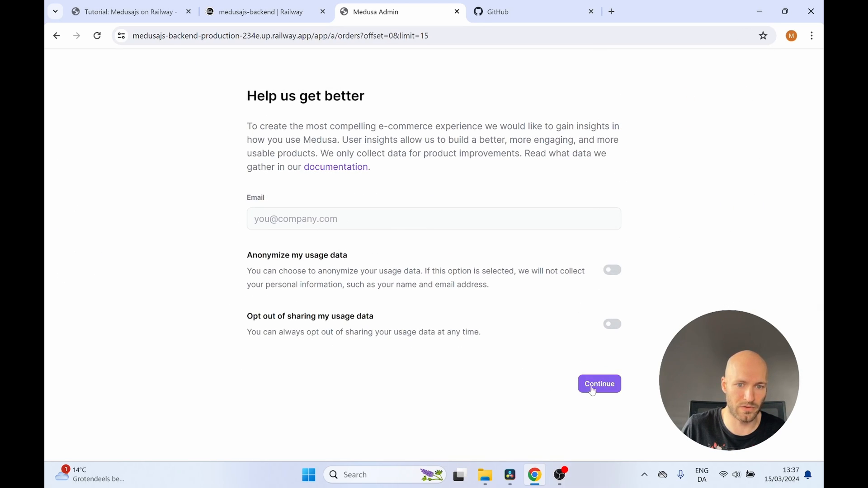
left_click(599, 384)
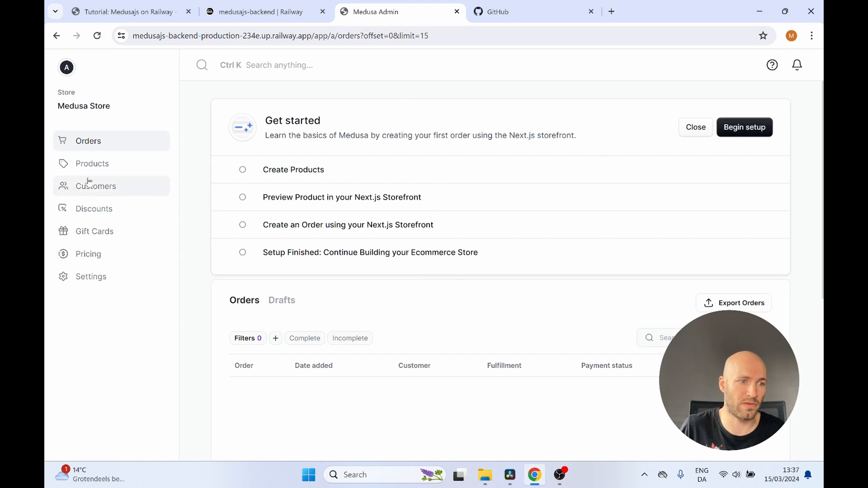
Step: Show the seven sample products and open Medusa T-Shirt's action menu
left_click(92, 164)
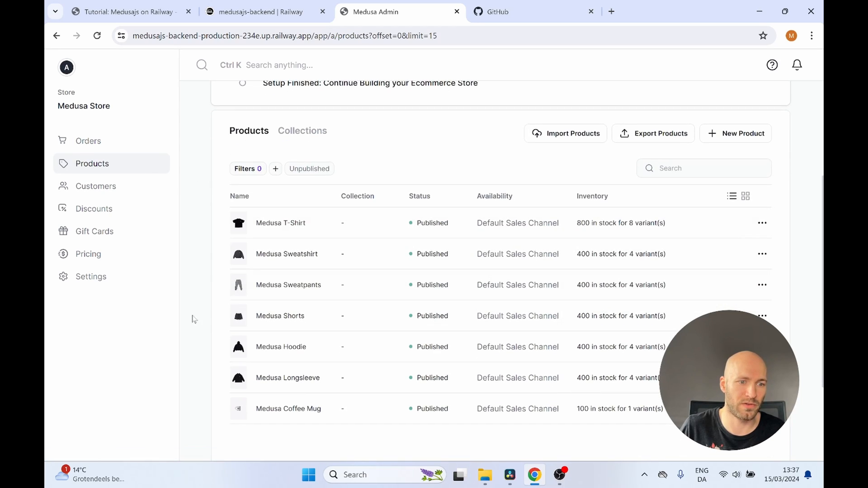
mouse_move(282, 228)
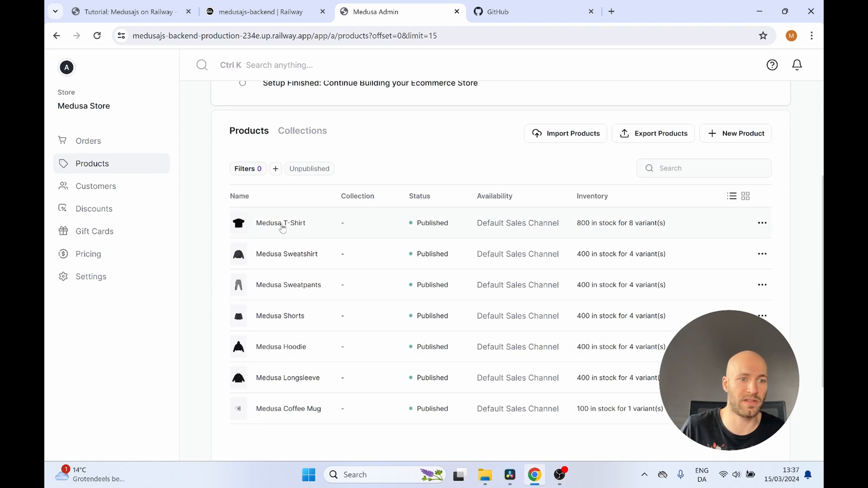
mouse_move(395, 231)
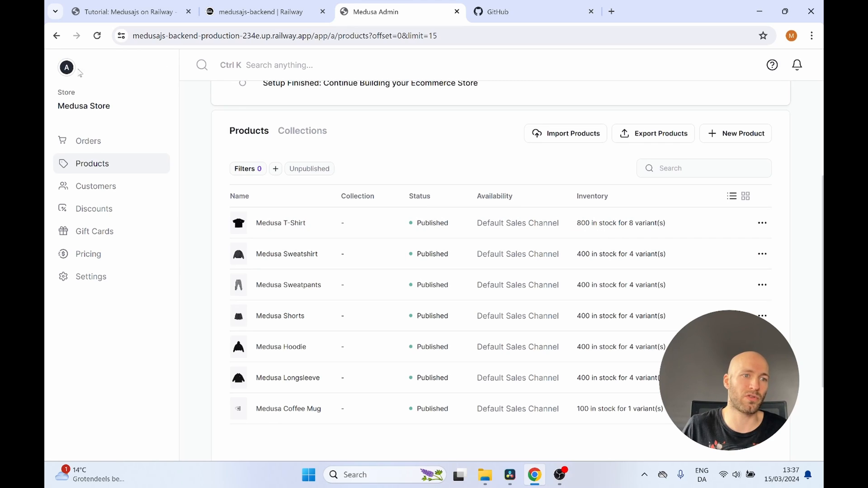
mouse_move(330, 262)
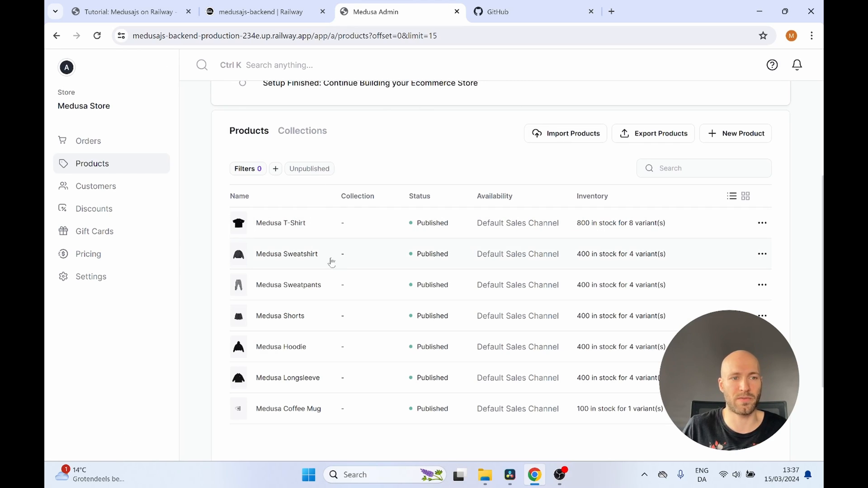
left_click(762, 223)
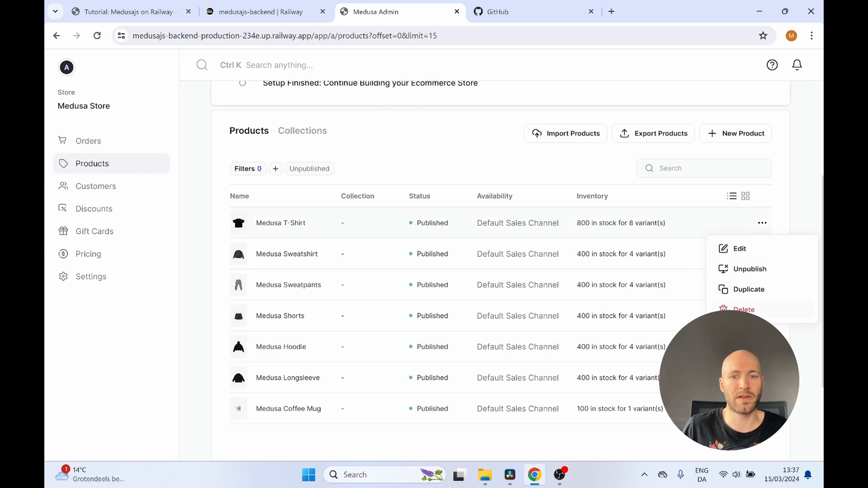
mouse_move(291, 293)
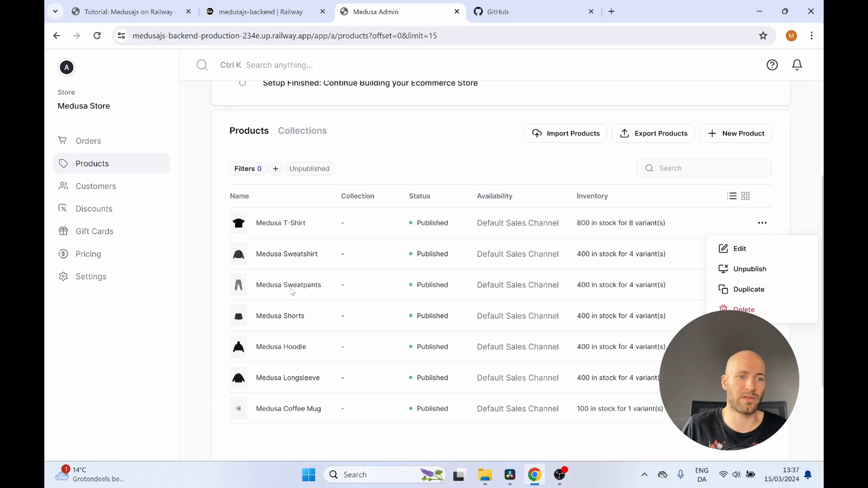
mouse_move(550, 266)
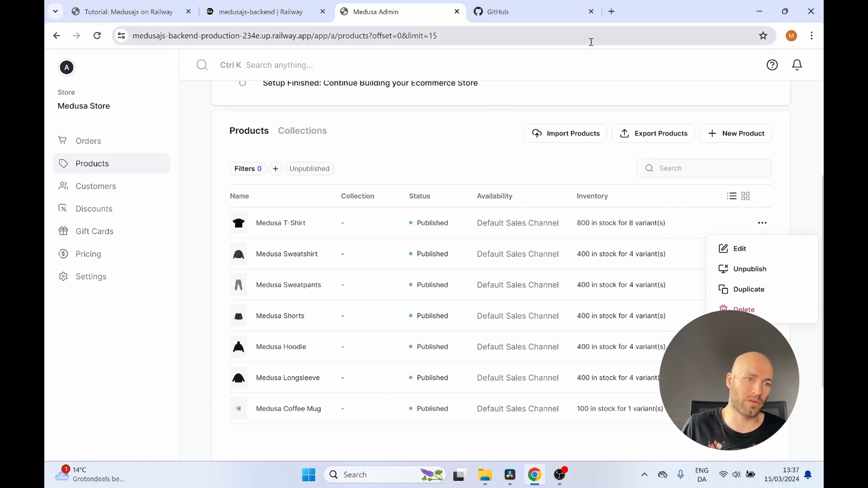
mouse_move(559, 316)
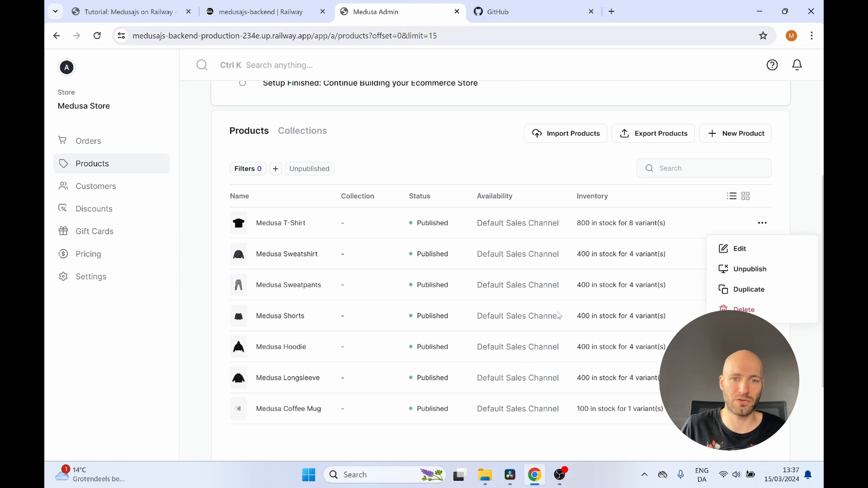
mouse_move(611, 10)
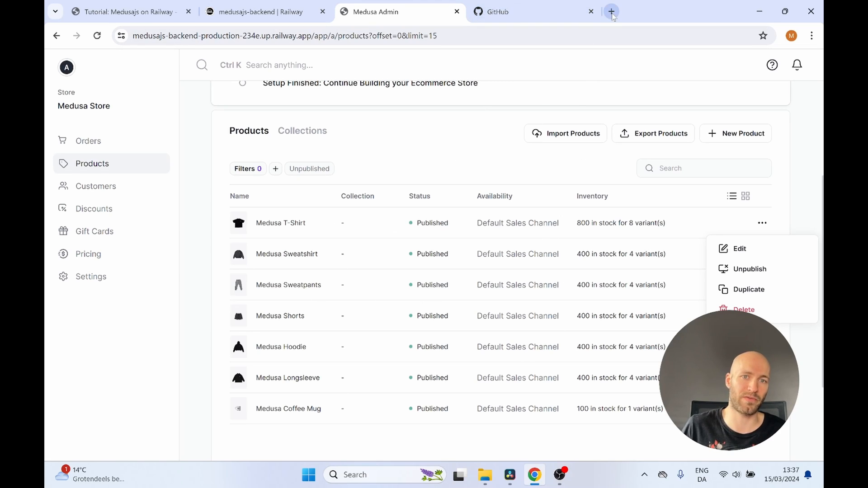
mouse_move(611, 11)
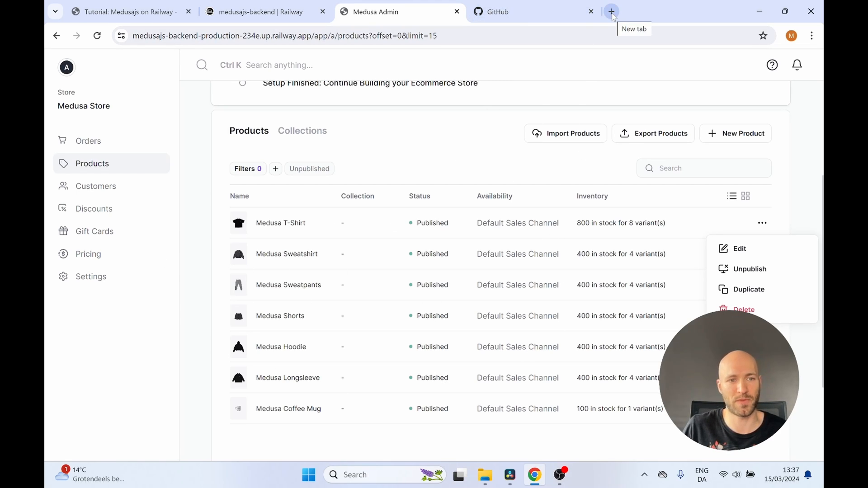
Step: Search Google for 'medusajs' in a new tab and open the Docs sitelink
left_click(611, 11)
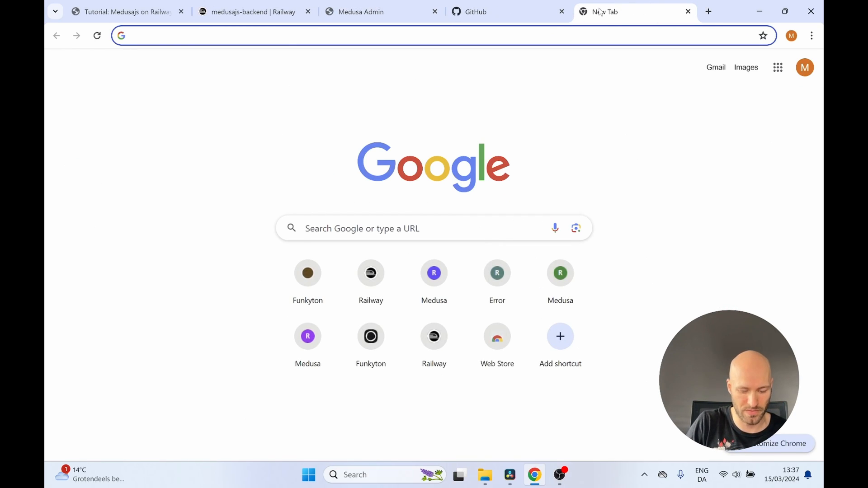
type("medusajs")
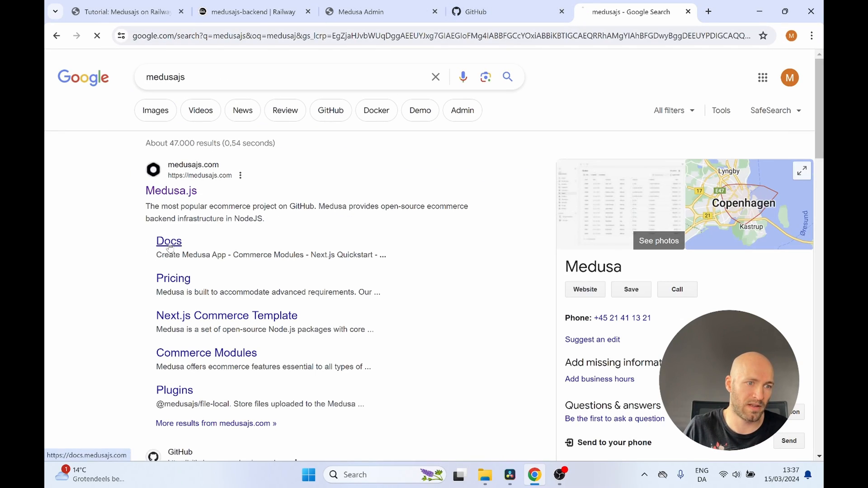
left_click(169, 241)
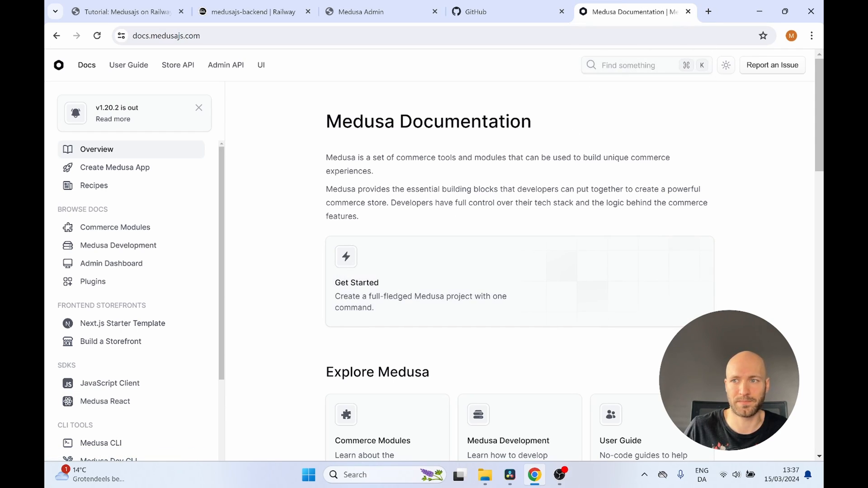
mouse_move(423, 12)
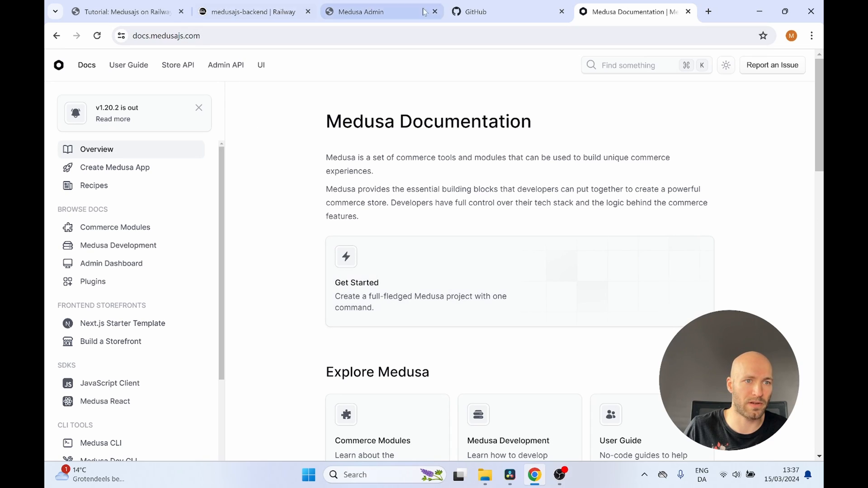
Step: Open Railway's deployed medusajs-frontend service to view its Initial Commit deployment and production address
left_click(255, 12)
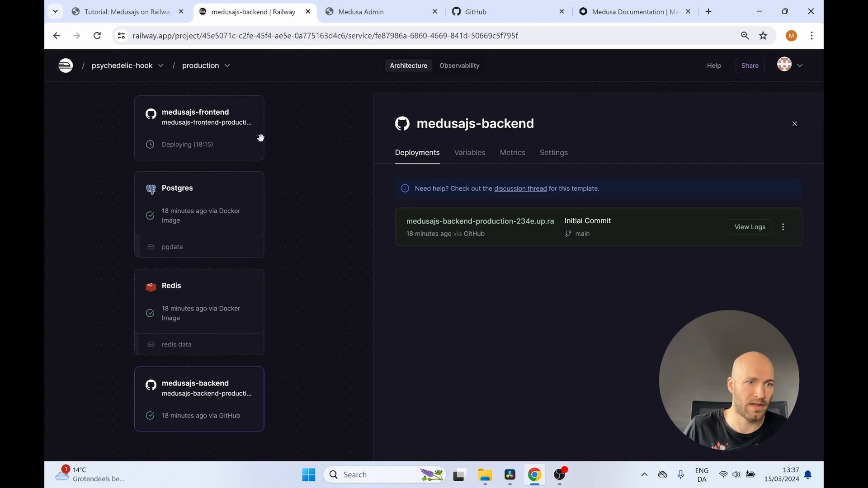
mouse_move(230, 125)
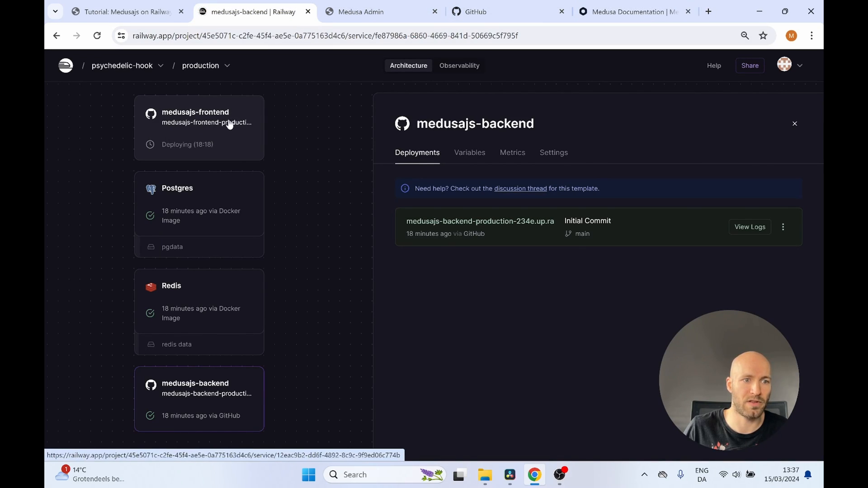
mouse_move(213, 131)
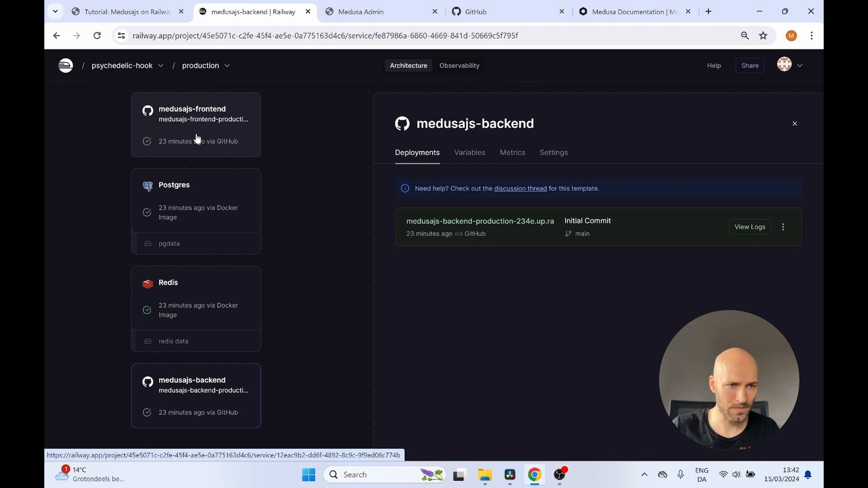
left_click(195, 125)
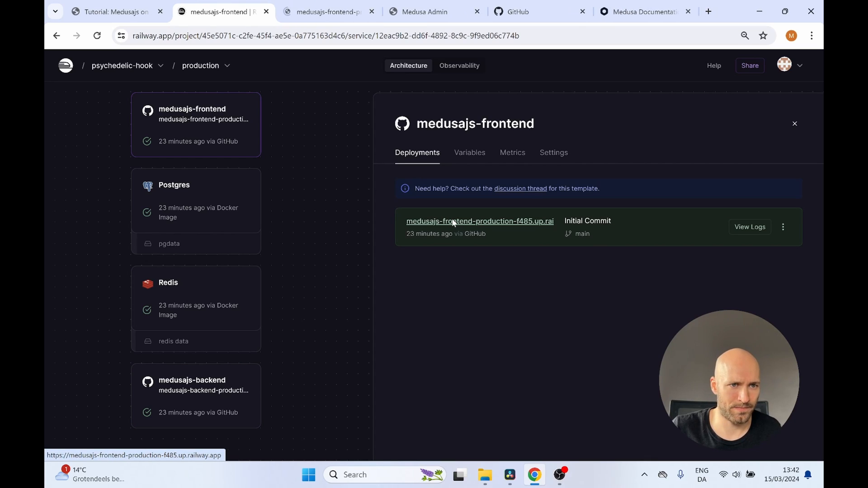
Step: Browse the deployed storefront's Store product listing and Home page, then close that tab
left_click(479, 221)
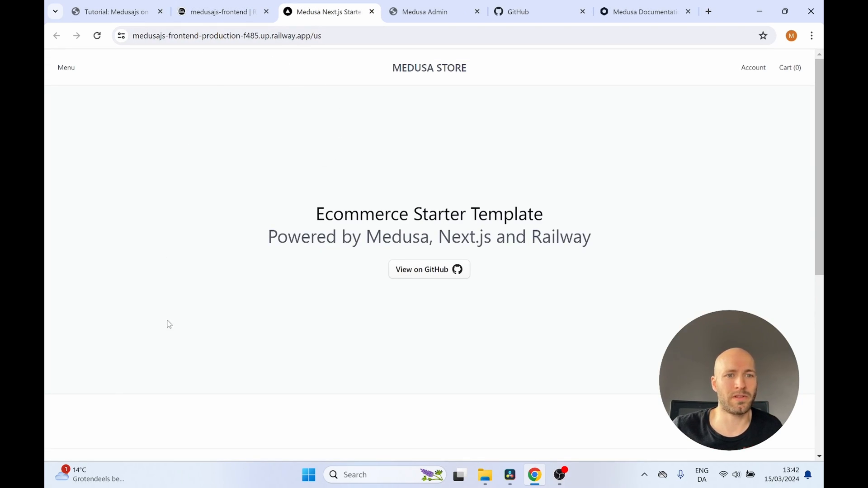
mouse_move(510, 188)
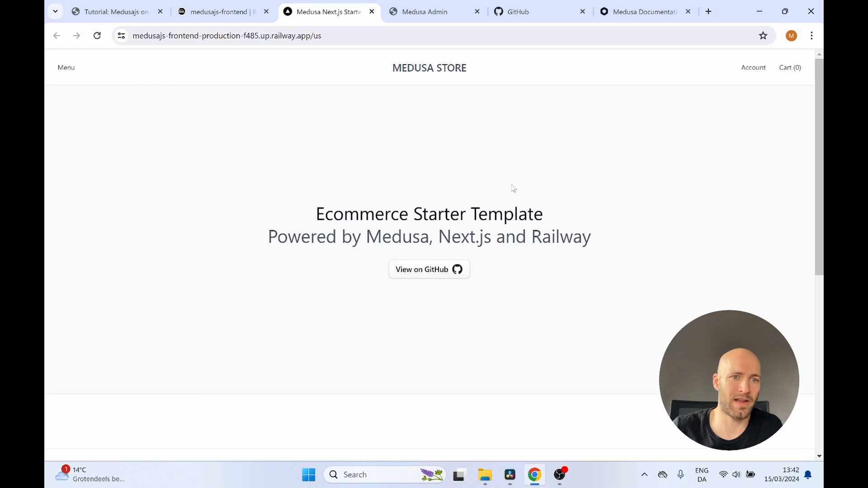
scroll("down", 3)
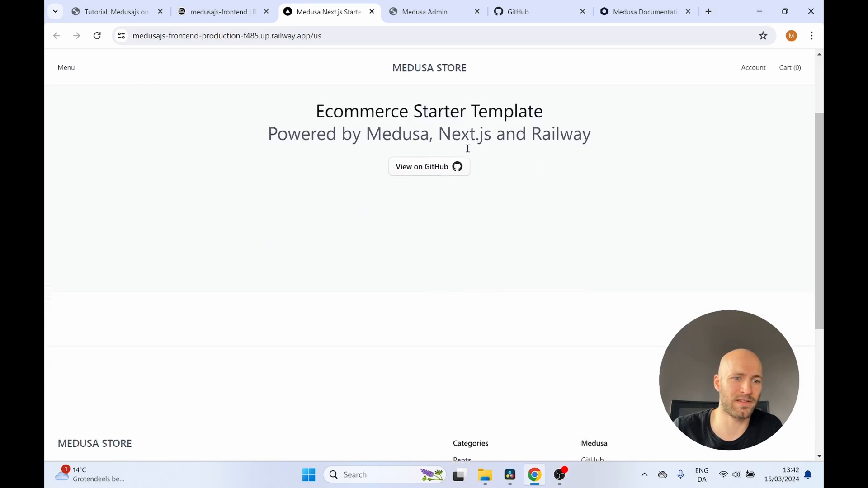
left_click(65, 66)
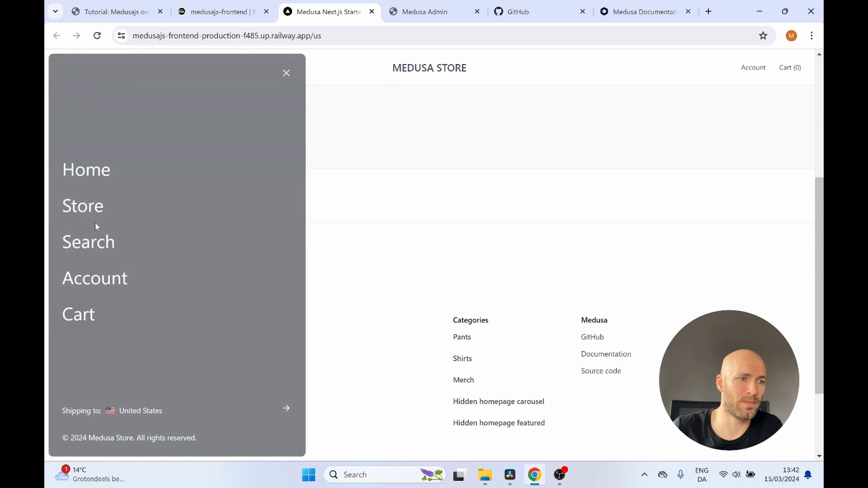
left_click(82, 205)
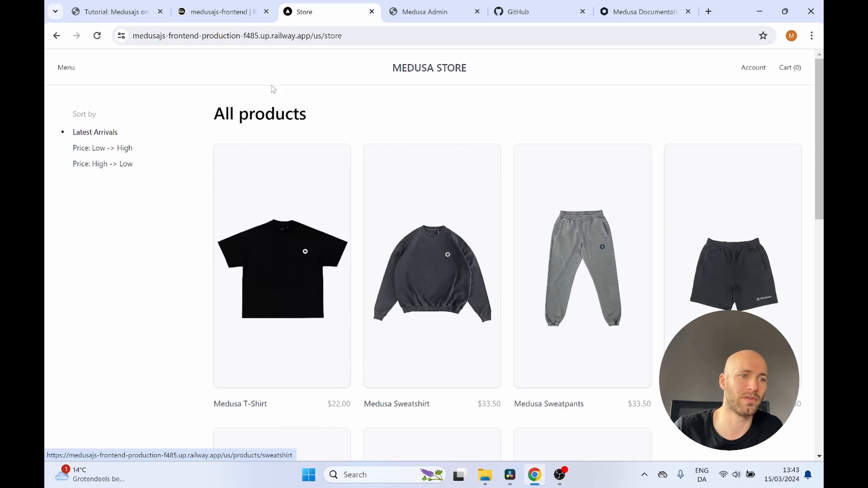
left_click(66, 67)
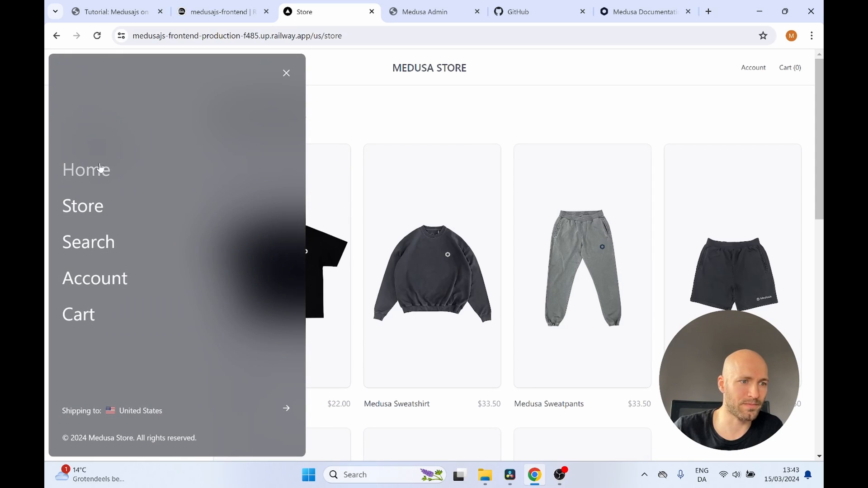
left_click(86, 170)
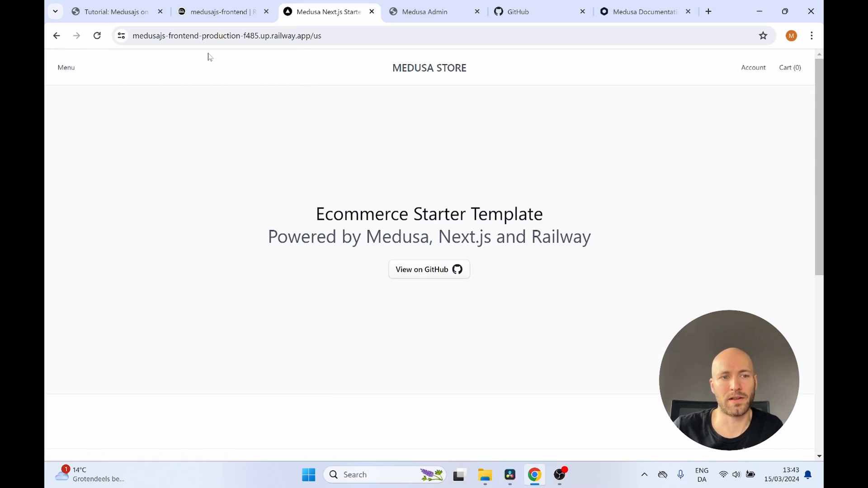
mouse_move(372, 197)
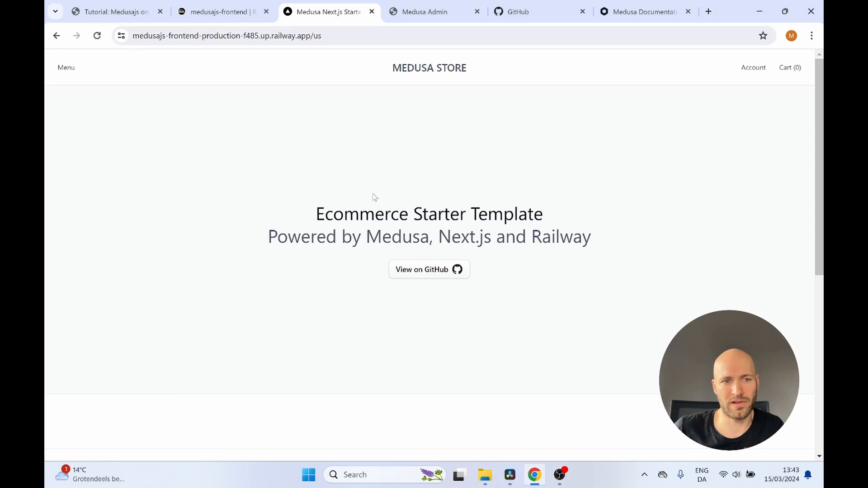
mouse_move(475, 103)
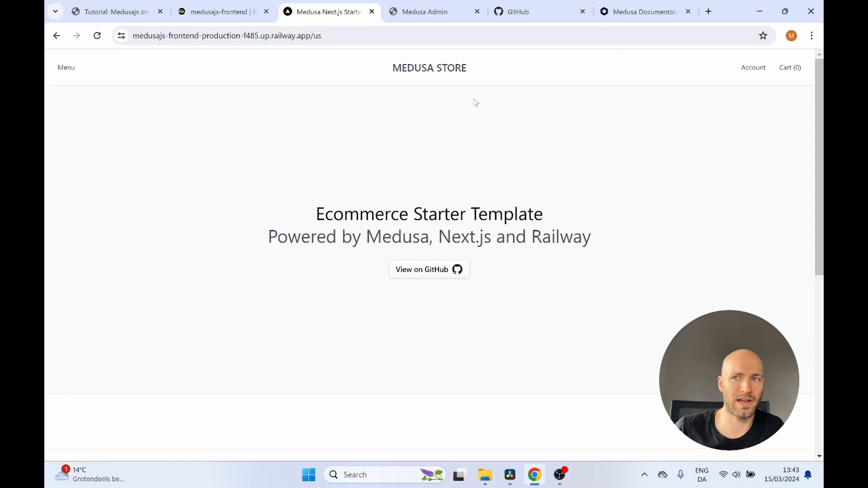
mouse_move(372, 12)
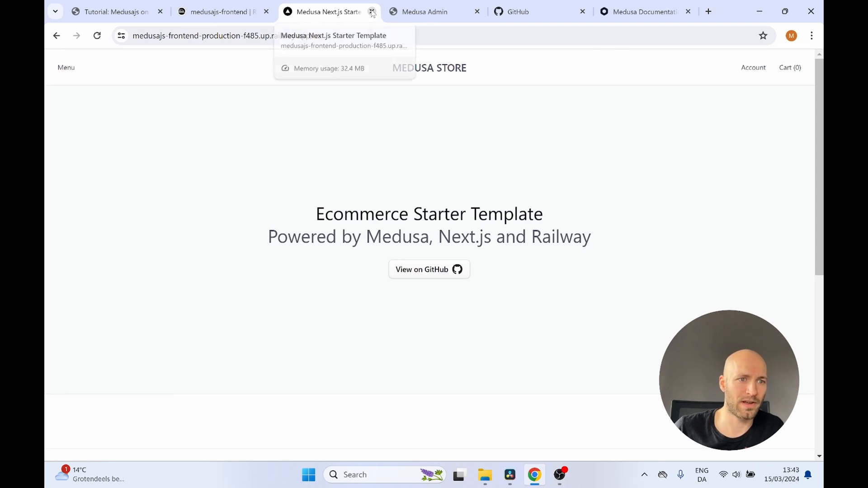
left_click(372, 11)
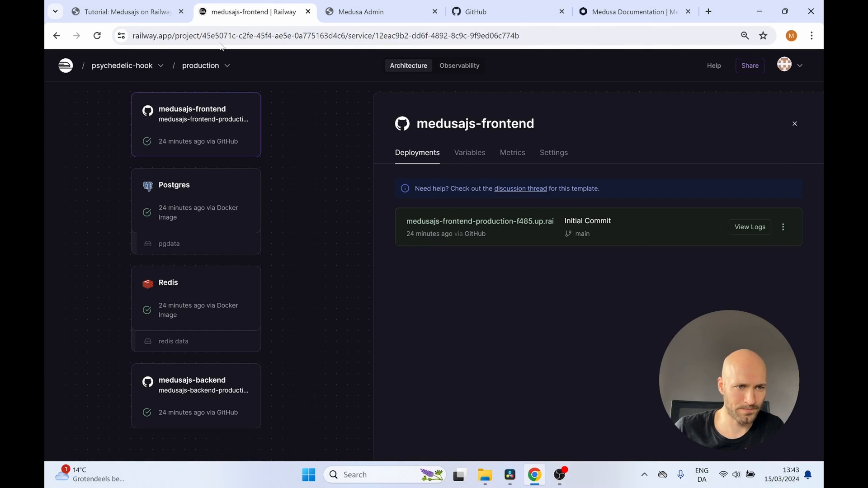
Step: Scroll the Funkyton tutorial to 'Step 3: Add a media storage service' and its Cloudinary sign-up instructions
left_click(124, 11)
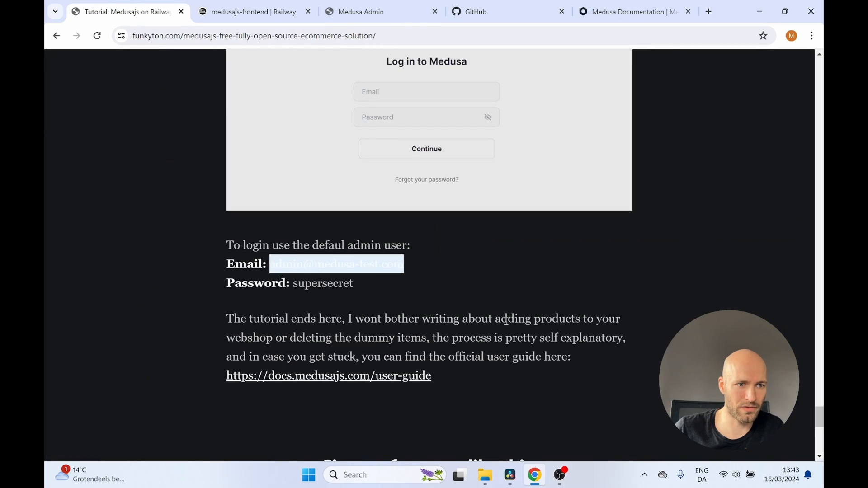
scroll("up", 3)
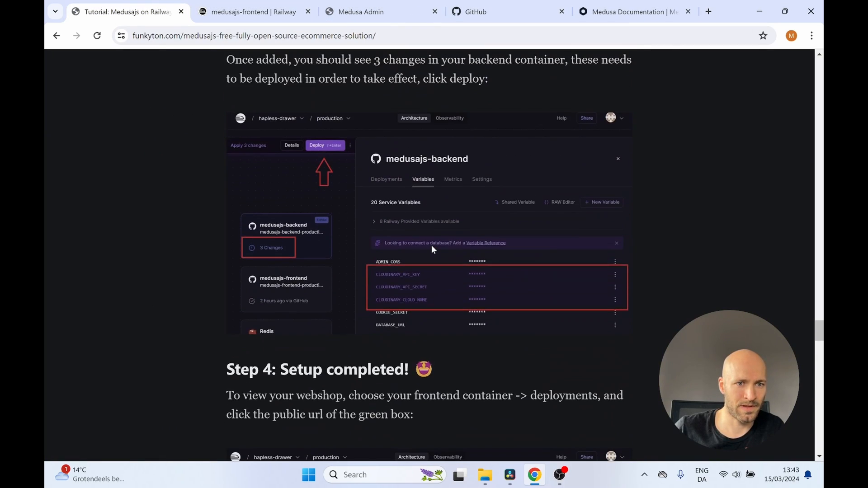
scroll("up", 3)
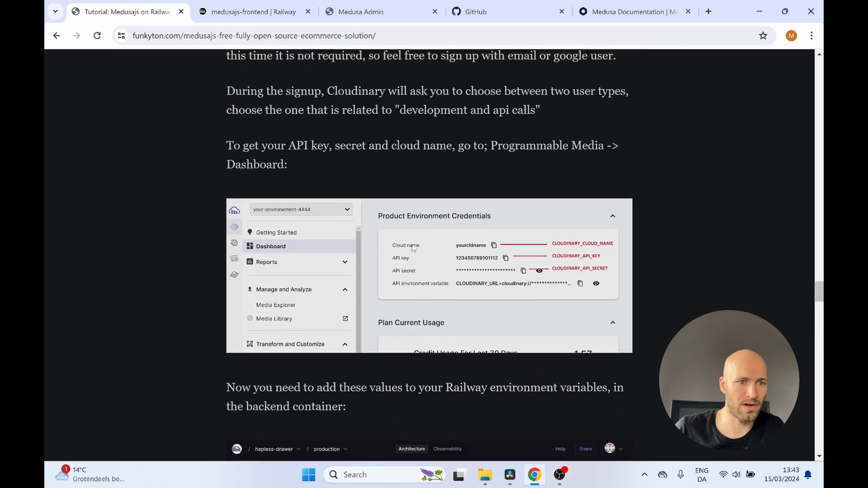
scroll("up", 3)
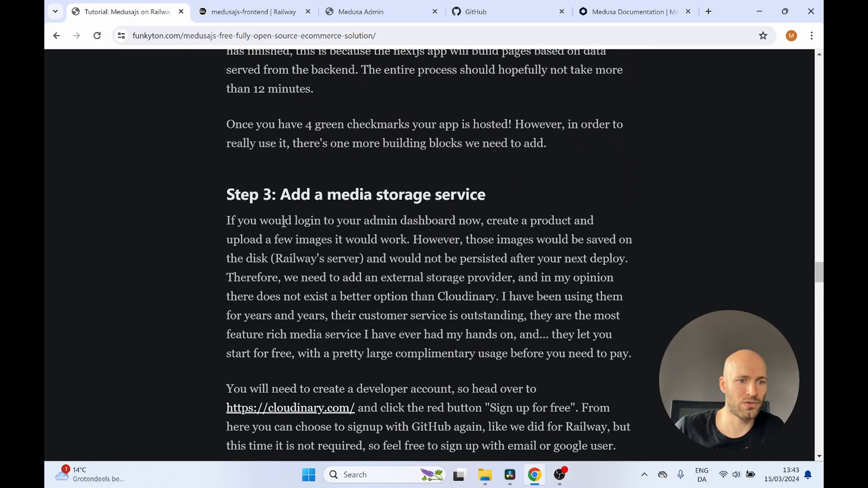
mouse_move(497, 193)
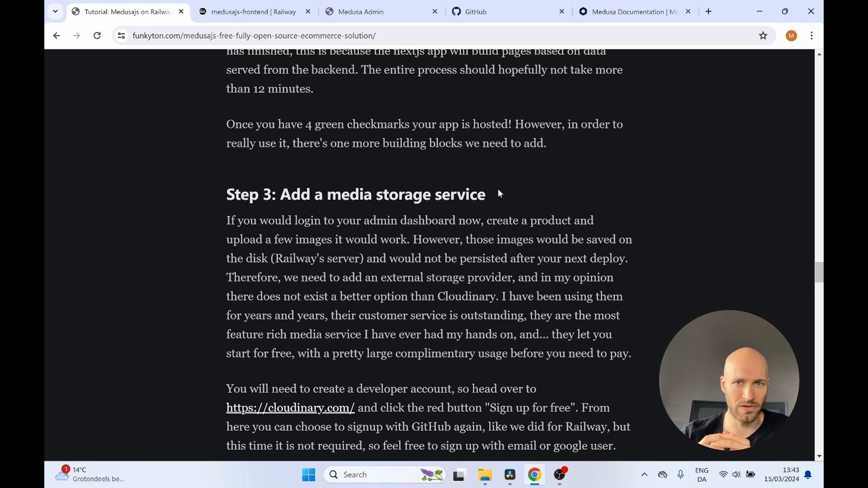
mouse_move(483, 217)
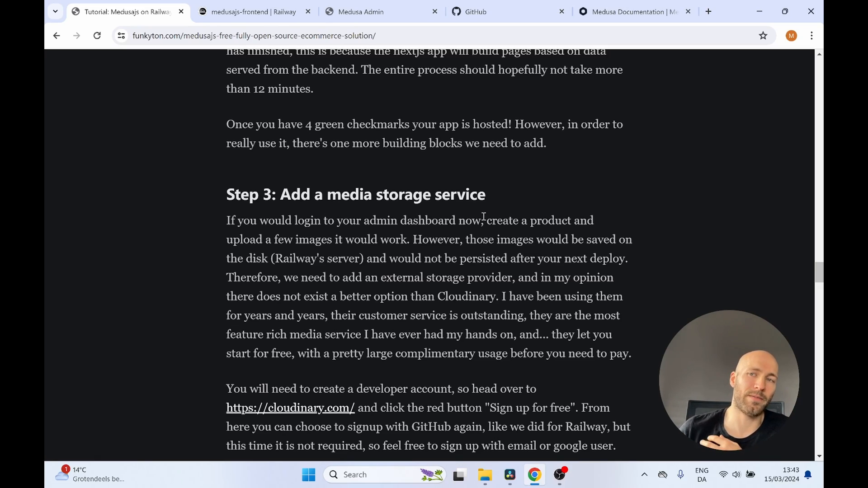
mouse_move(375, 202)
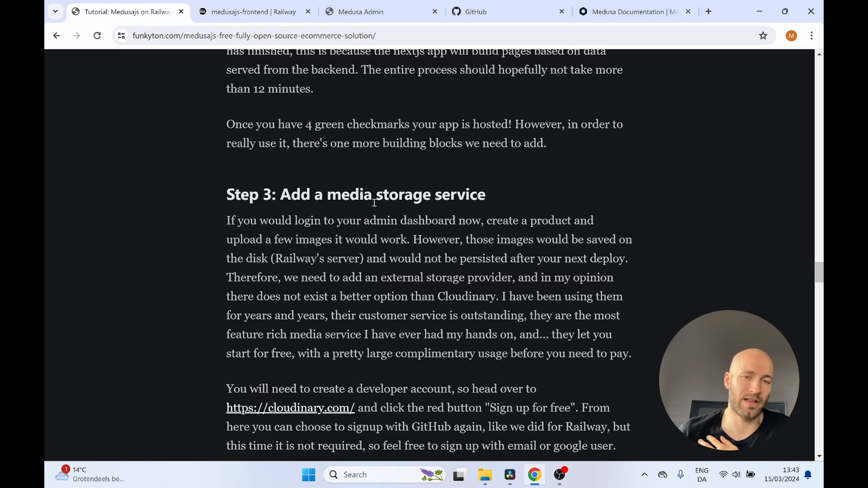
mouse_move(339, 211)
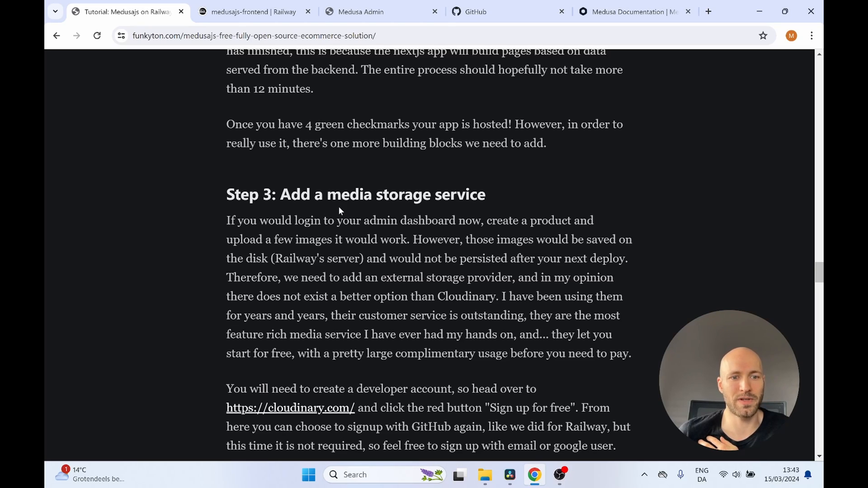
mouse_move(365, 199)
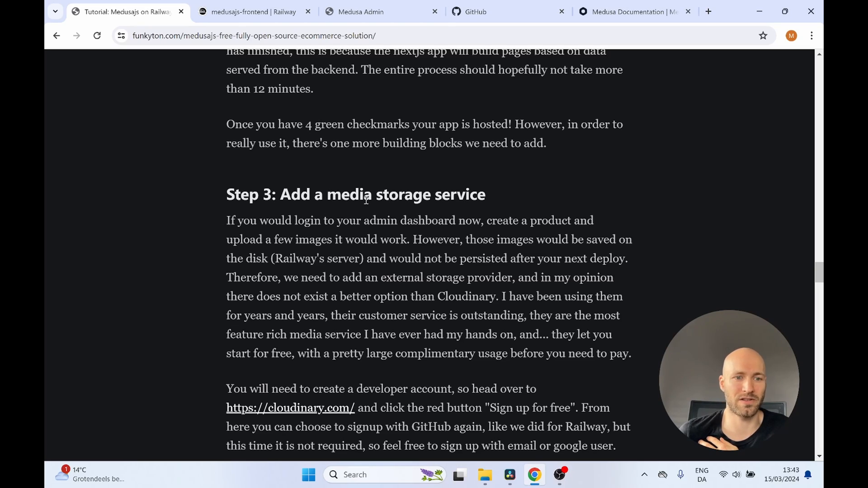
mouse_move(429, 253)
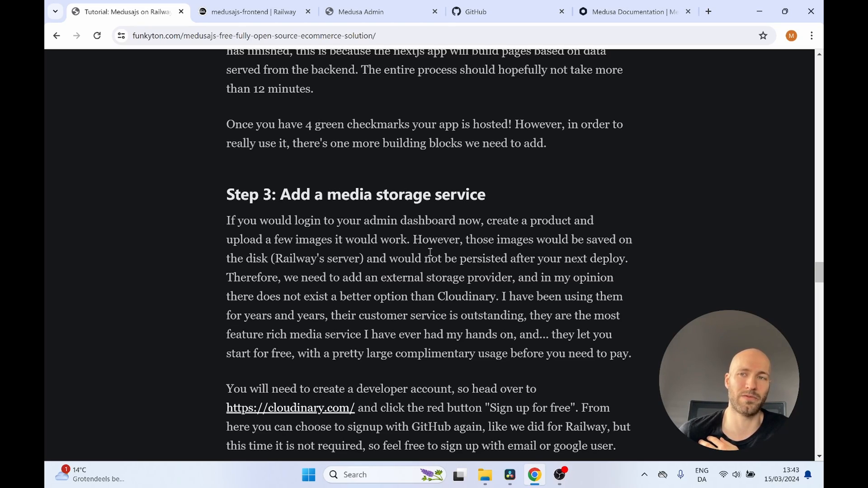
mouse_move(236, 234)
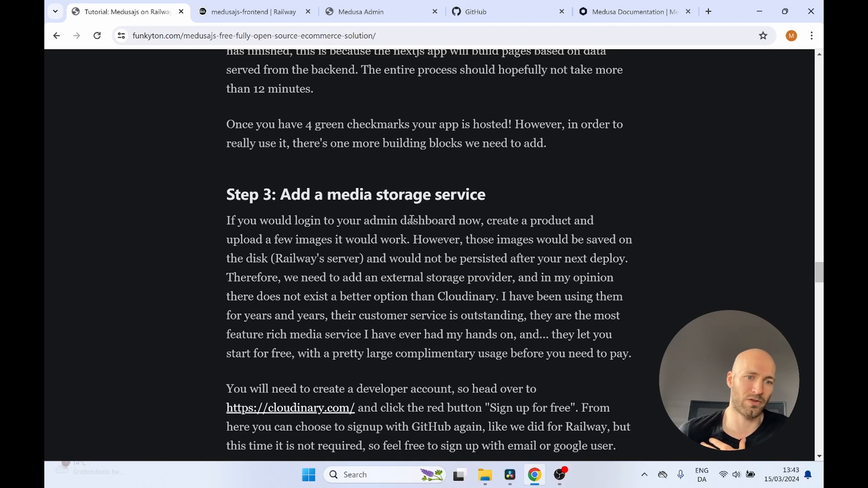
scroll("down", 3)
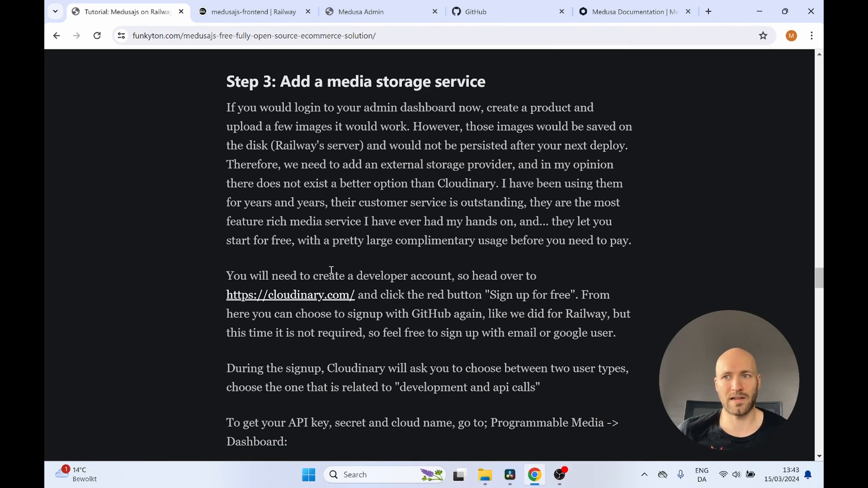
mouse_move(281, 301)
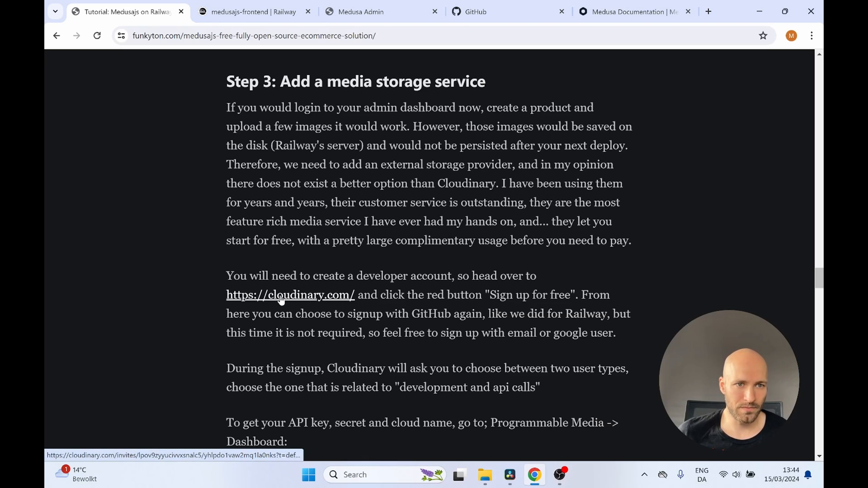
Step: Sign up for Cloudinary with GitHub, reach the Programmable Media credentials dashboard, and return to Railway
left_click(290, 295)
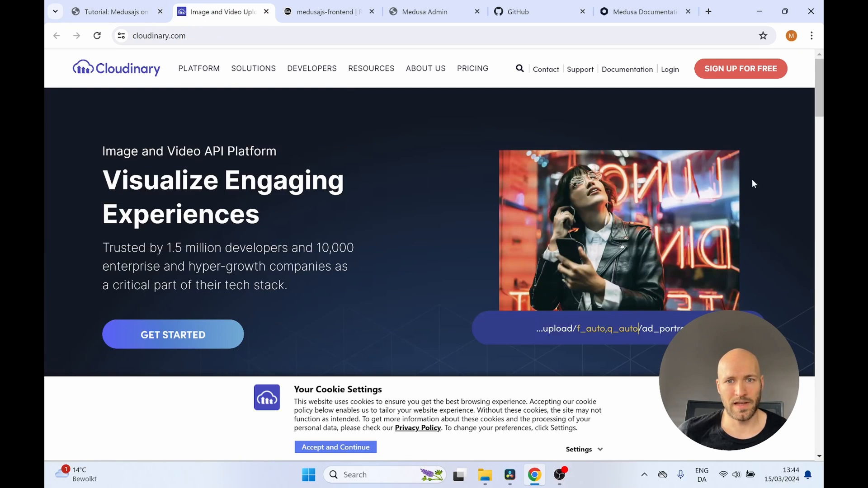
left_click(740, 68)
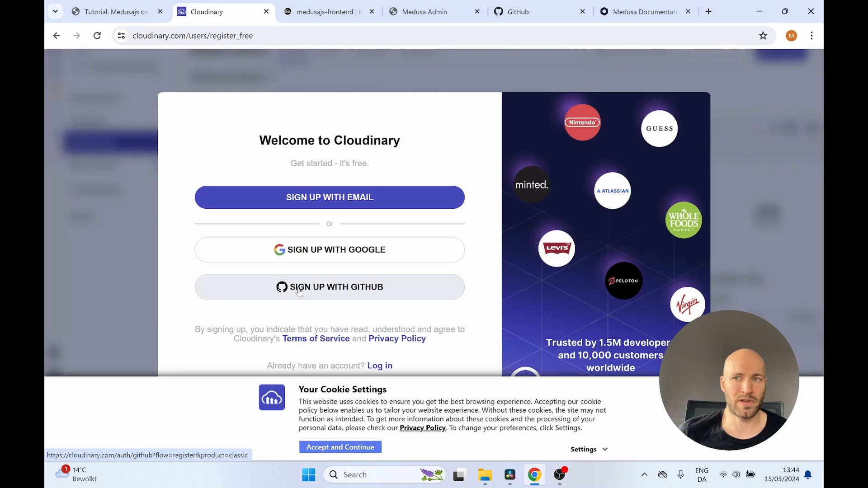
left_click(330, 287)
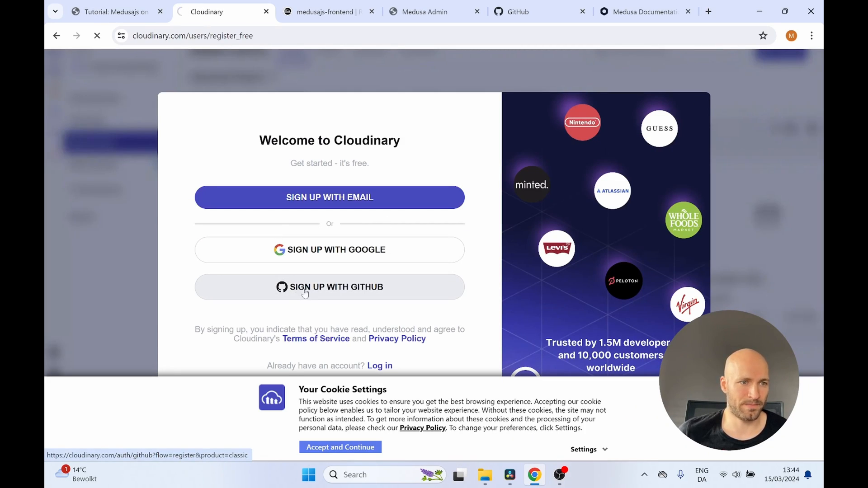
left_click(329, 286)
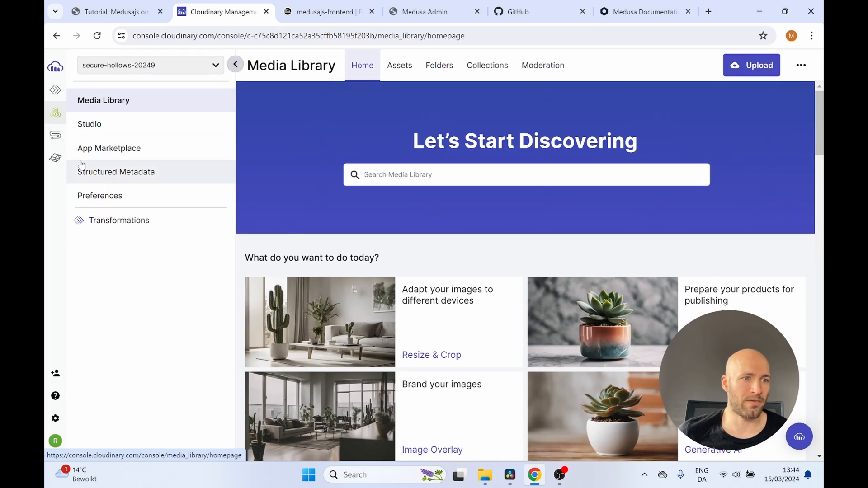
mouse_move(55, 89)
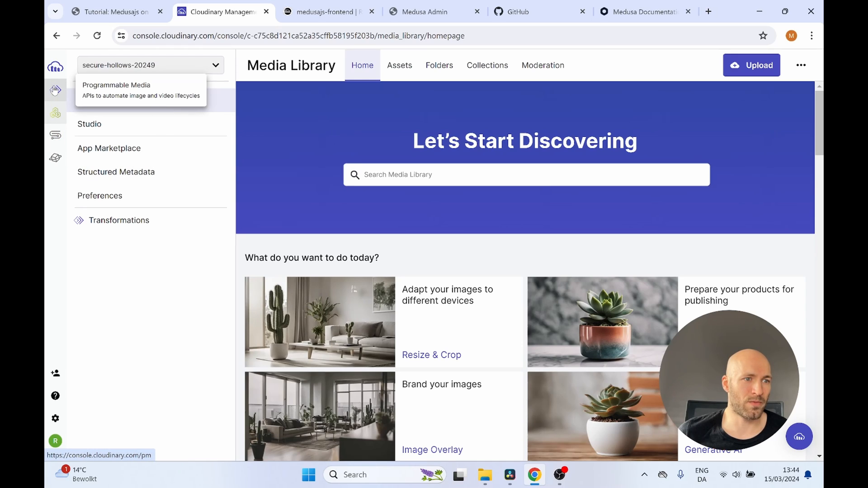
left_click(116, 89)
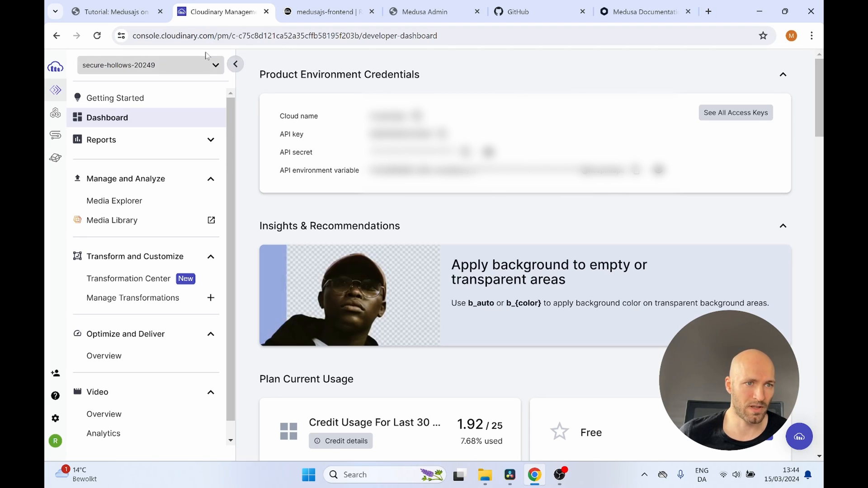
left_click(326, 12)
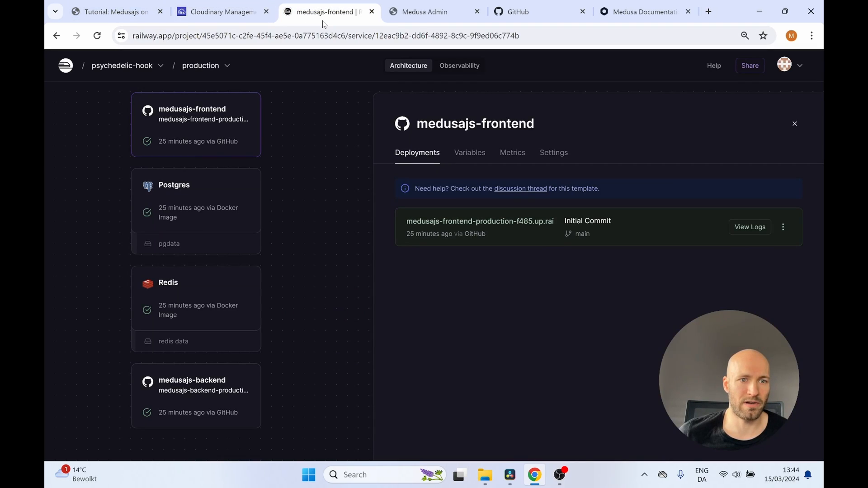
mouse_move(232, 395)
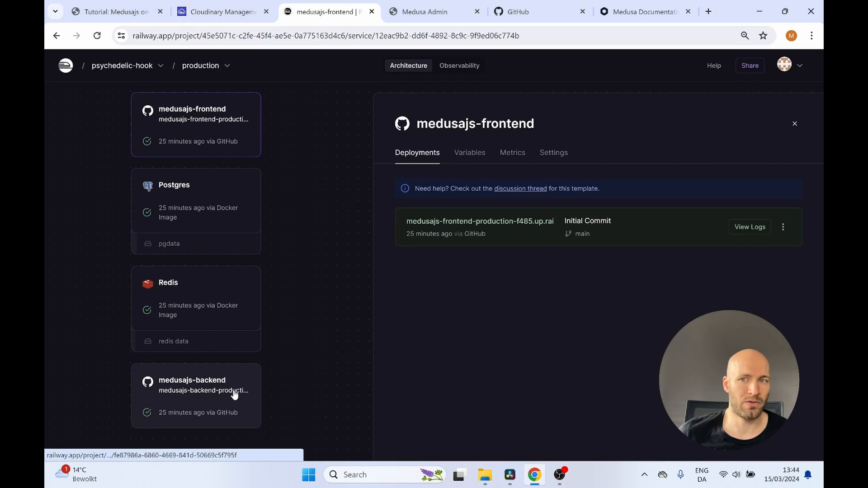
Step: Show the medusajs-backend service's Variables tab with its 17 variables, including ADMIN_CORS and DATABASE_URL
left_click(195, 395)
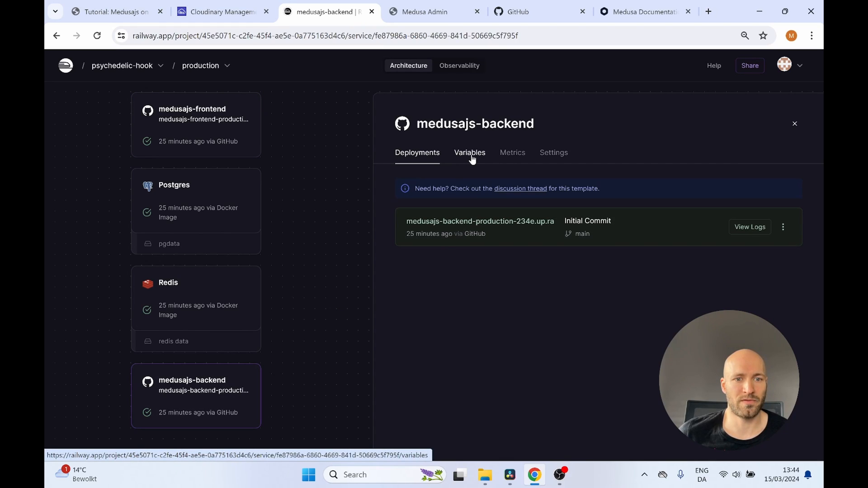
left_click(469, 152)
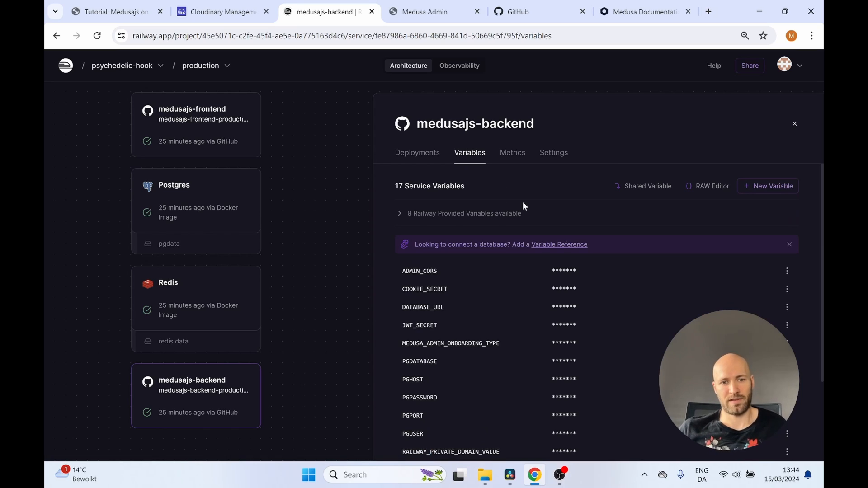
mouse_move(503, 204)
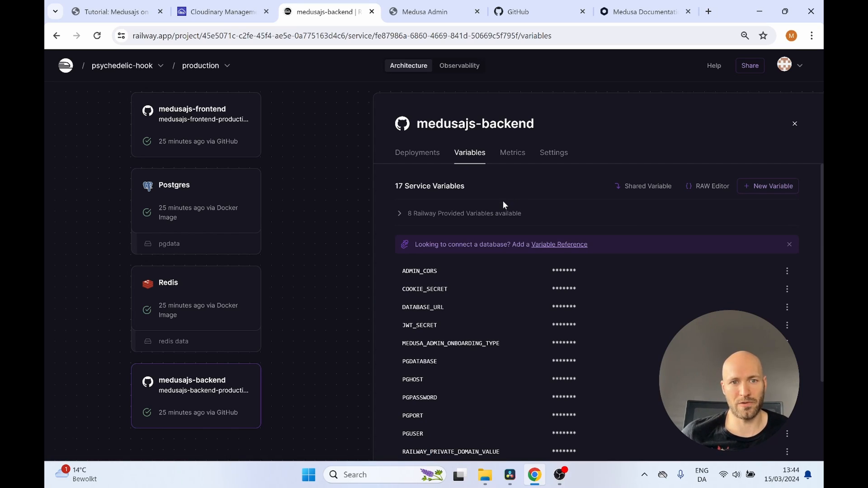
mouse_move(452, 87)
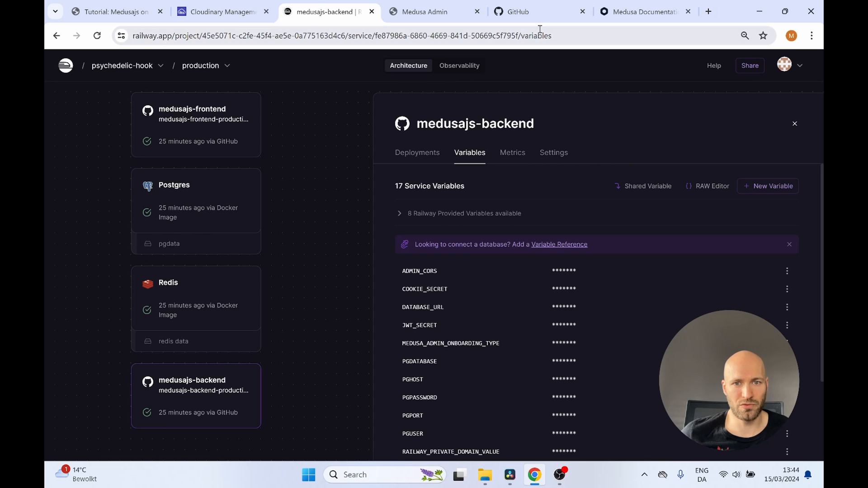
mouse_move(514, 11)
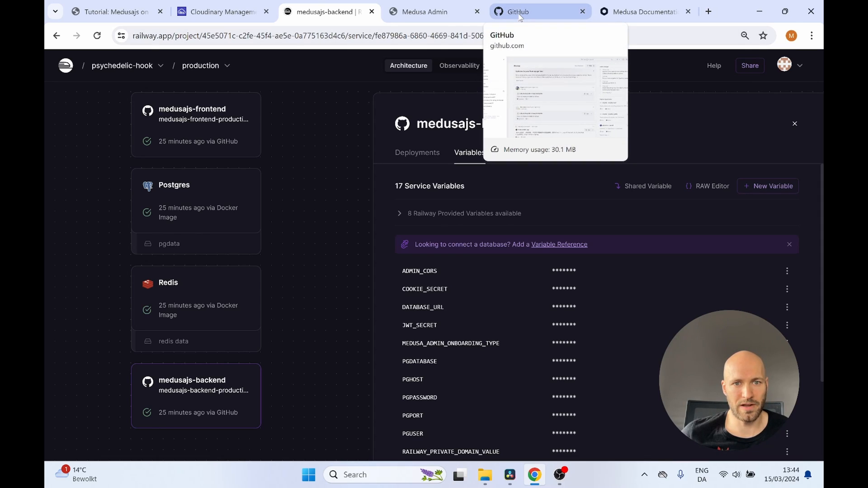
Step: Read CLOUDINARY_CLOUD_NAME, API_KEY and API_SECRET in medusajs-backend/medusa-config.js on GitHub, then return to Railway
left_click(553, 153)
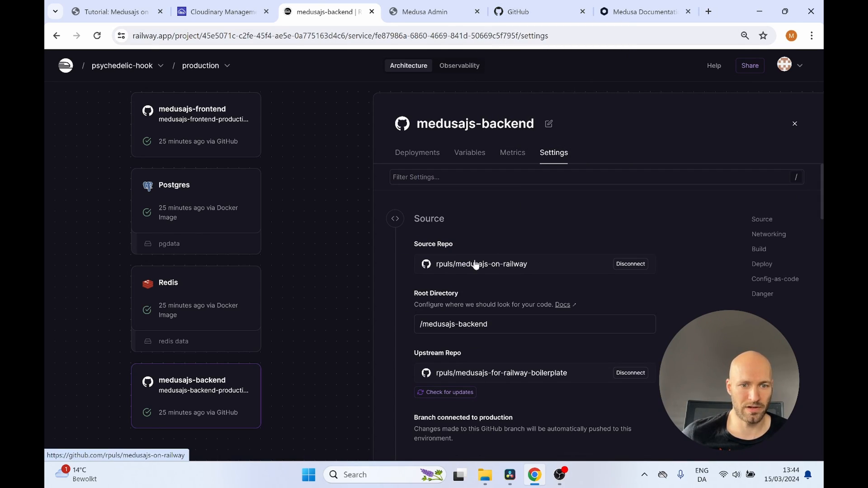
left_click(480, 264)
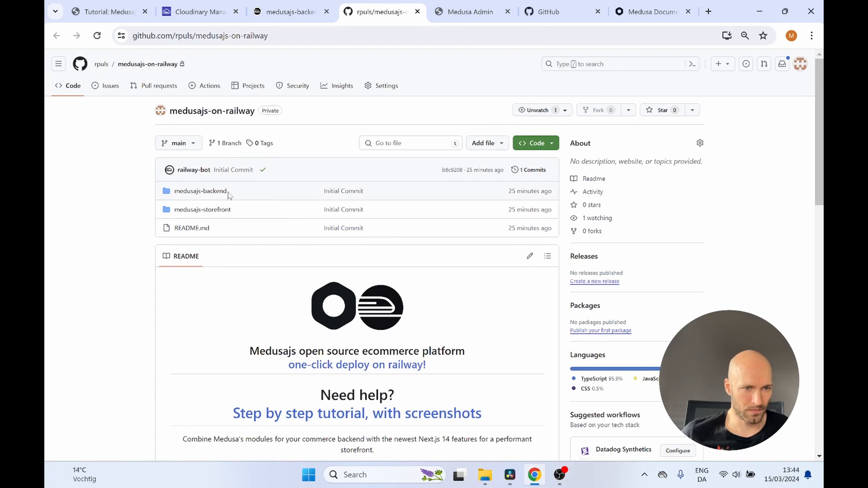
left_click(200, 191)
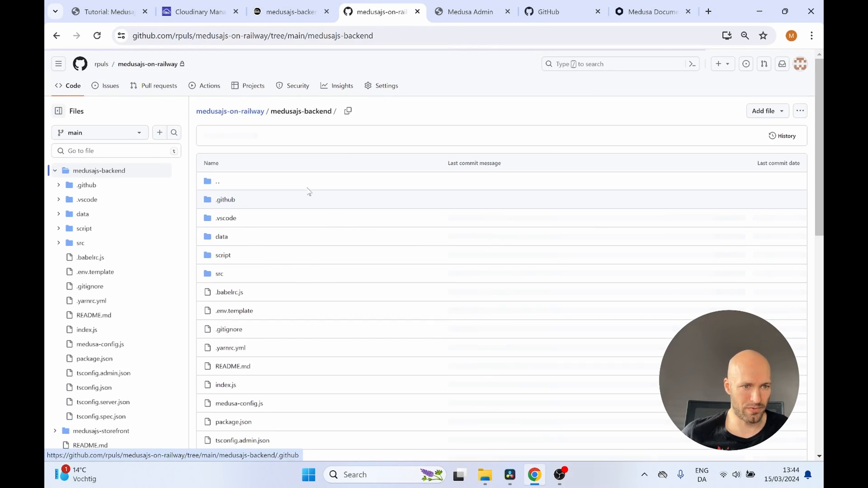
scroll("down", 3)
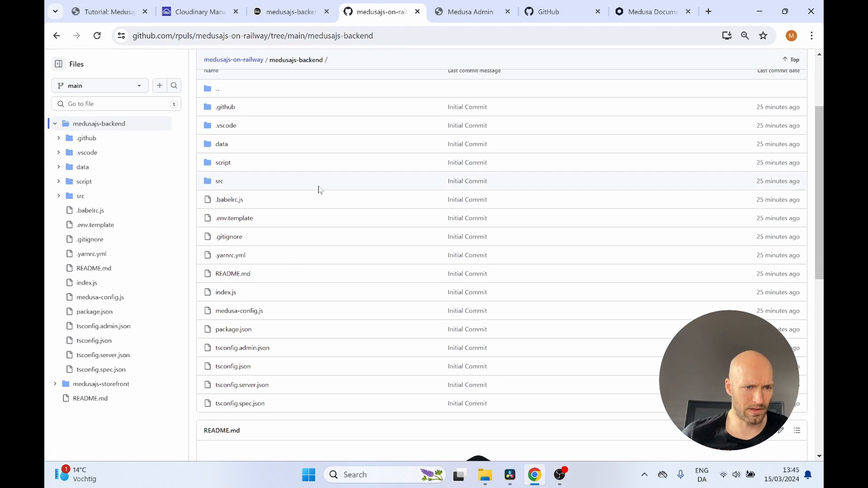
mouse_move(239, 310)
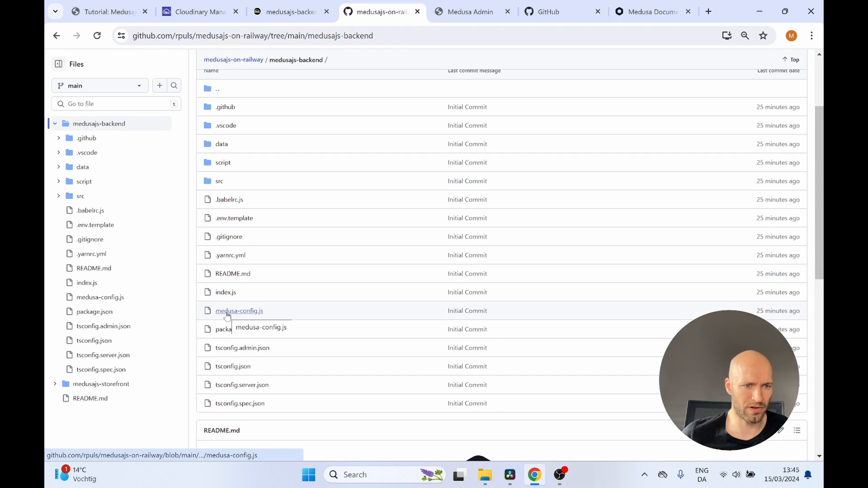
left_click(239, 310)
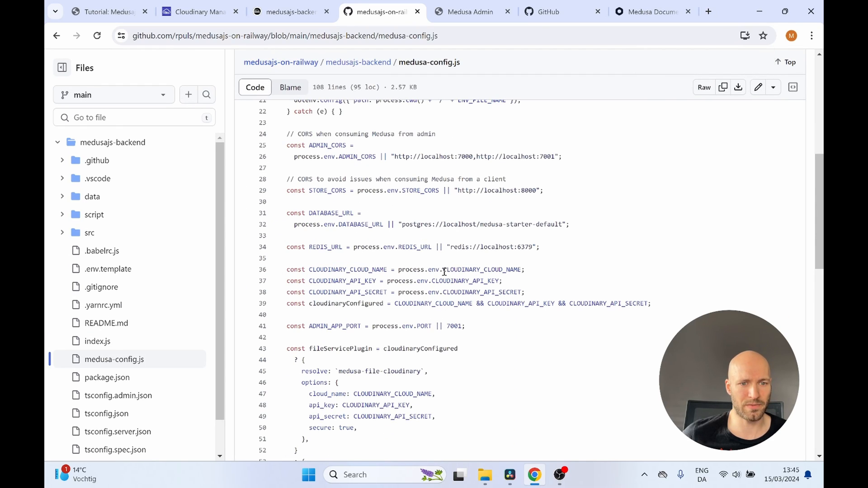
double_click(480, 269)
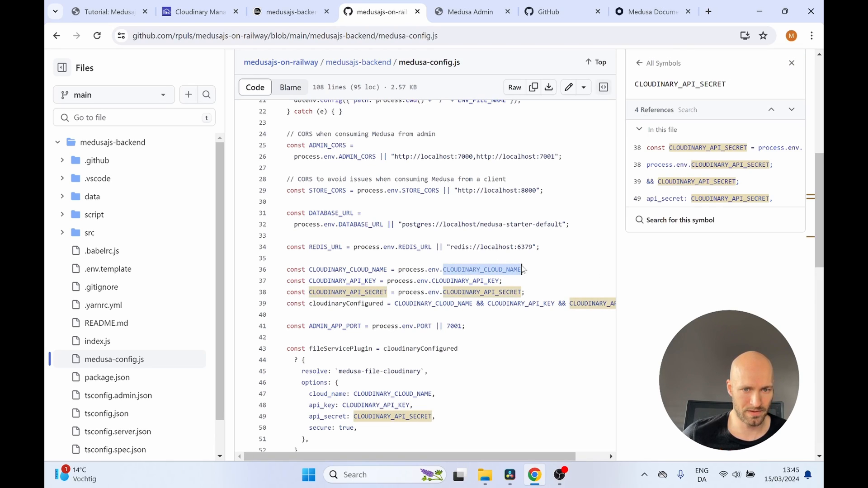
left_click(286, 11)
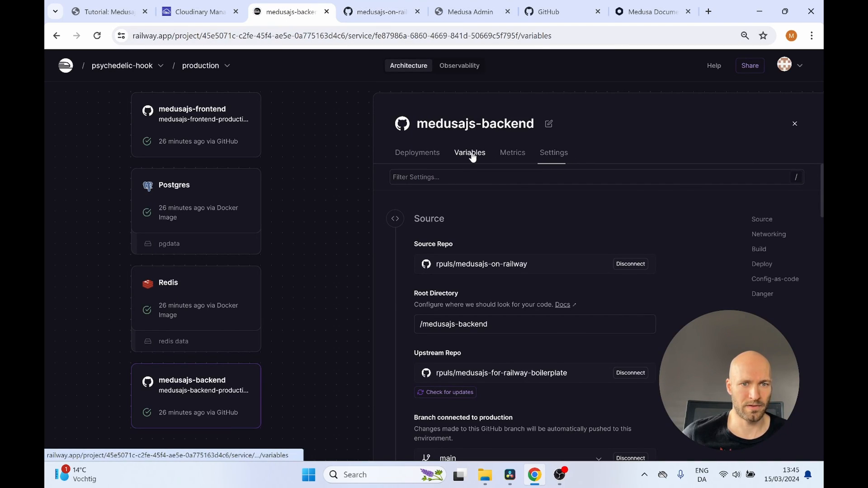
Step: Add the CLOUDINARY_CLOUD_NAME variable with its value from the Cloudinary dashboard
left_click(469, 152)
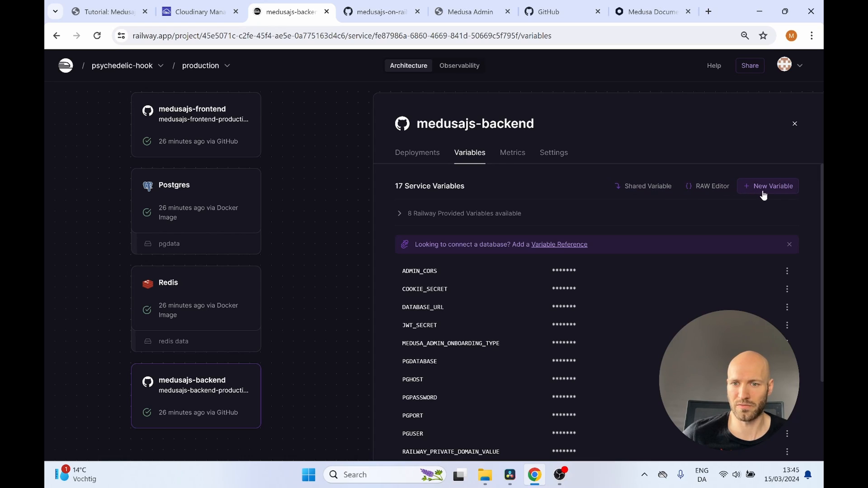
left_click(770, 186)
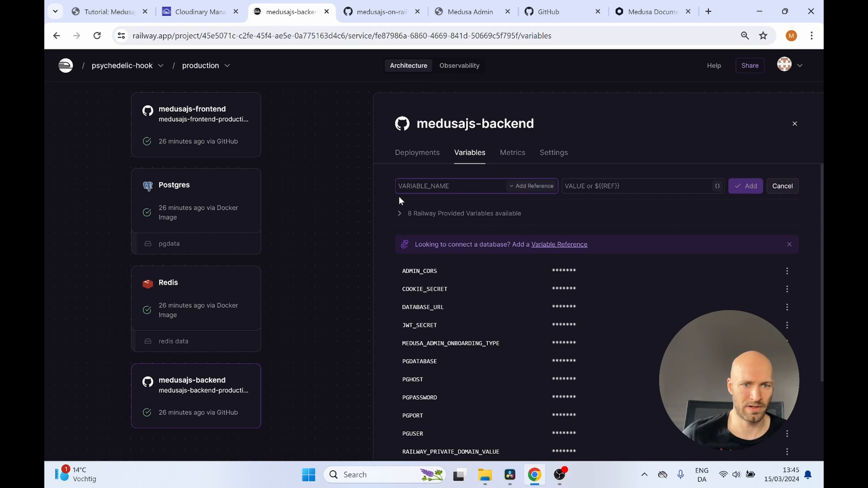
type("CLOUDINARY_CLOUD_NAME")
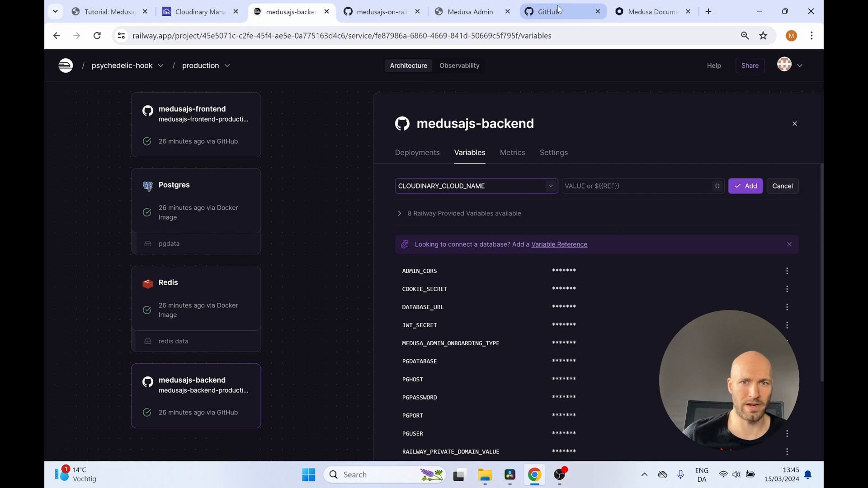
left_click(195, 10)
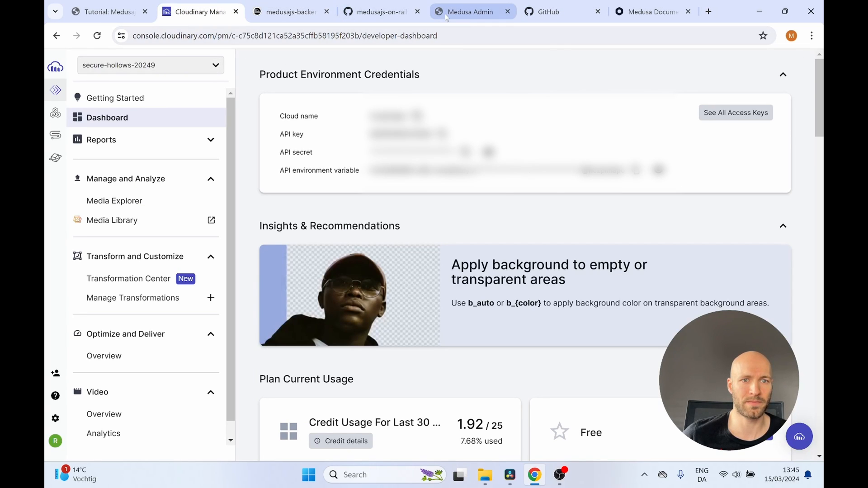
left_click(288, 11)
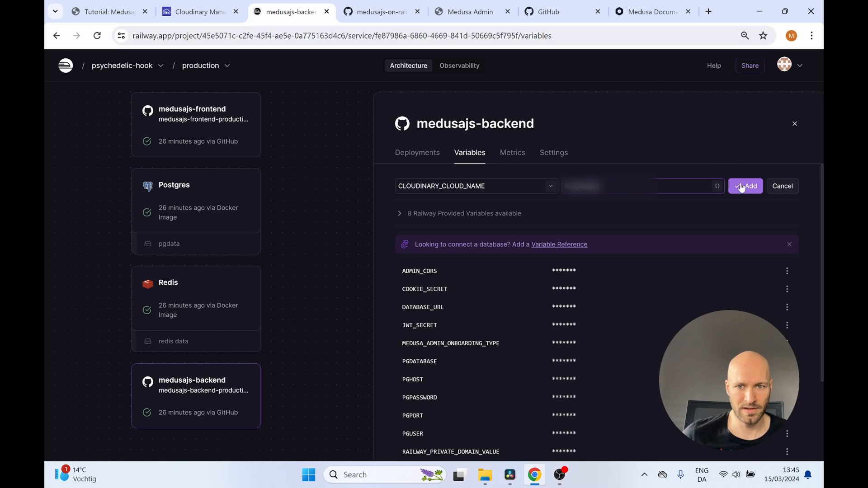
left_click(744, 185)
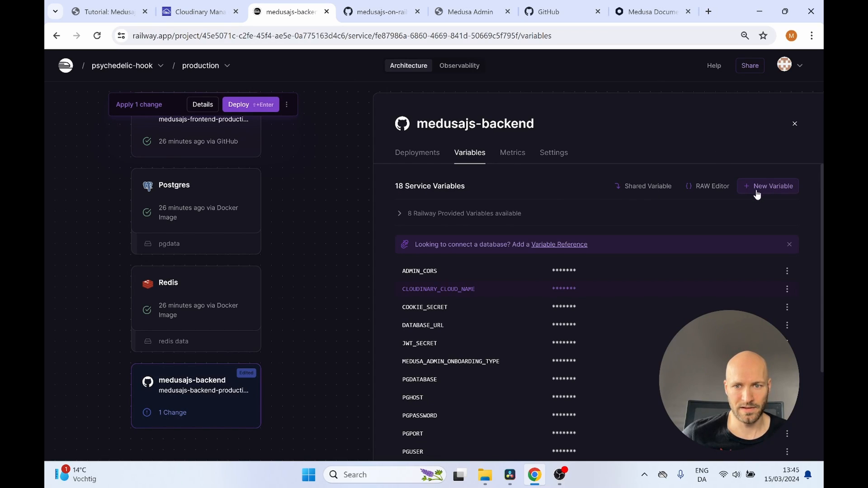
Step: Add the CLOUDINARY_API_KEY variable with the key copied from Cloudinary
left_click(771, 185)
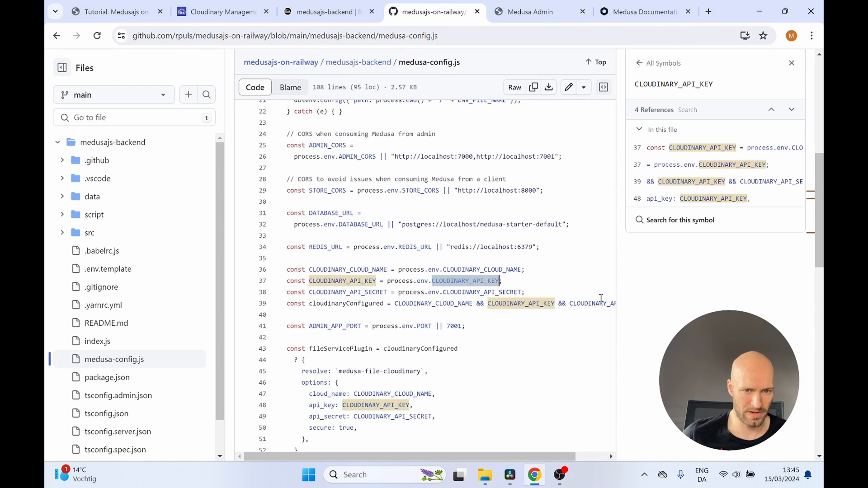
mouse_move(113, 11)
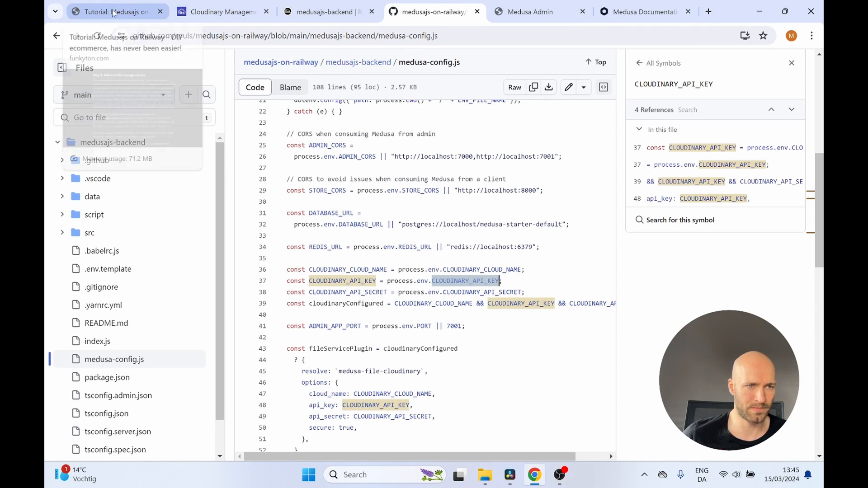
left_click(327, 11)
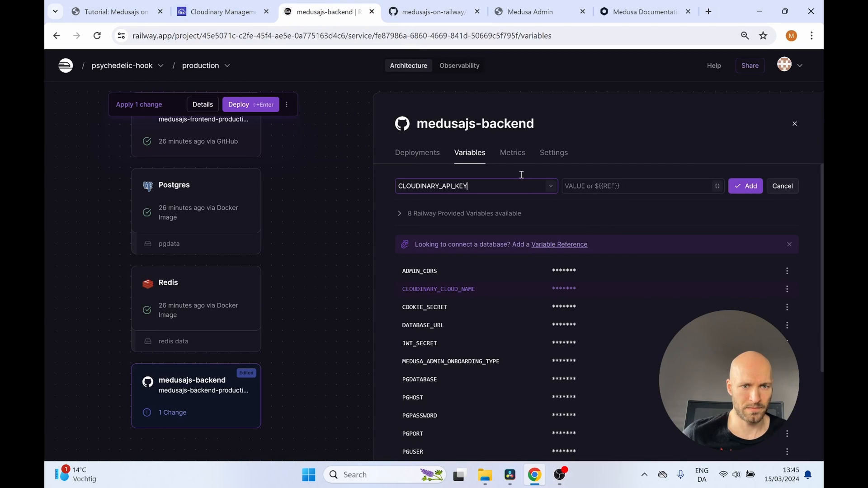
left_click(218, 11)
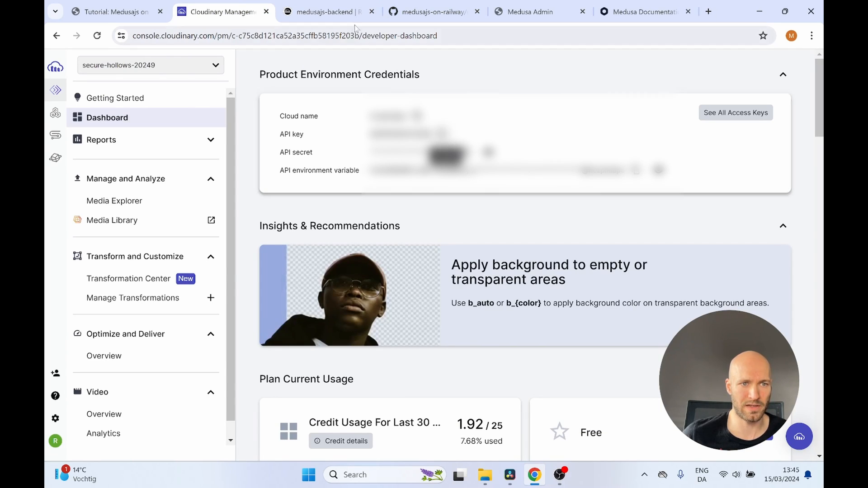
left_click(323, 12)
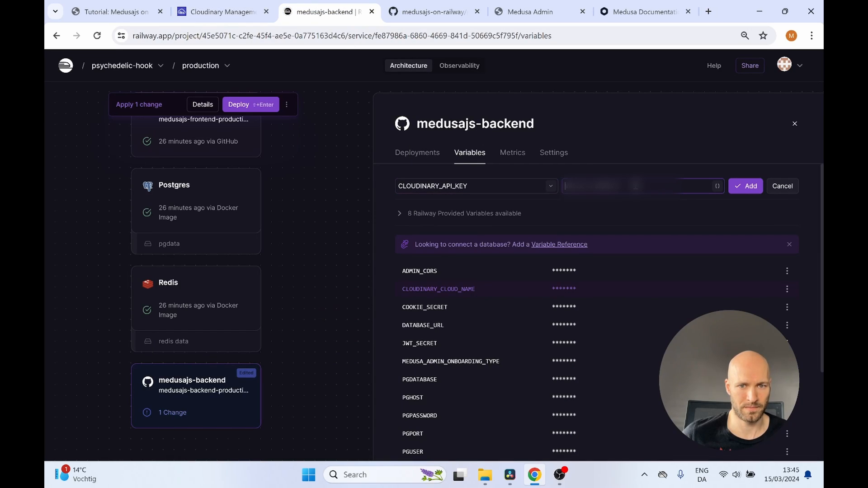
left_click(745, 185)
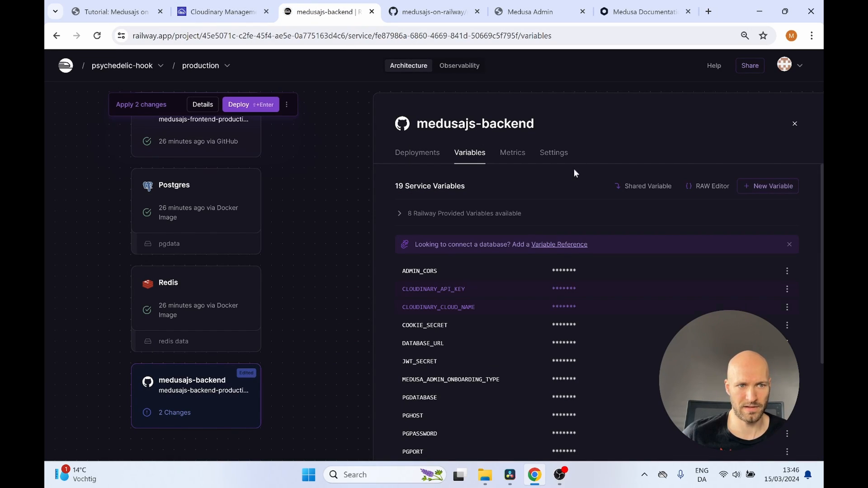
mouse_move(723, 200)
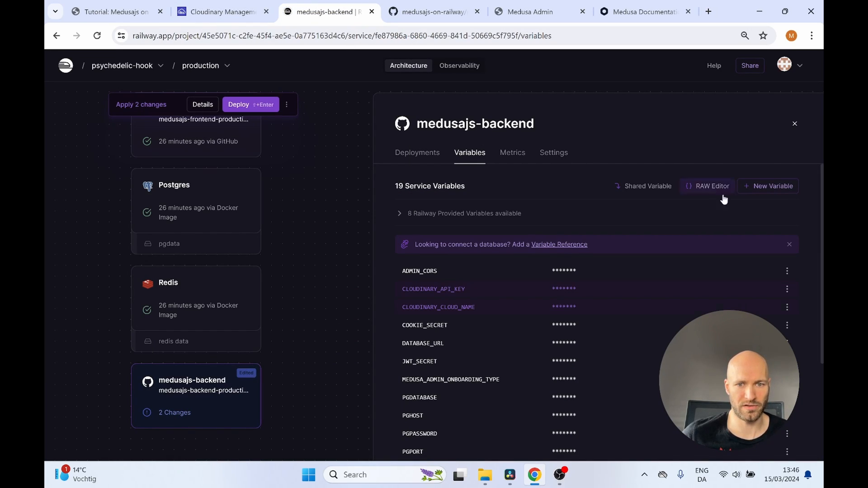
Step: Add the CLOUDINARY_API_SECRET variable with the secret copied from Cloudinary
left_click(772, 186)
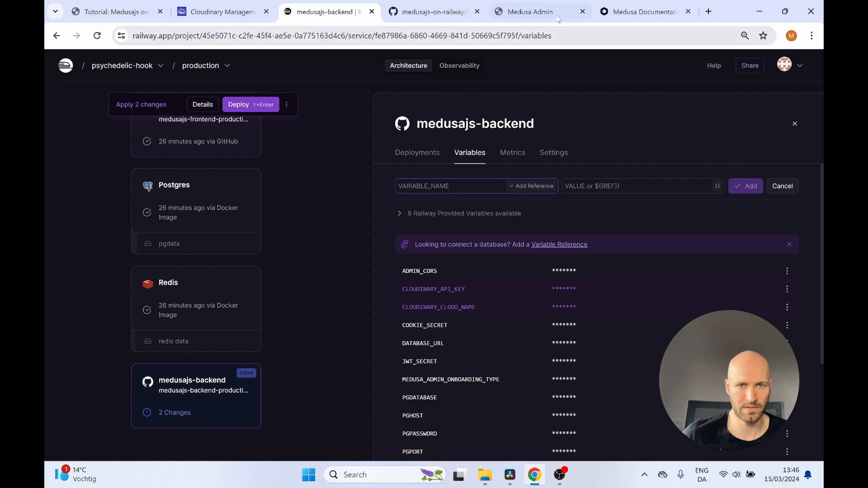
left_click(433, 12)
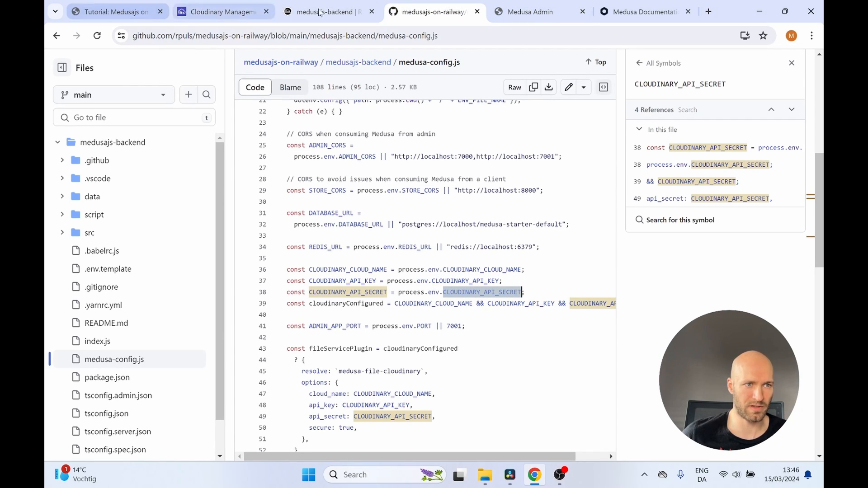
left_click(321, 12)
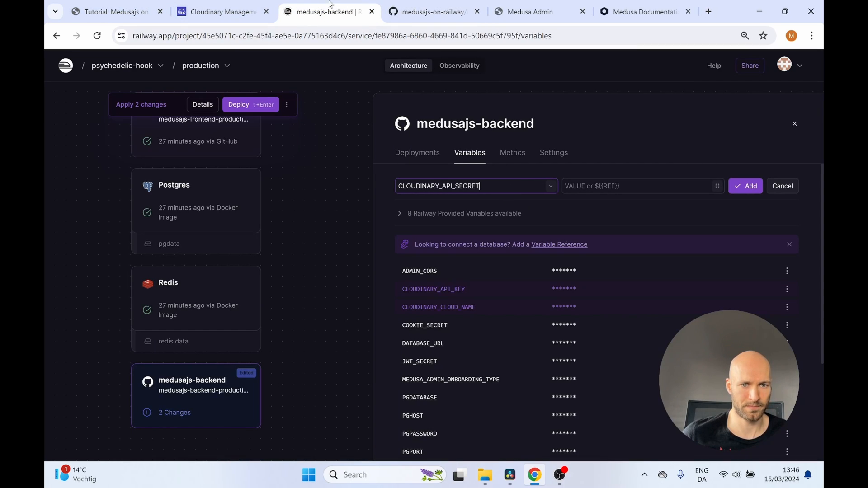
left_click(222, 11)
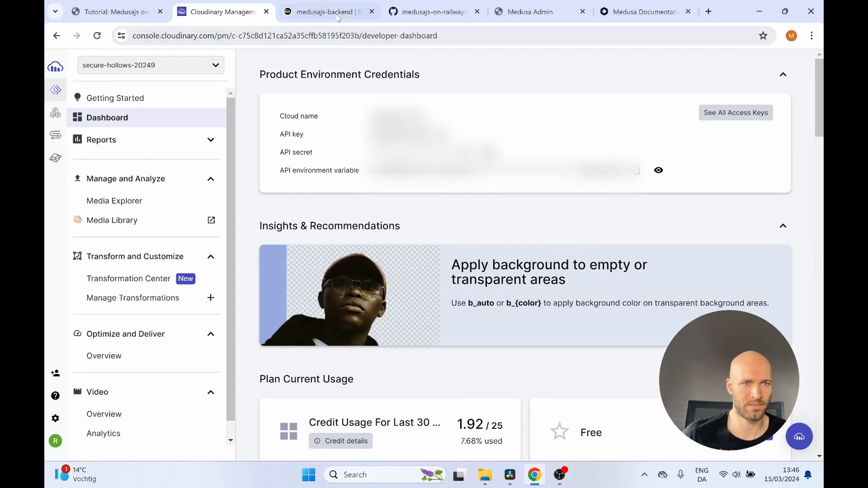
left_click(326, 11)
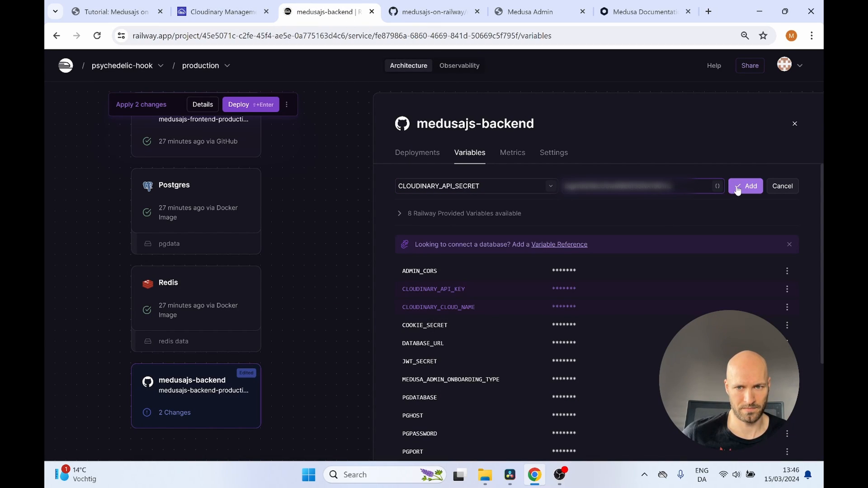
left_click(747, 186)
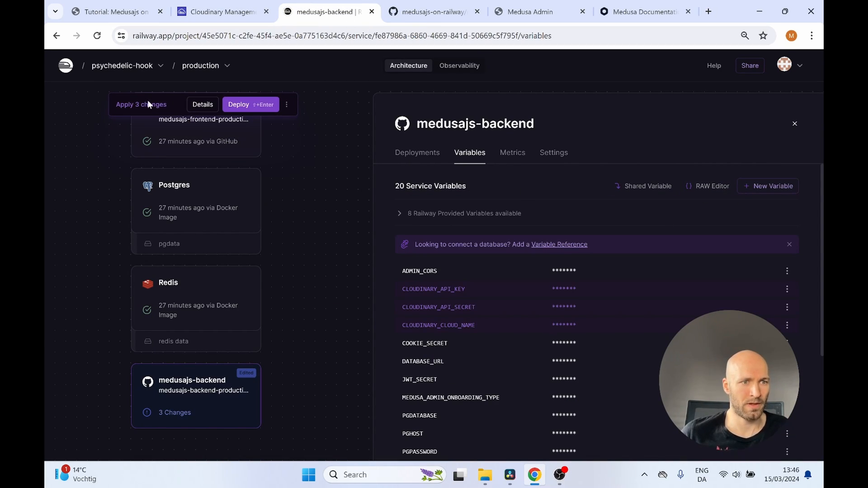
mouse_move(681, 271)
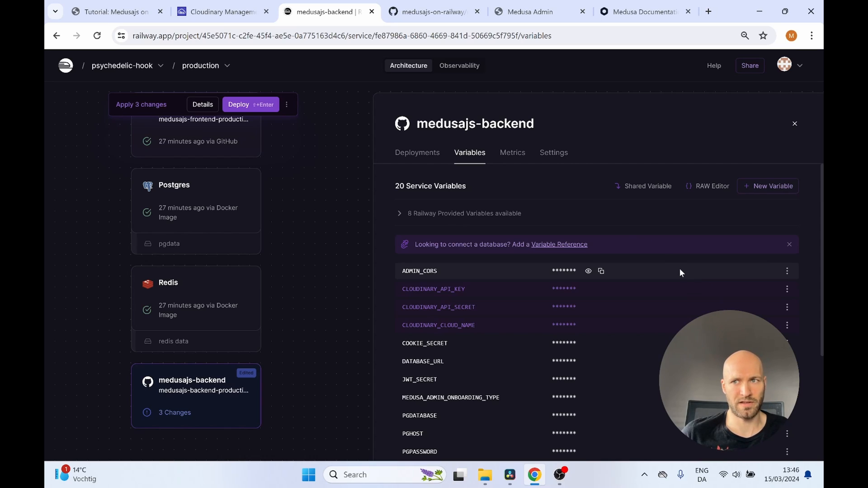
scroll("down", 3)
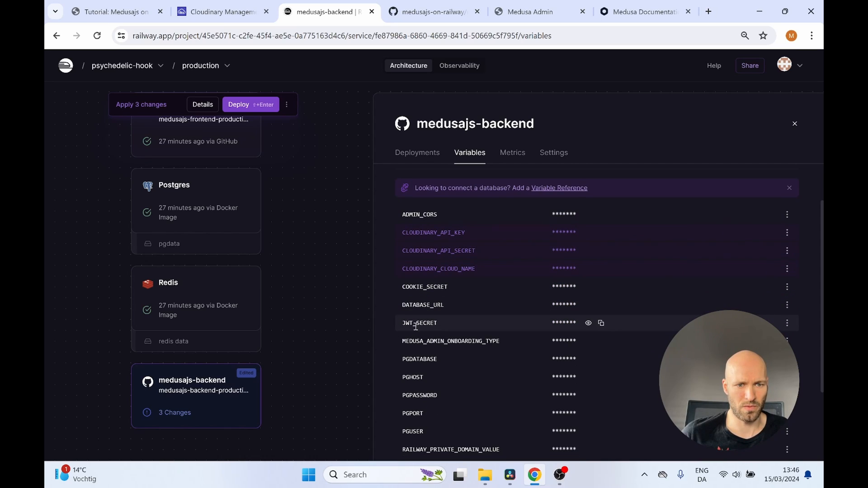
mouse_move(442, 325)
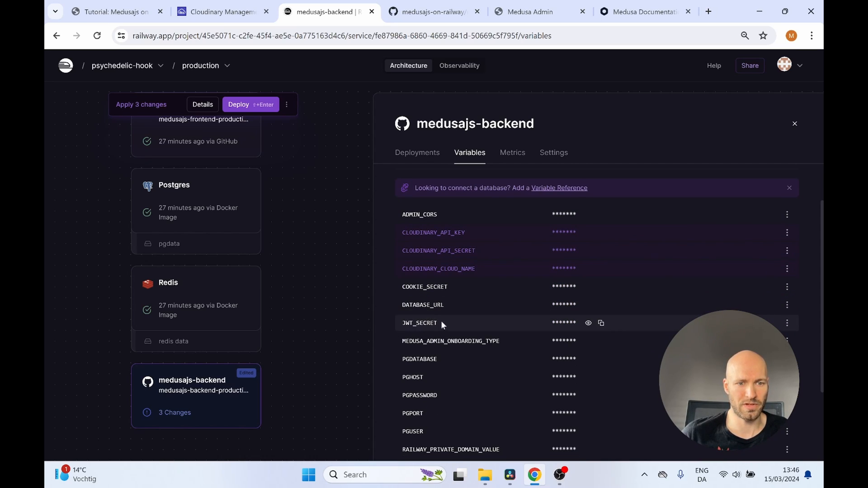
mouse_move(463, 290)
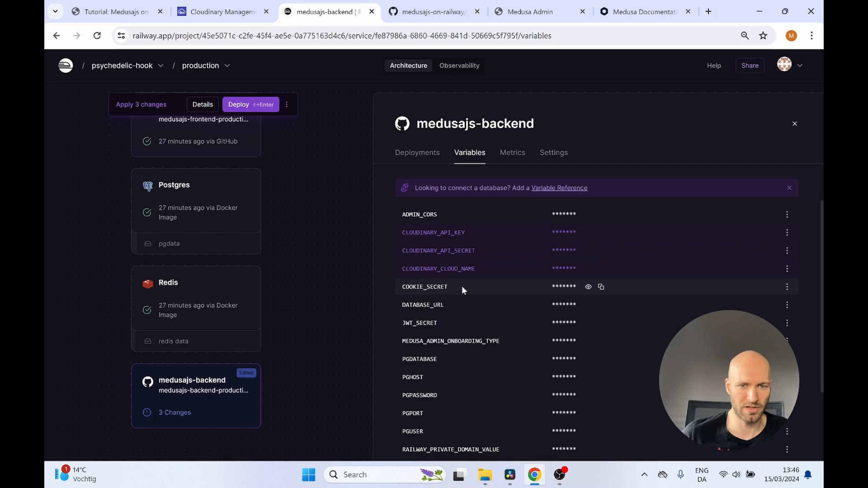
mouse_move(669, 288)
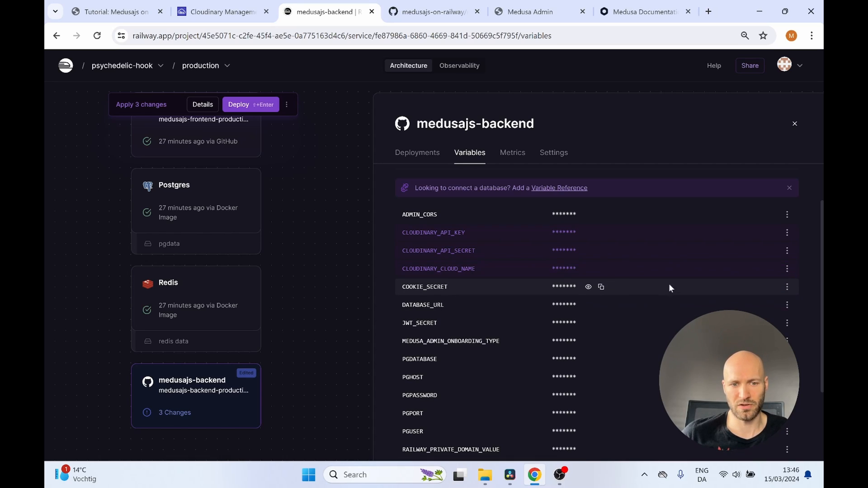
left_click(786, 287)
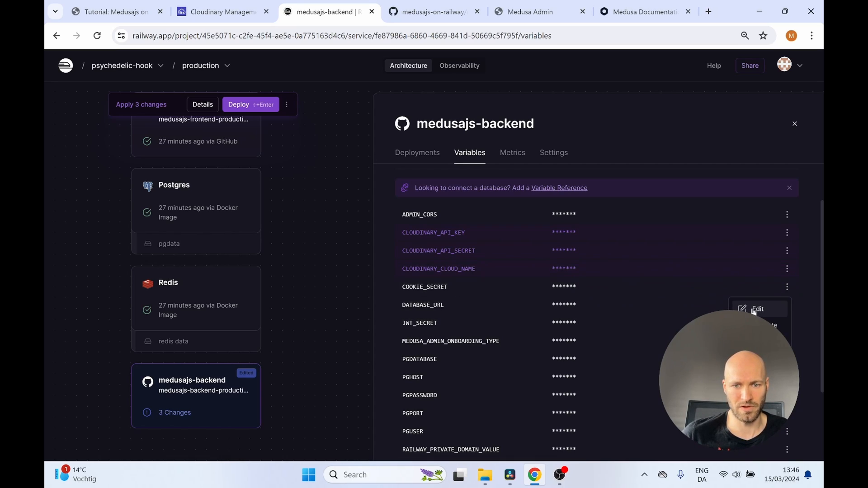
left_click(757, 309)
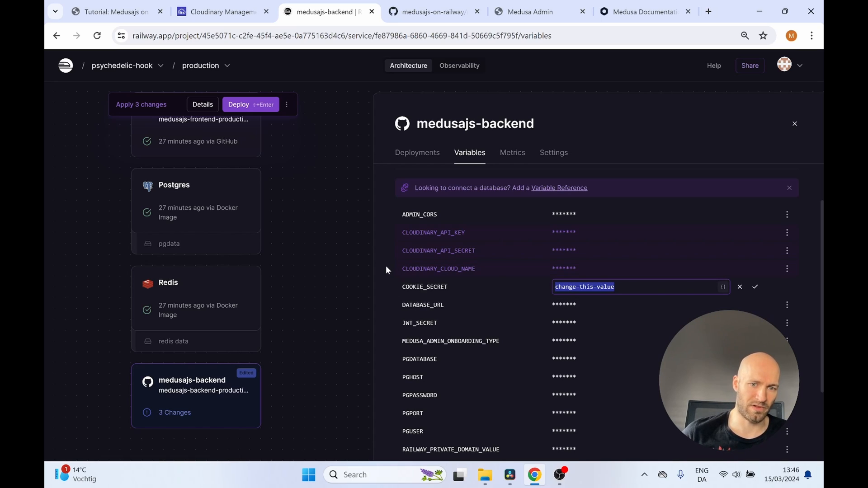
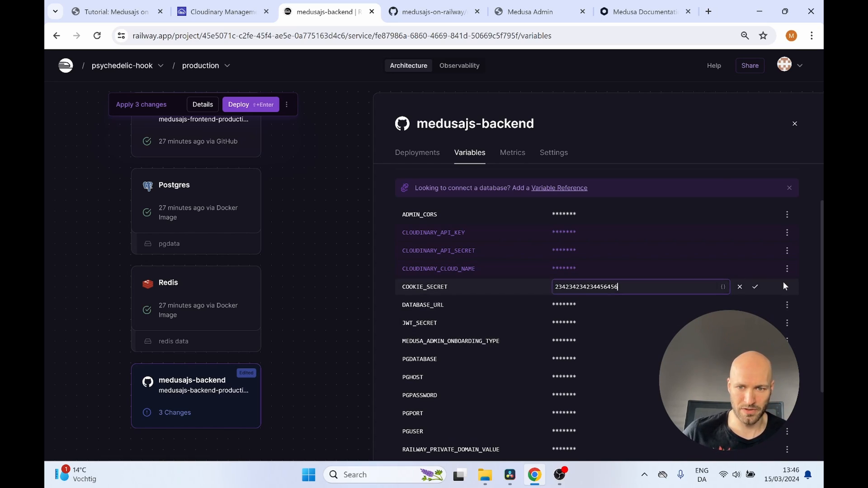
left_click(754, 286)
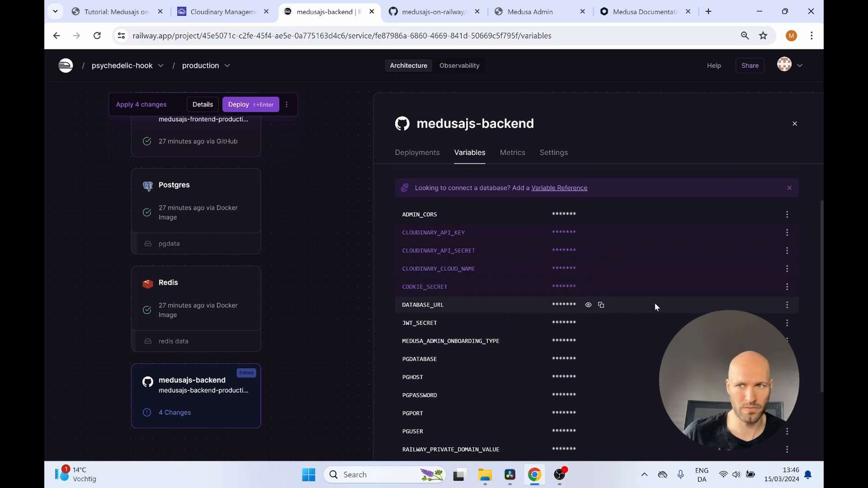
mouse_move(791, 328)
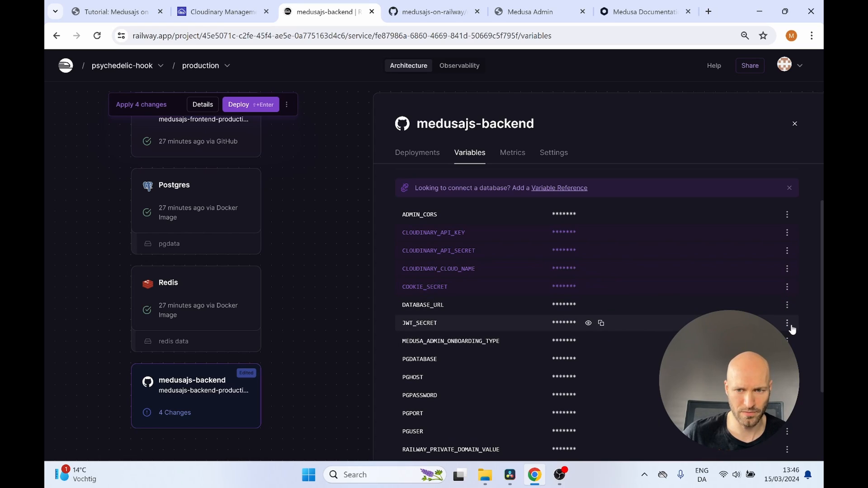
left_click(563, 323)
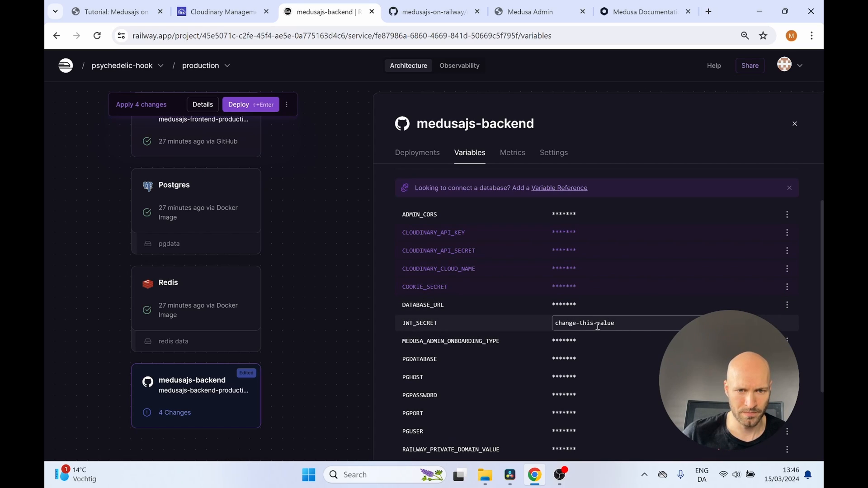
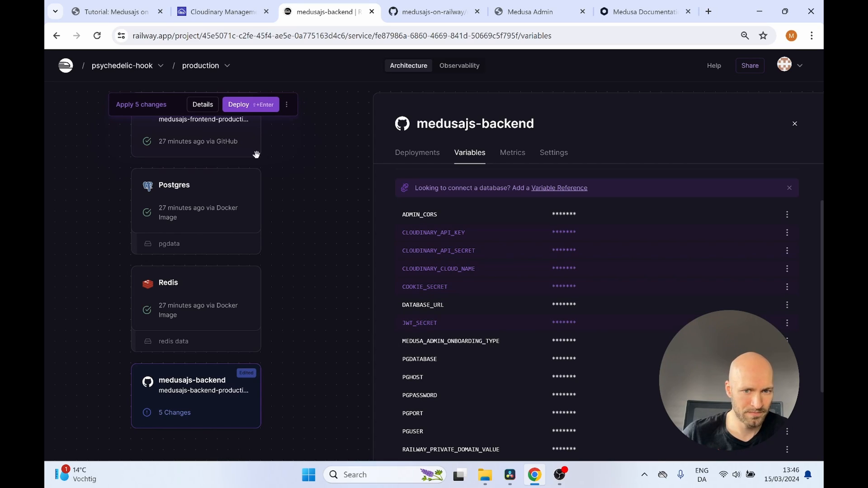
mouse_move(178, 109)
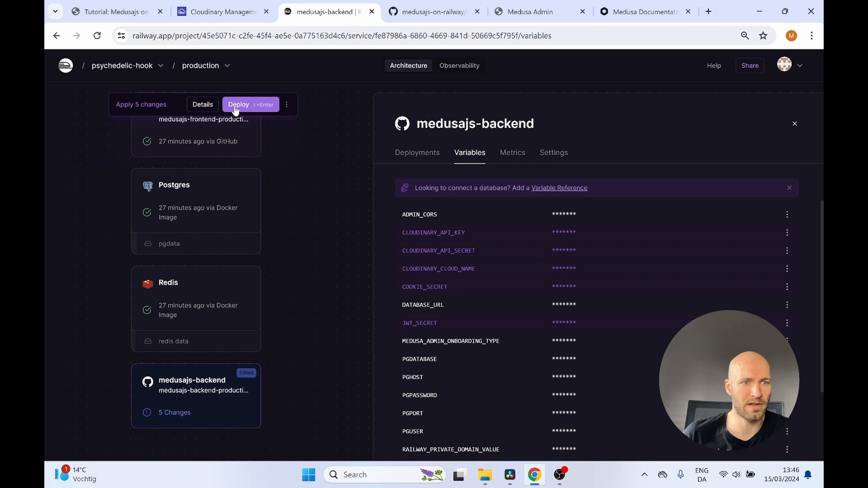
Step: Deploy the five pending backend variable changes, then go to the Medusa Admin login page
left_click(249, 104)
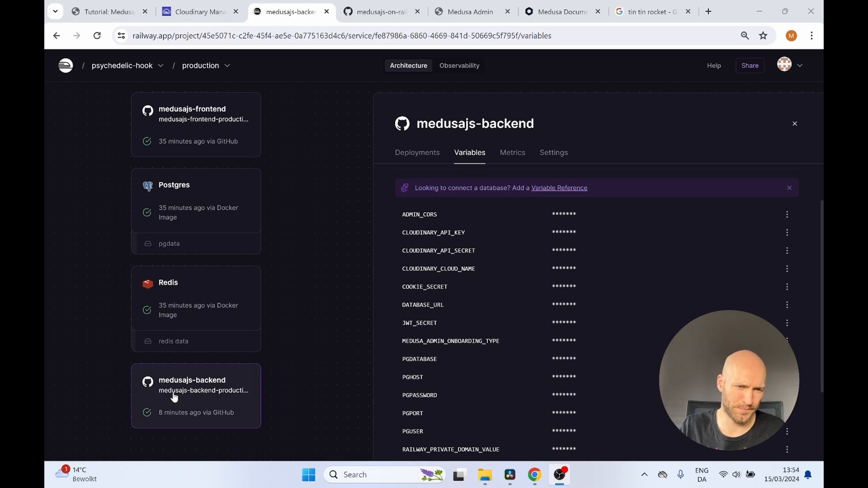
mouse_move(404, 220)
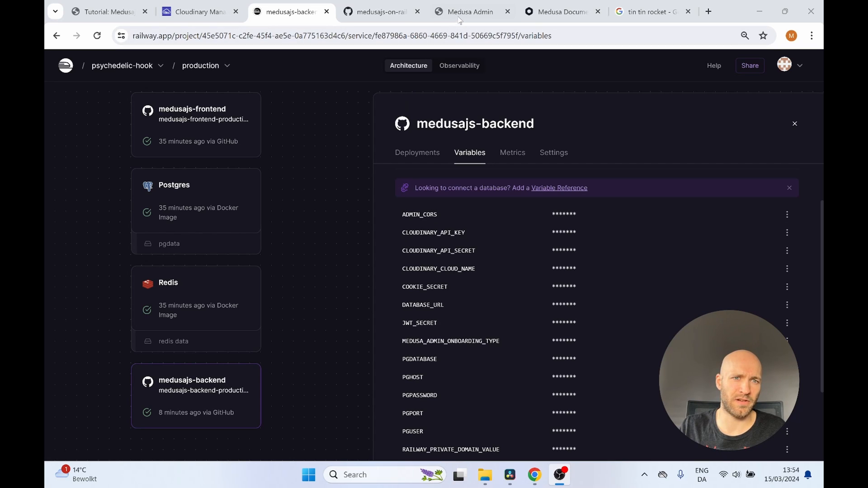
mouse_move(471, 11)
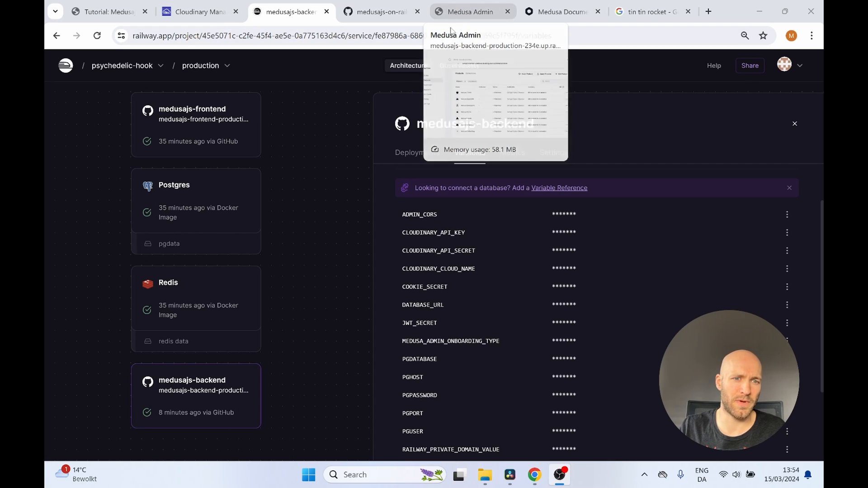
left_click(470, 11)
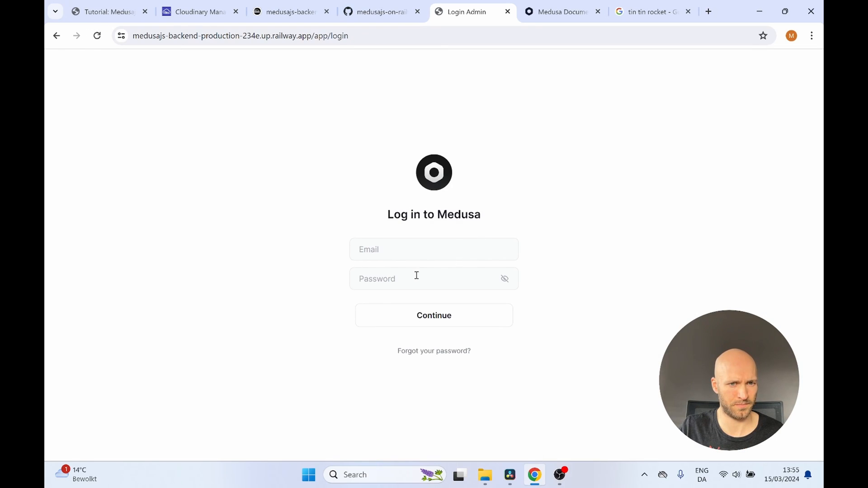
type("admin@medusa-test.com")
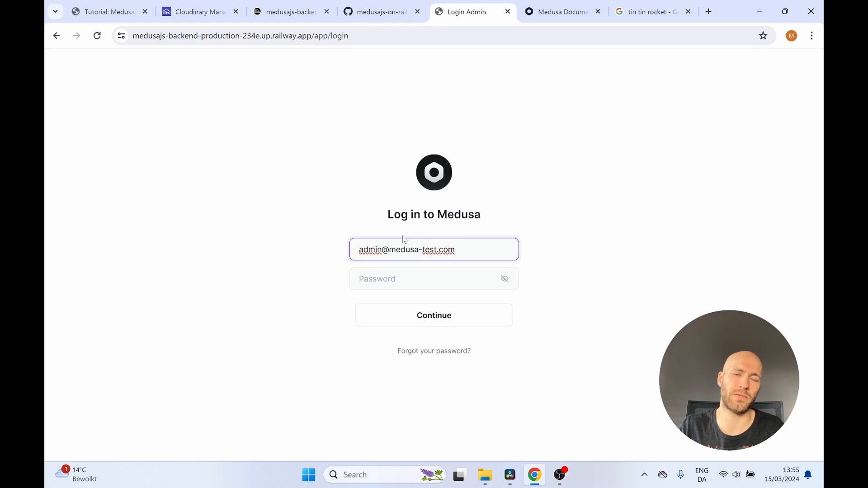
mouse_move(495, 157)
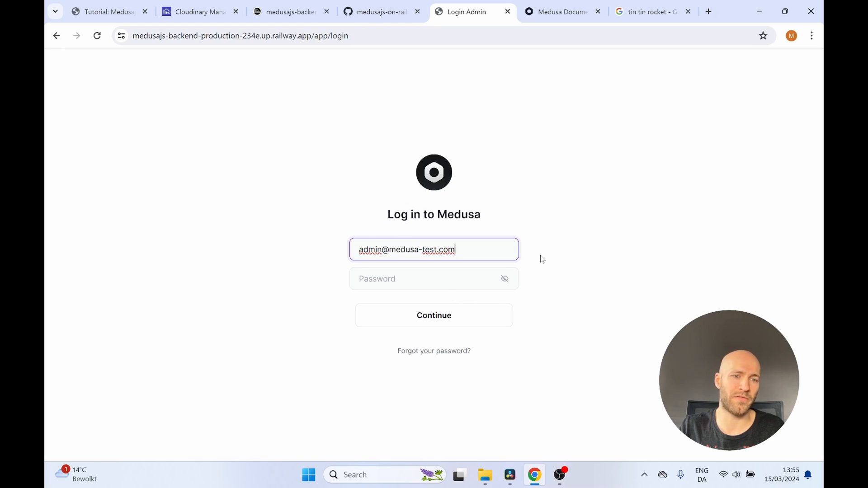
left_click(432, 278)
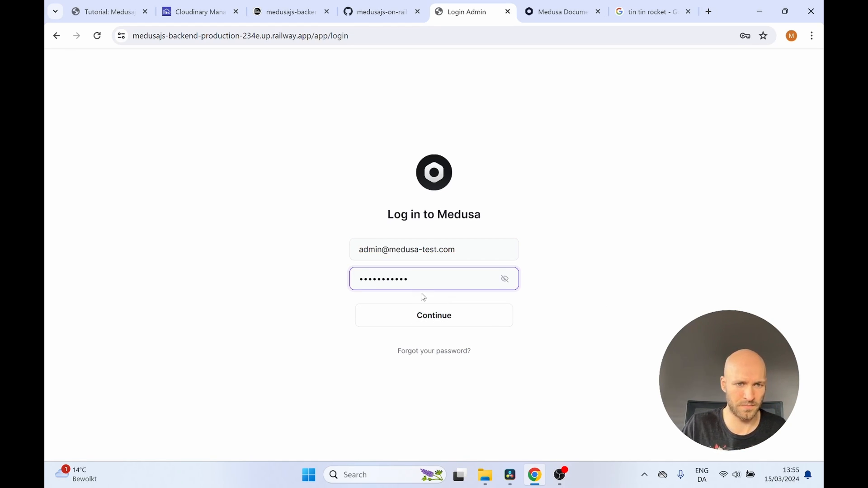
Step: Log in to Medusa Admin and start a new product from the Products list
left_click(433, 315)
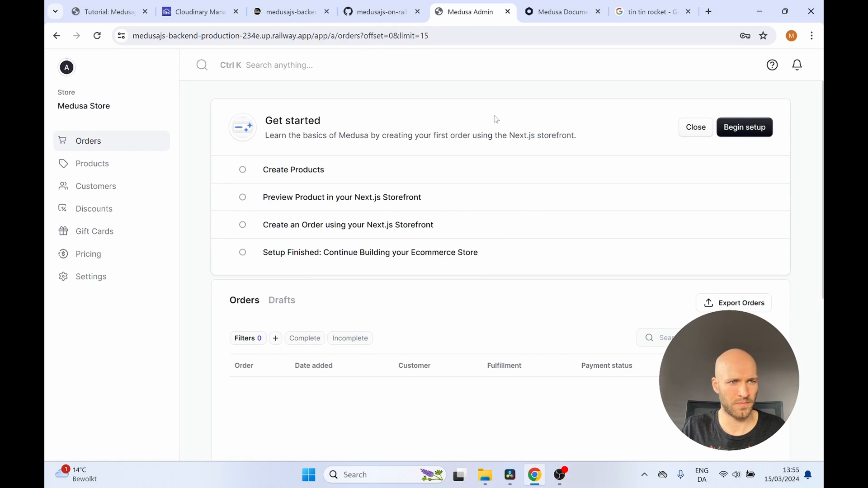
mouse_move(96, 185)
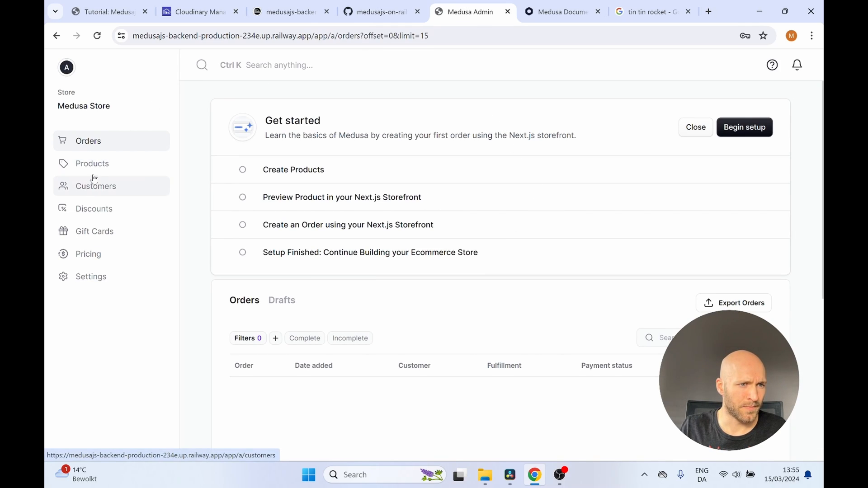
left_click(92, 163)
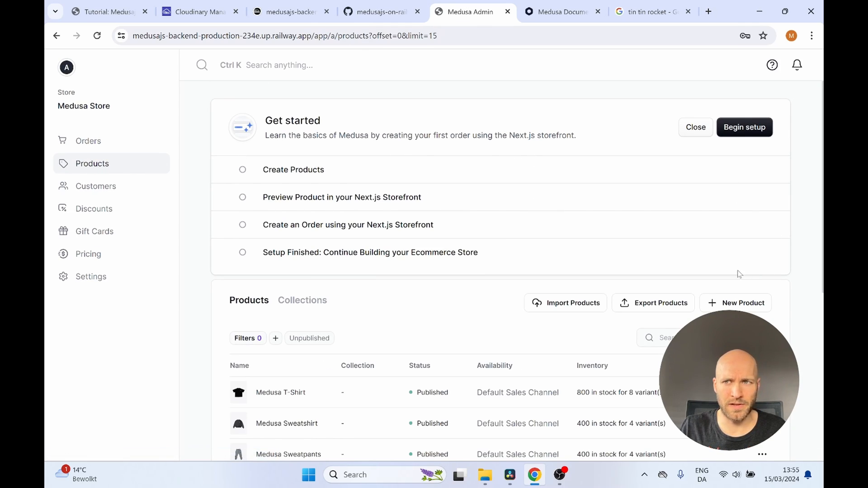
mouse_move(721, 255)
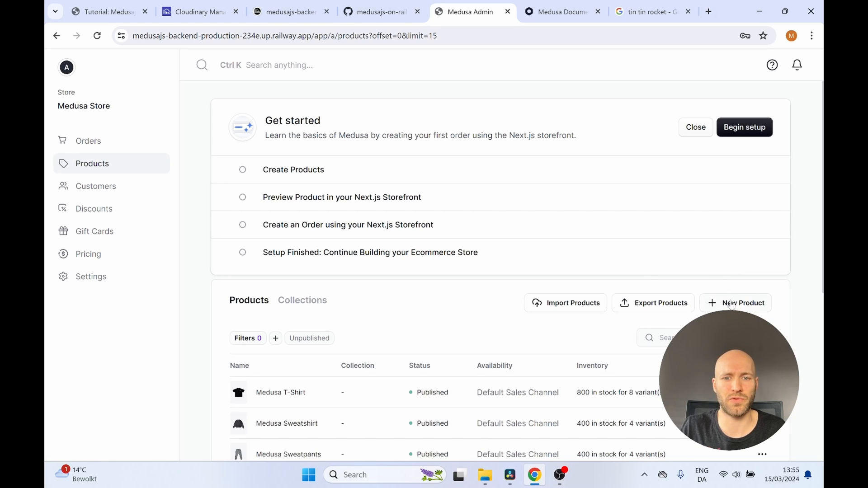
left_click(740, 303)
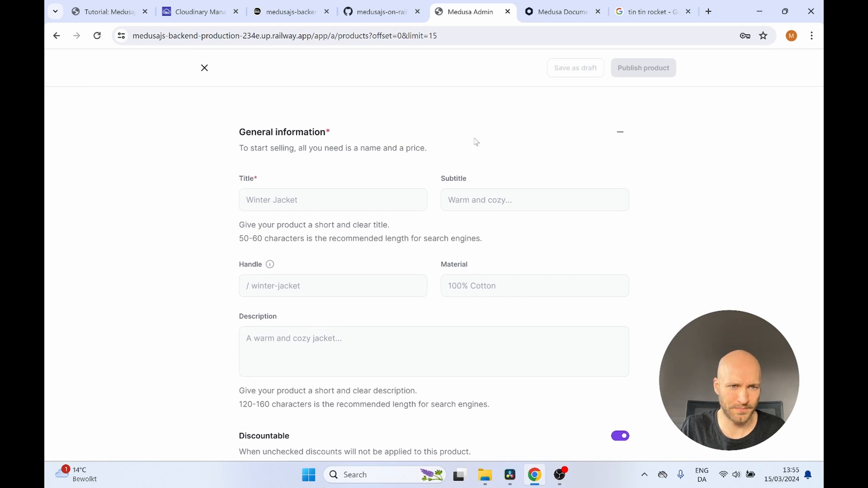
mouse_move(391, 140)
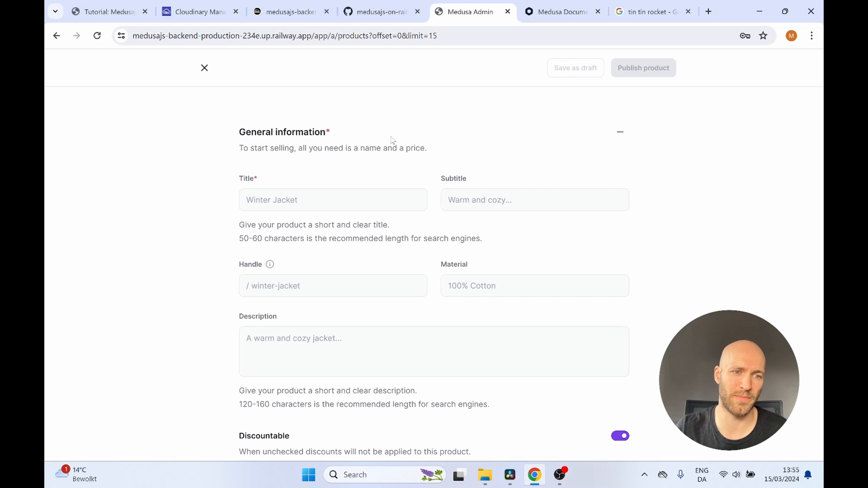
Step: Upload jupi astronaut.png as the product thumbnail and enter the title Cat
scroll("down", 3)
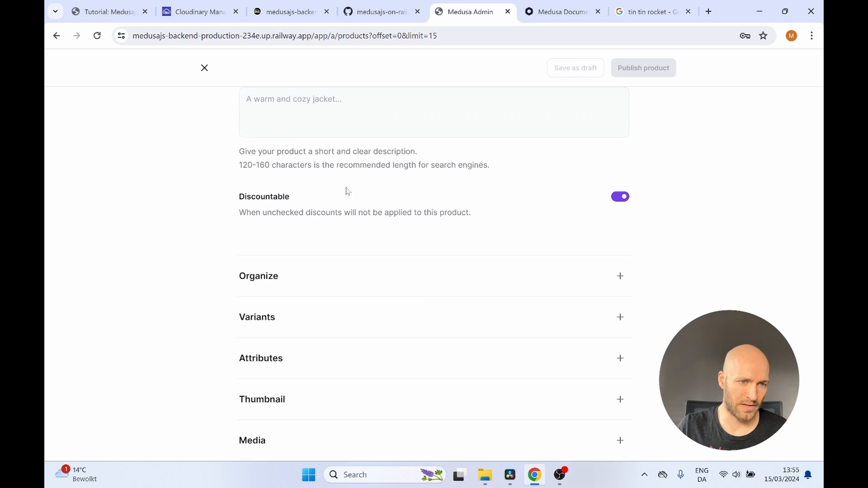
left_click(619, 439)
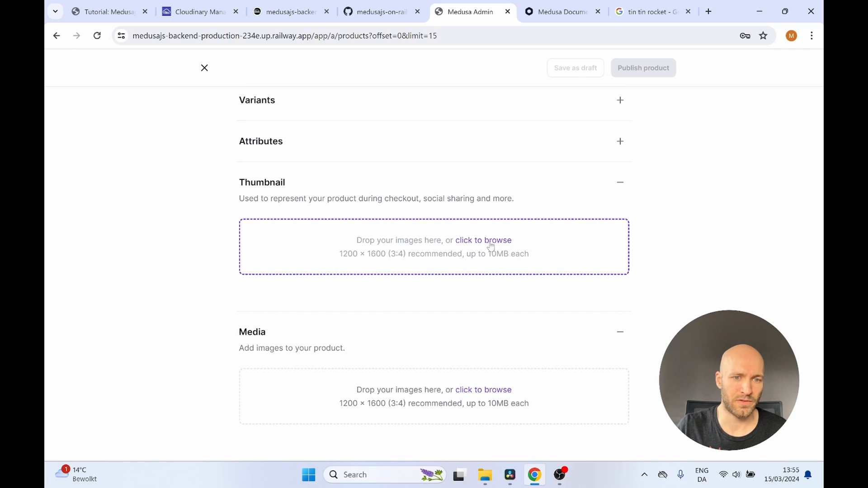
left_click(483, 240)
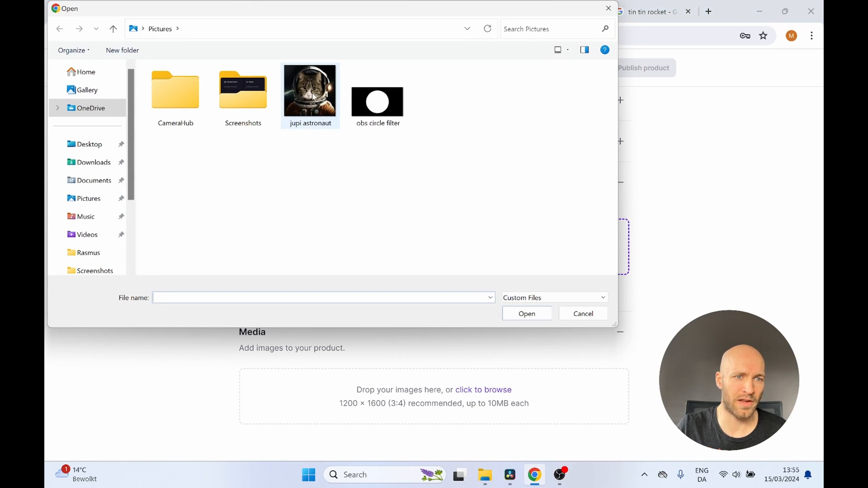
left_click(310, 90)
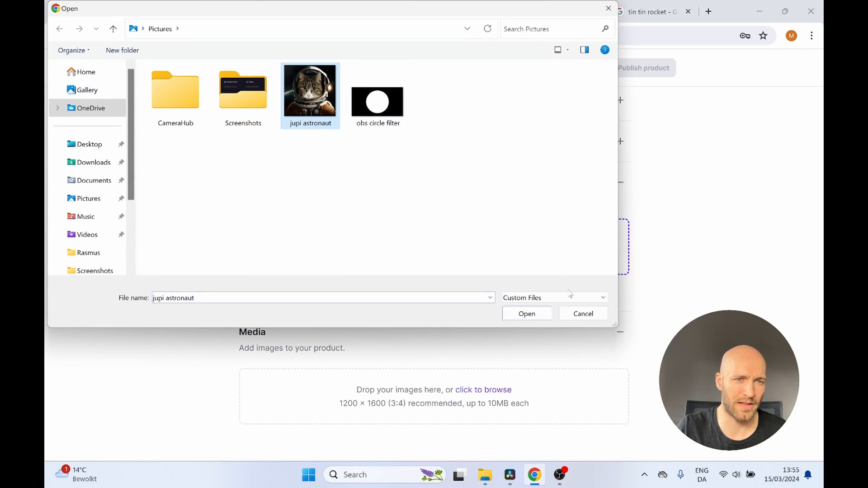
left_click(526, 314)
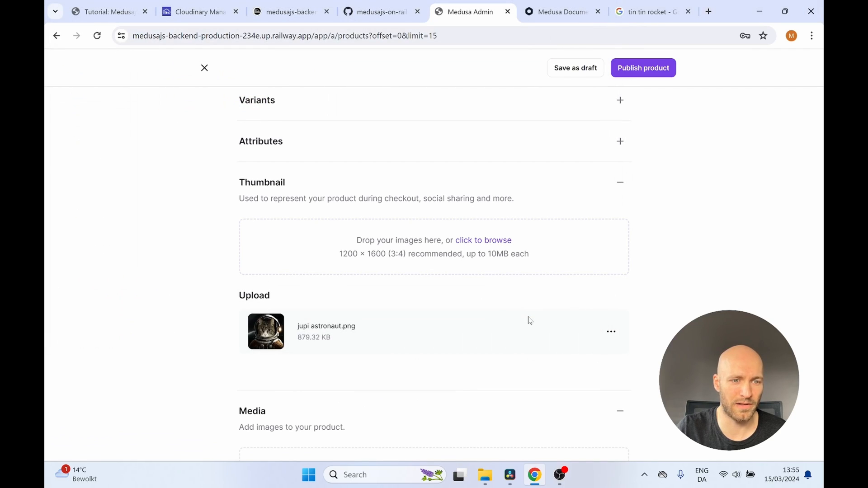
scroll("up", 3)
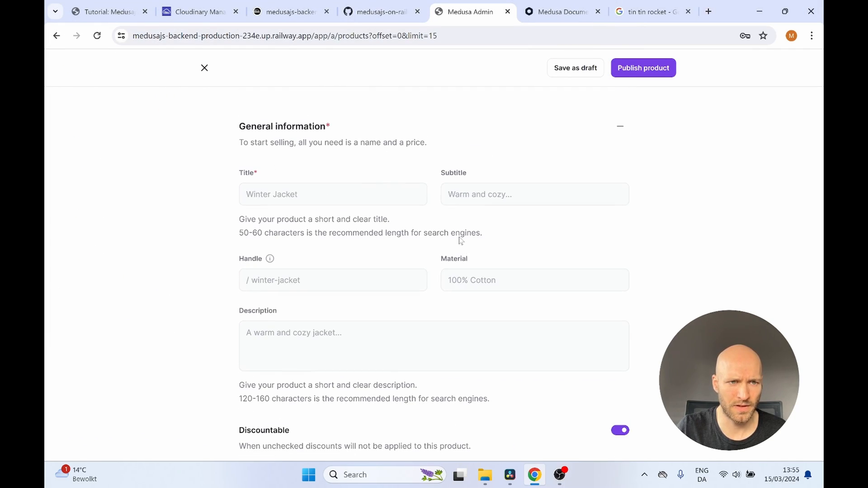
left_click(332, 200)
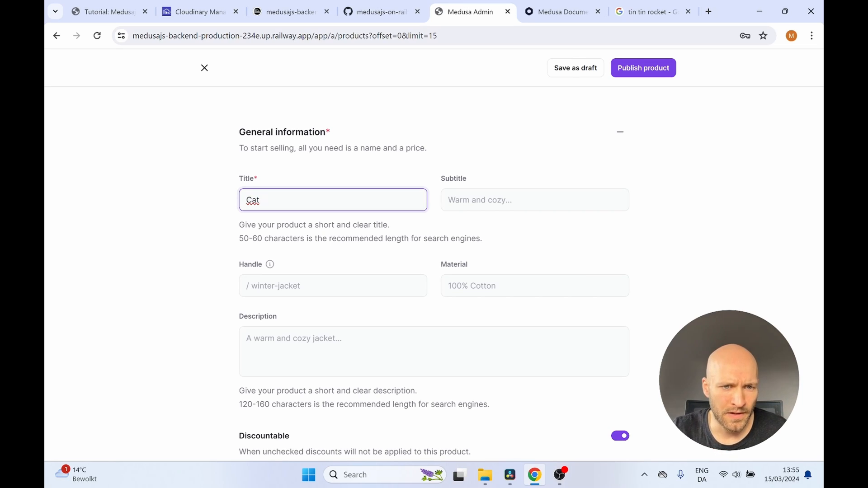
mouse_move(747, 230)
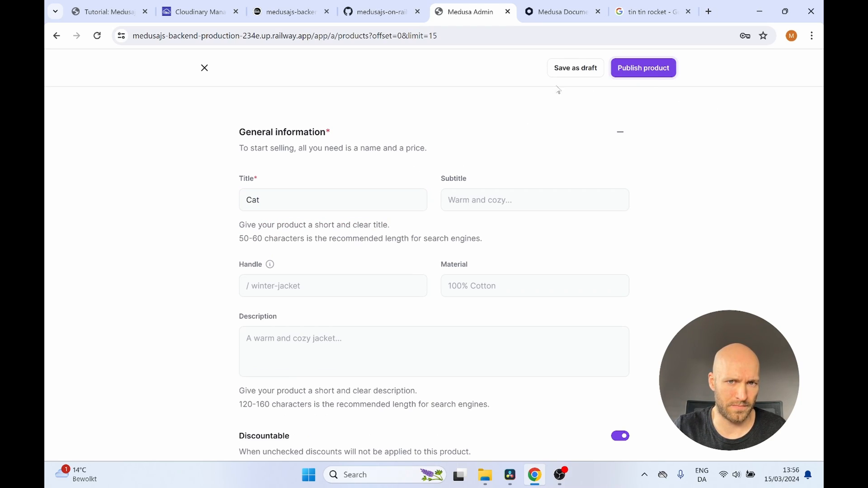
Step: Publish Cat, check medusajs-frontend variables in Railway, and open the live storefront
left_click(642, 67)
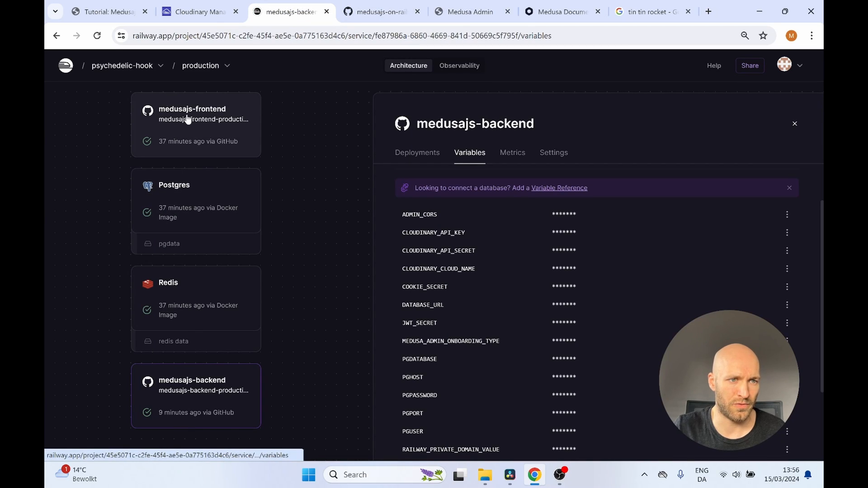
left_click(192, 113)
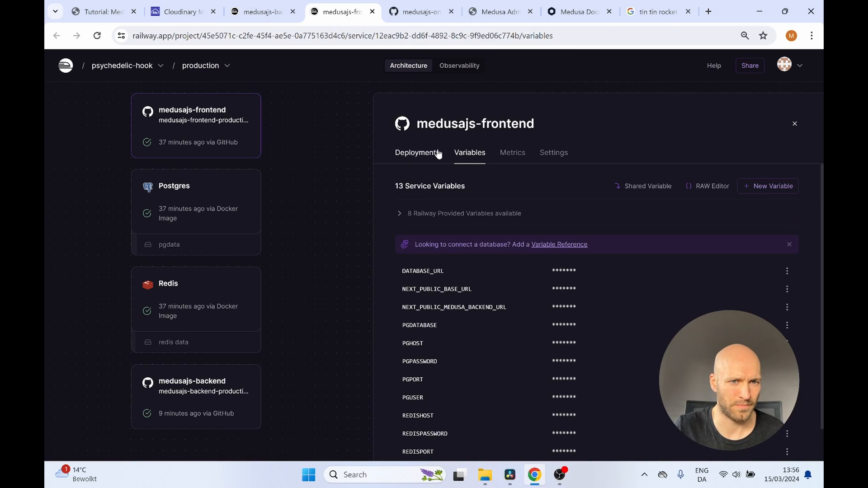
left_click(416, 153)
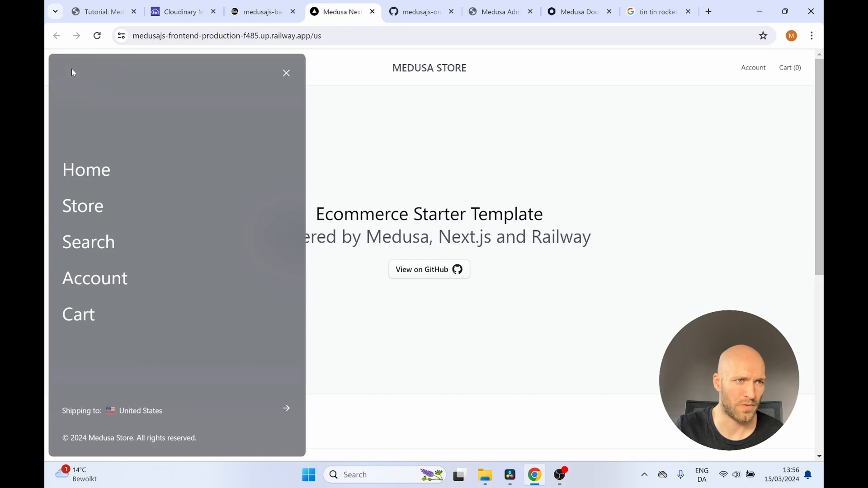
Step: Open All products and inspect the Cat thumbnail's res.cloudinary.com srcset in DevTools
left_click(82, 205)
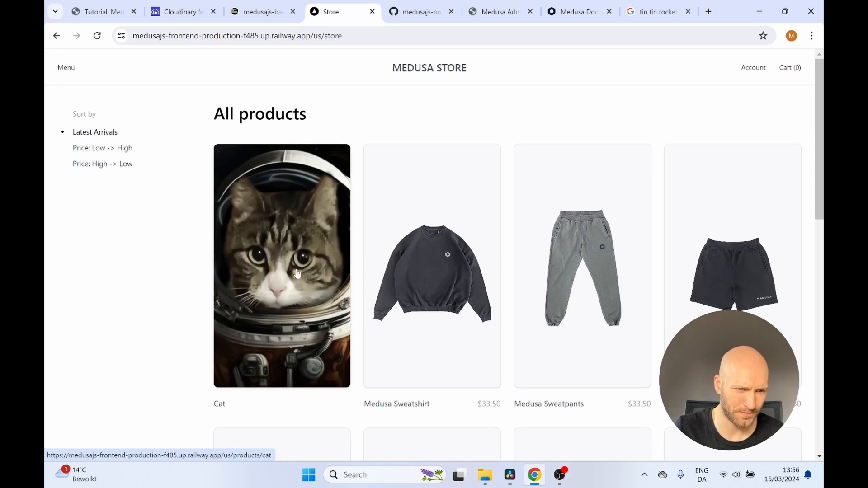
mouse_move(298, 259)
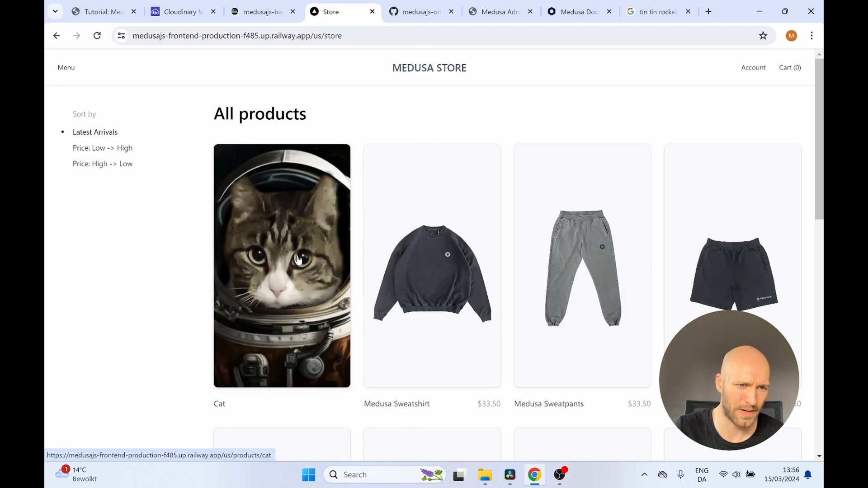
key("F12")
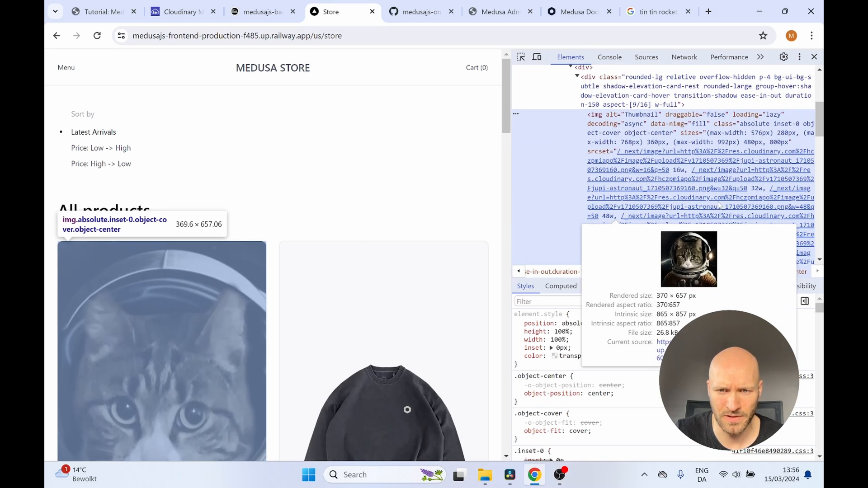
mouse_move(716, 207)
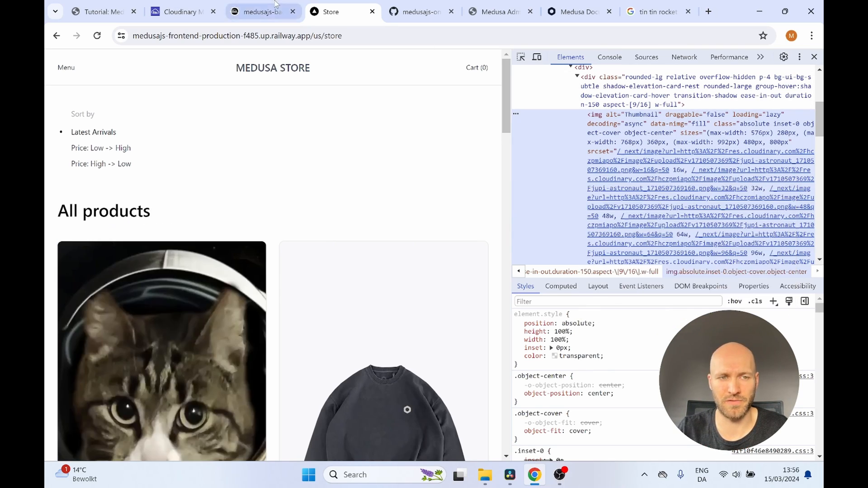
mouse_move(281, 153)
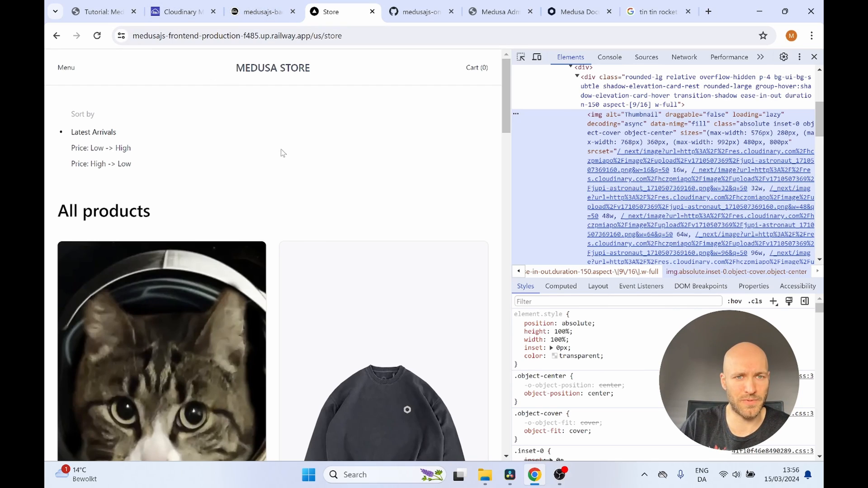
mouse_move(387, 320)
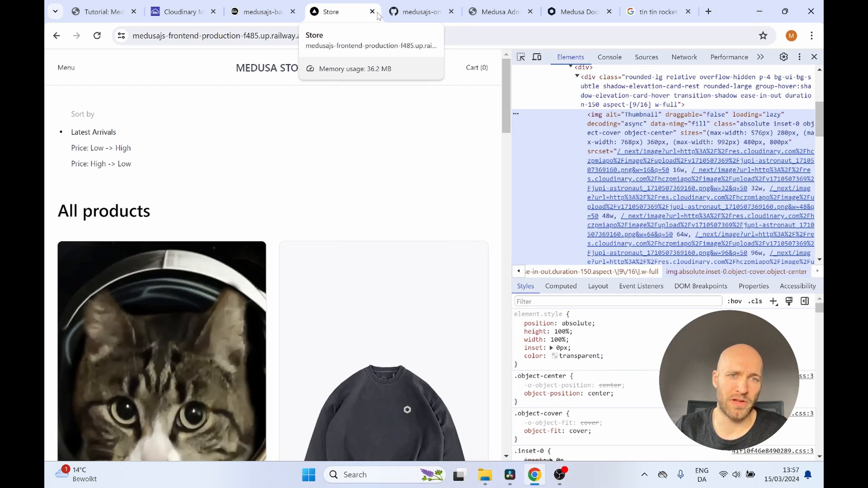
mouse_move(107, 72)
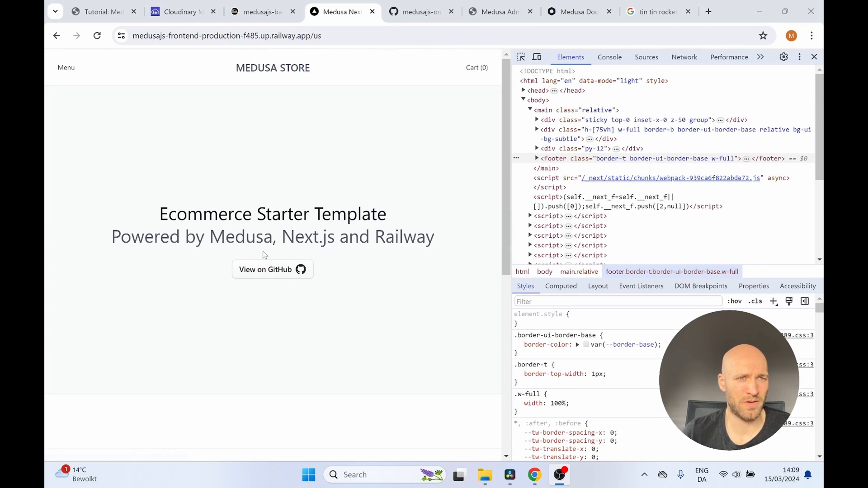
mouse_move(229, 68)
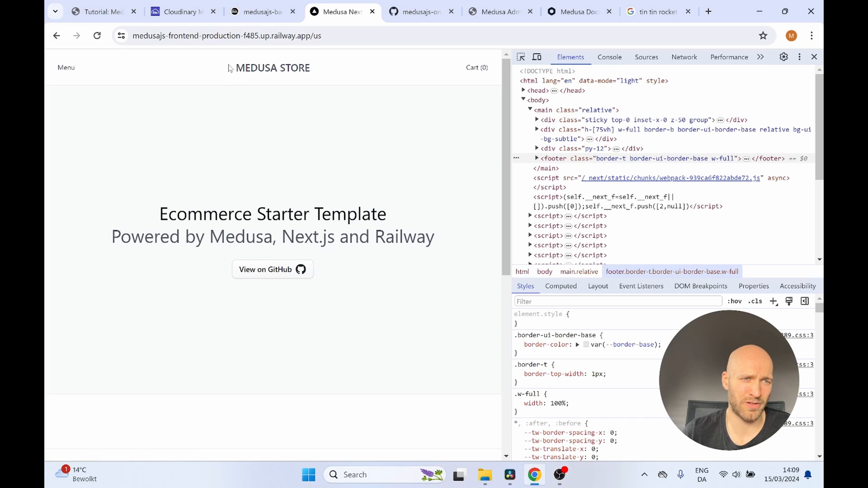
Step: Select the MEDUSA STORE title and close DevTools, leaving the full-width home page
double_click(272, 68)
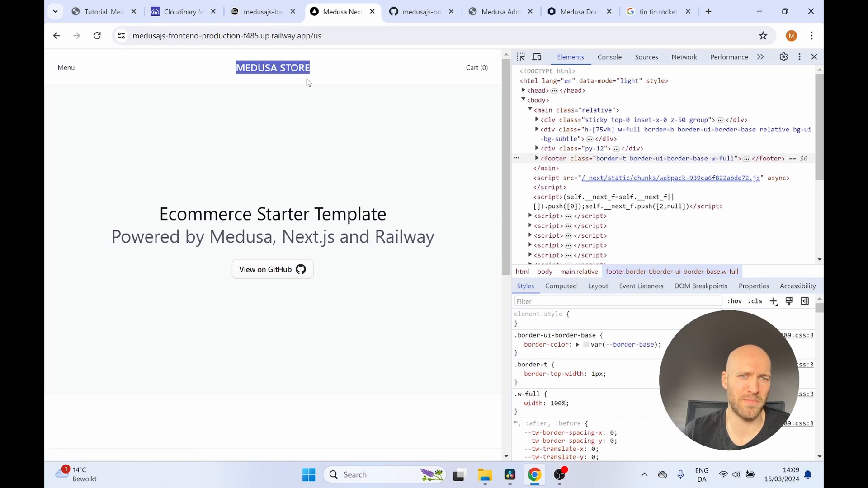
left_click(813, 57)
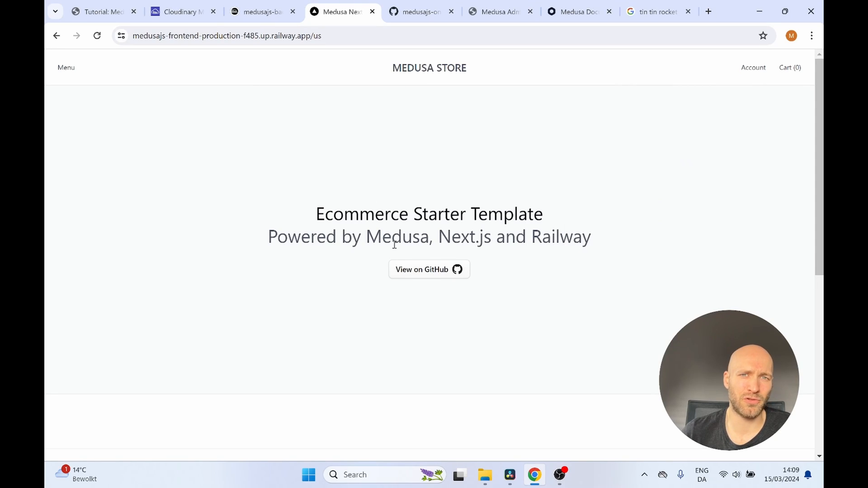
mouse_move(404, 264)
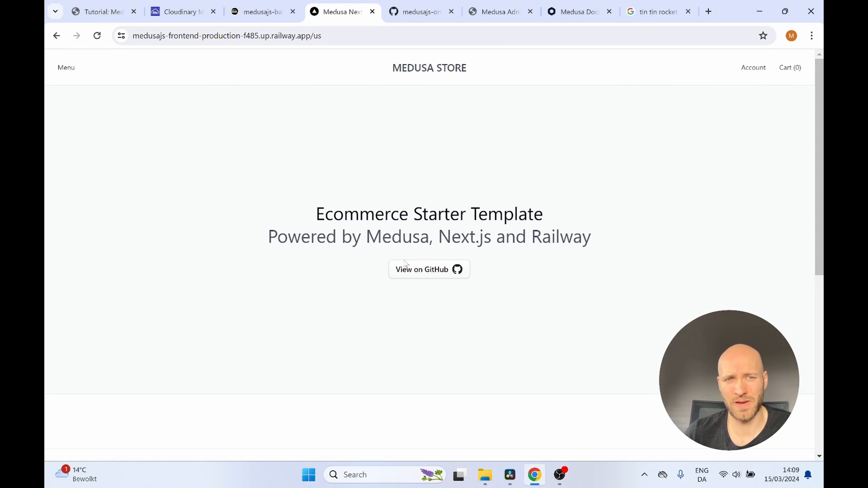
mouse_move(656, 169)
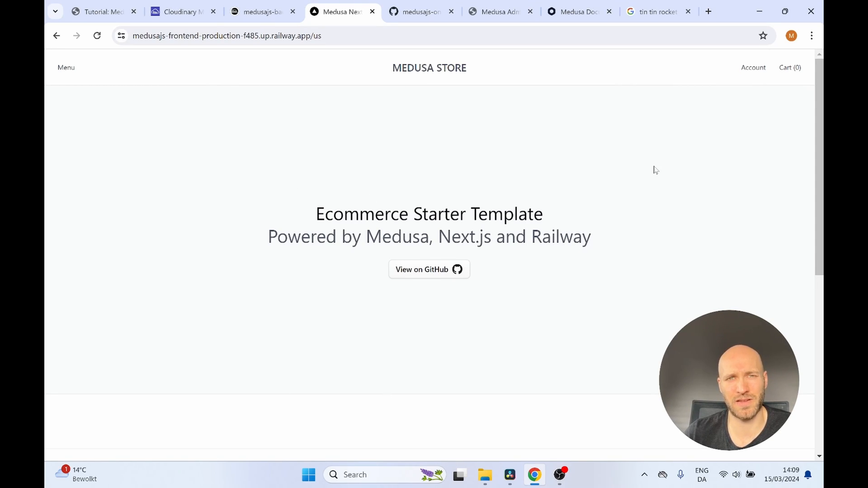
mouse_move(630, 155)
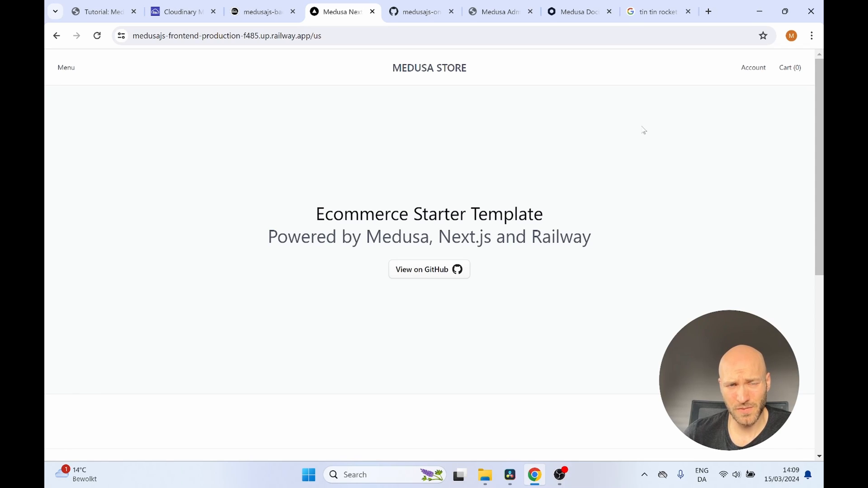
mouse_move(647, 124)
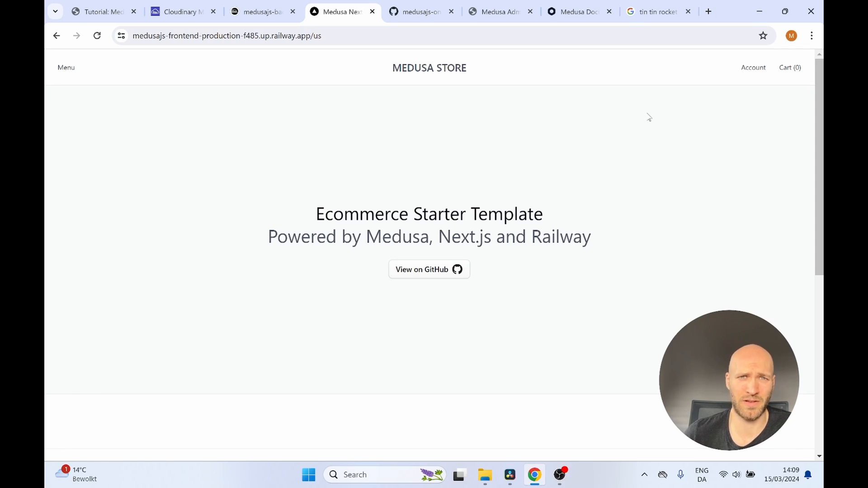
mouse_move(607, 156)
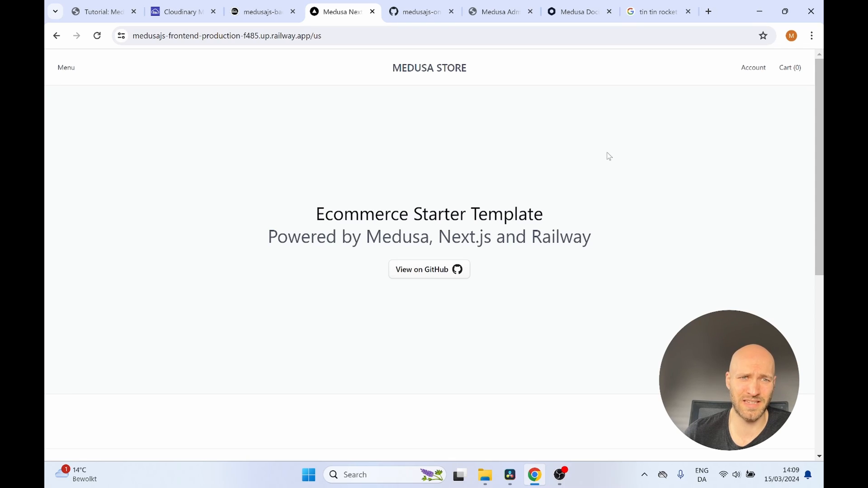
mouse_move(570, 172)
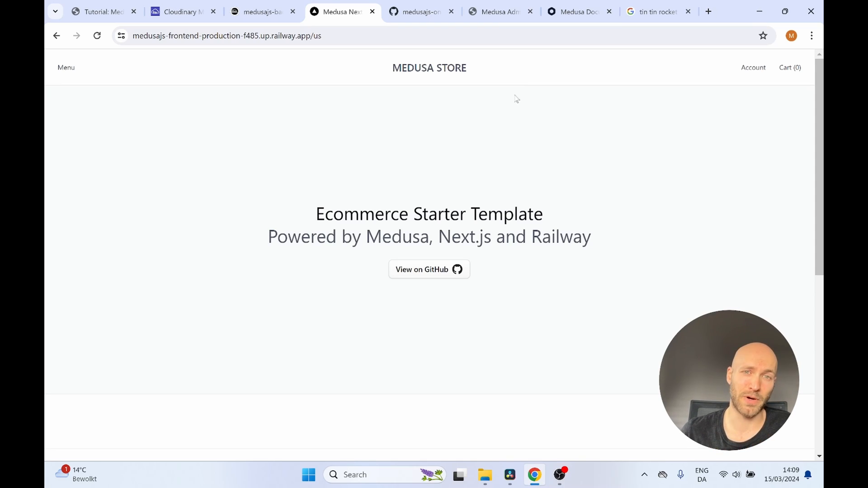
mouse_move(389, 156)
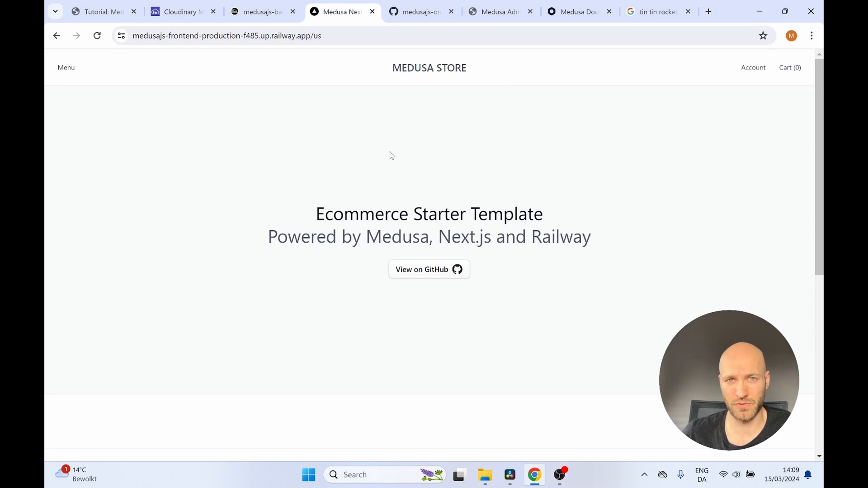
mouse_move(397, 153)
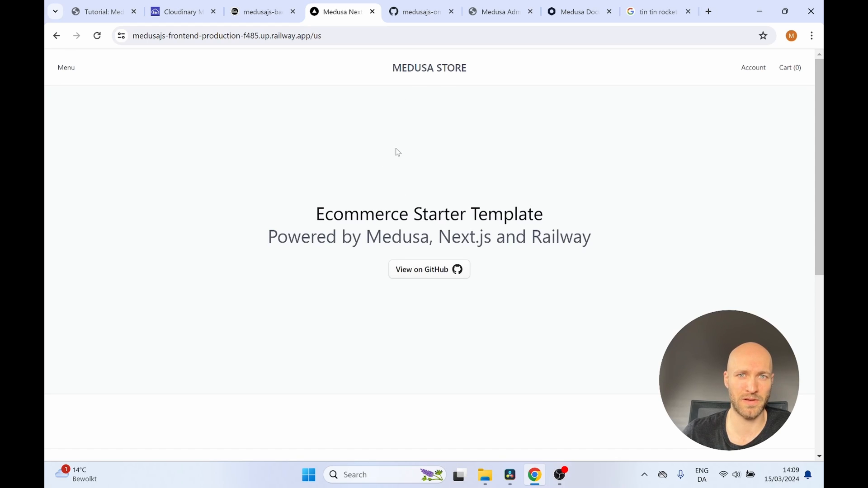
mouse_move(286, 144)
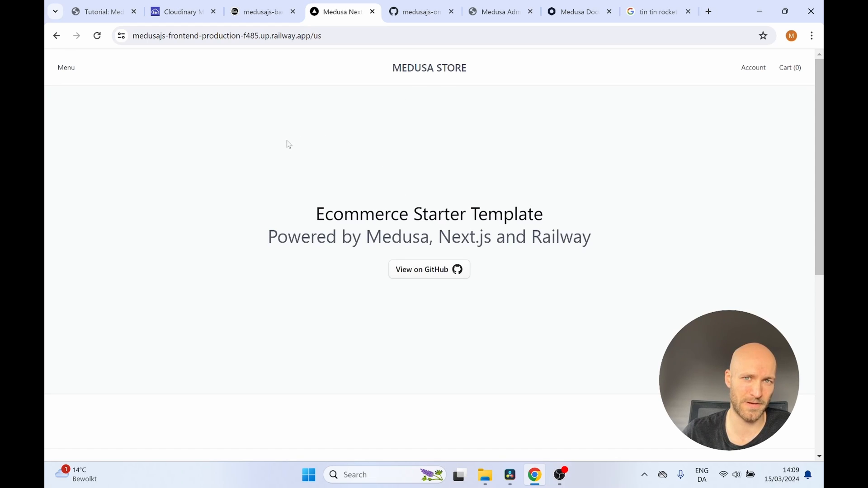
mouse_move(309, 134)
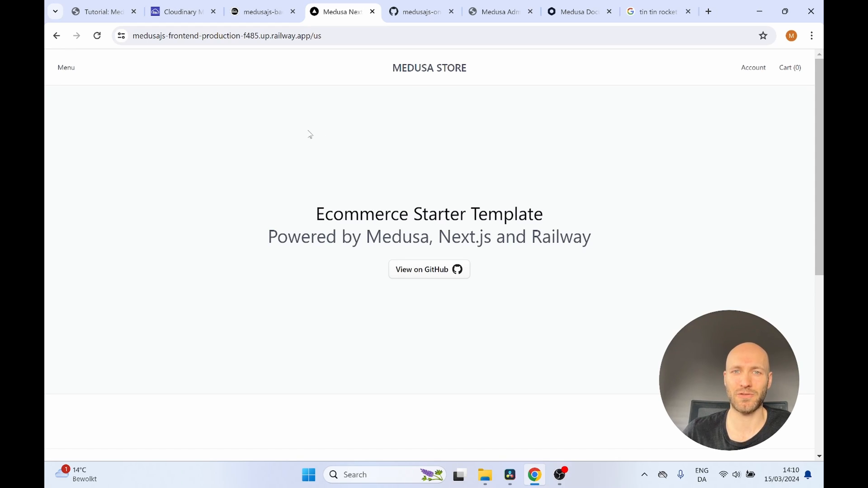